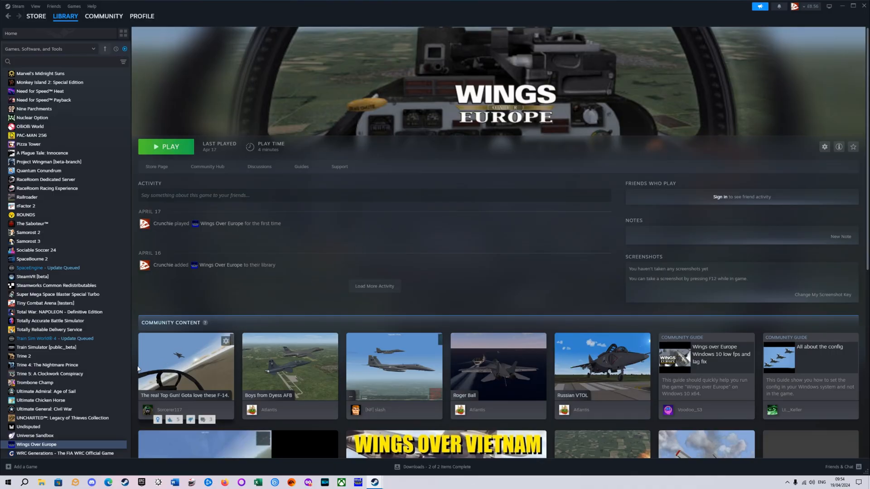
- Uninstall Wings Over Europe from its right-click menu in the Steam library
{"action": "right_click", "coordinate": [37, 445]}
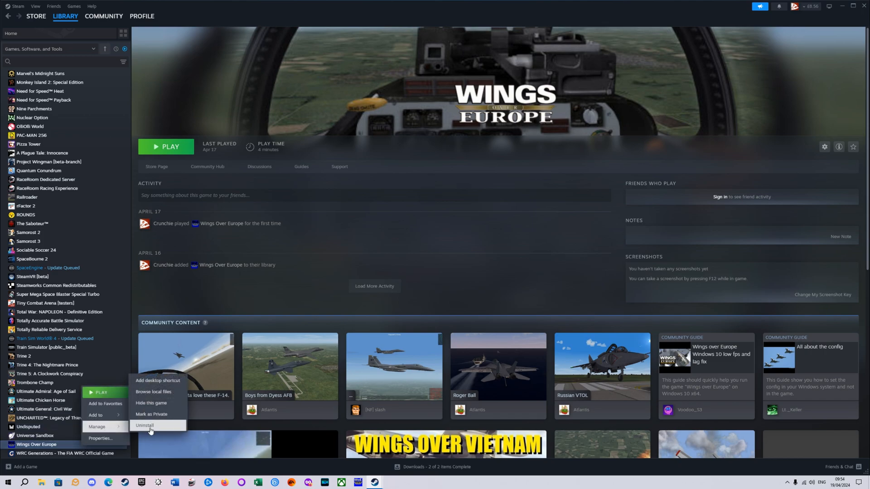
{"action": "left_click", "coordinate": [145, 425]}
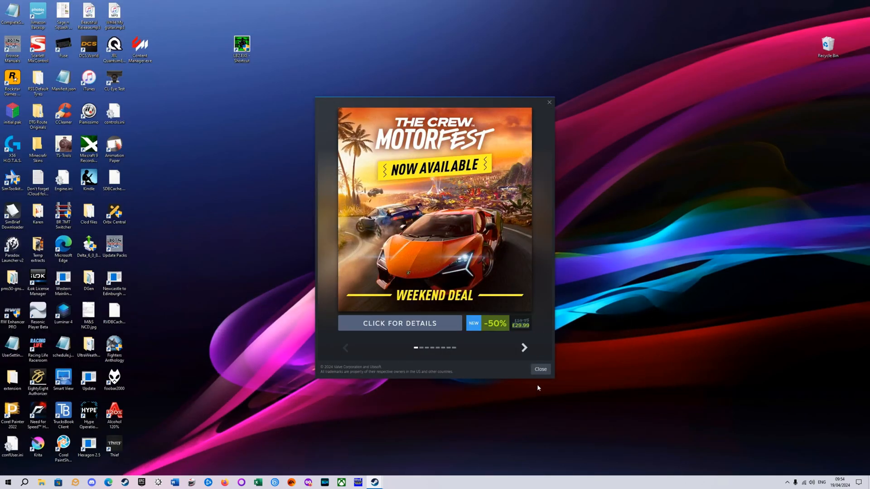
- Delete the leftover Wings Over Europe folder from H:\SteamLibrary\steamapps\common
{"action": "left_click", "coordinate": [539, 369]}
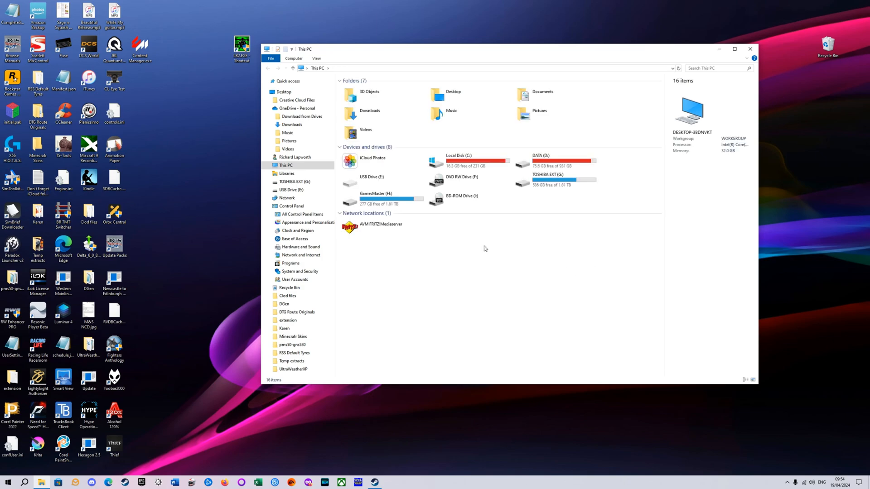
{"action": "double_click", "coordinate": [376, 199]}
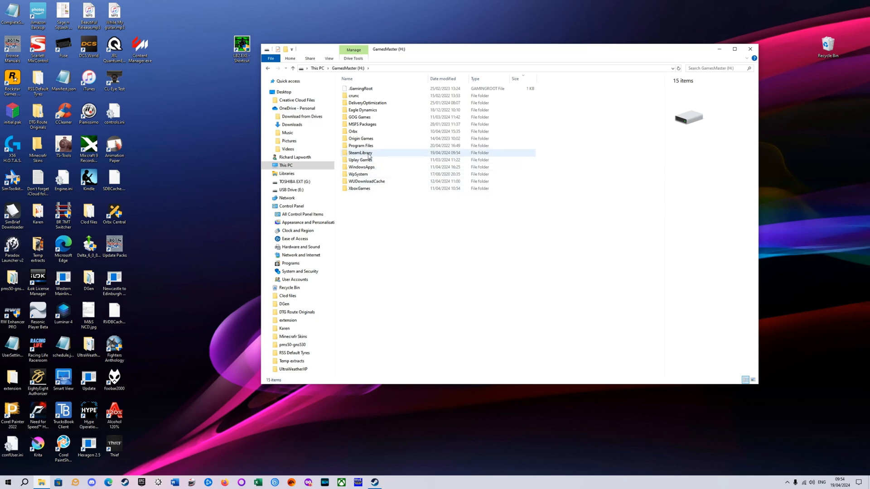
{"action": "double_click", "coordinate": [360, 153]}
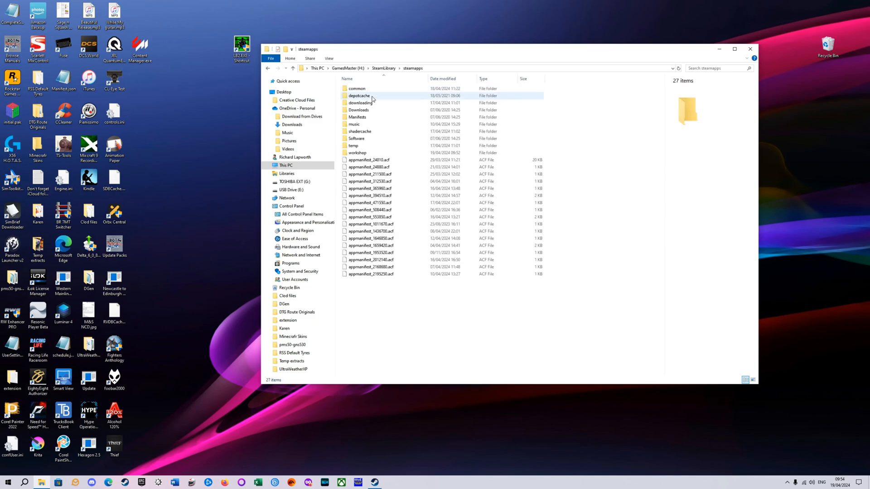
{"action": "double_click", "coordinate": [357, 88]}
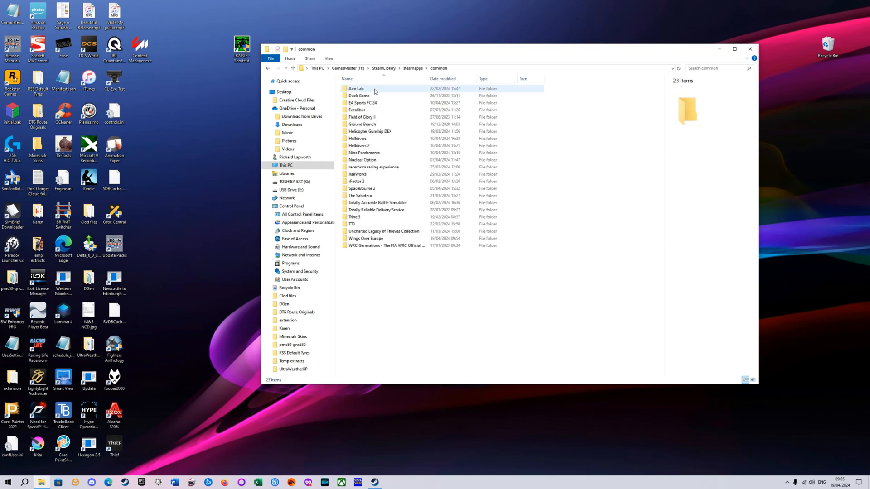
{"action": "double_click", "coordinate": [365, 238]}
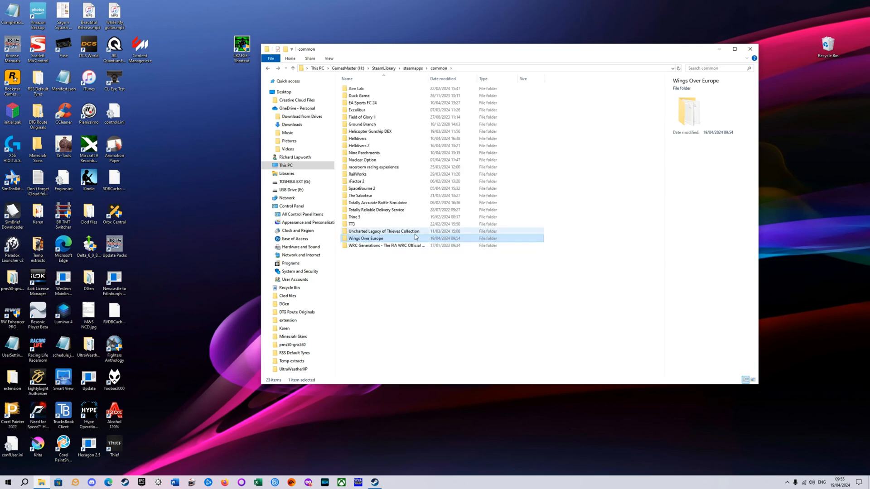
{"action": "right_click", "coordinate": [366, 238]}
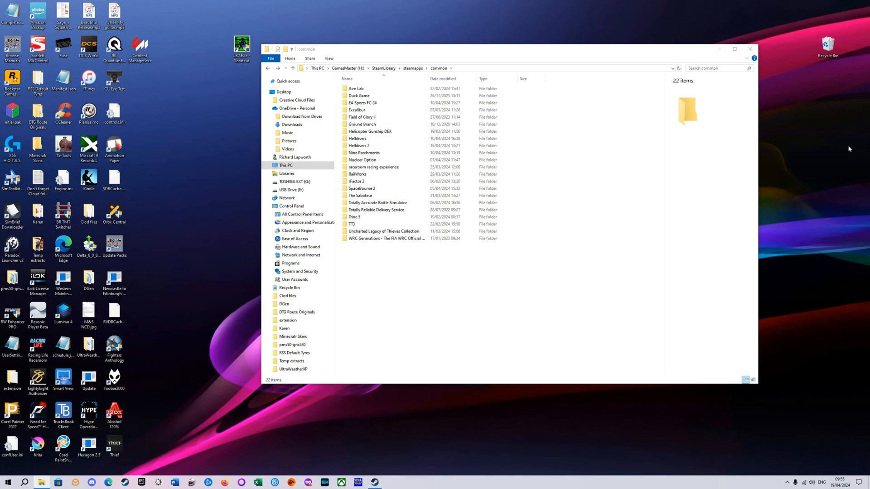
{"action": "left_click", "coordinate": [751, 50]}
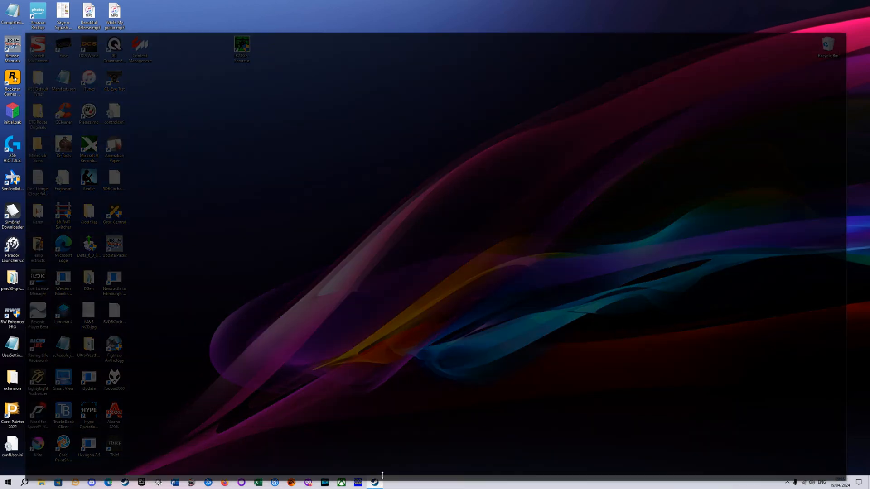
- Reinstall Wings Over Europe in Steam and dismiss the weekend deals popup
{"action": "left_click", "coordinate": [375, 482]}
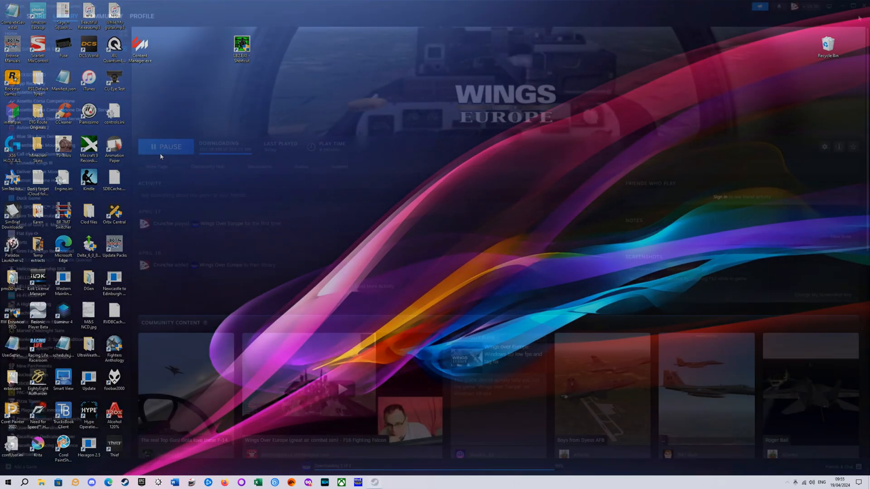
{"action": "left_click", "coordinate": [374, 482]}
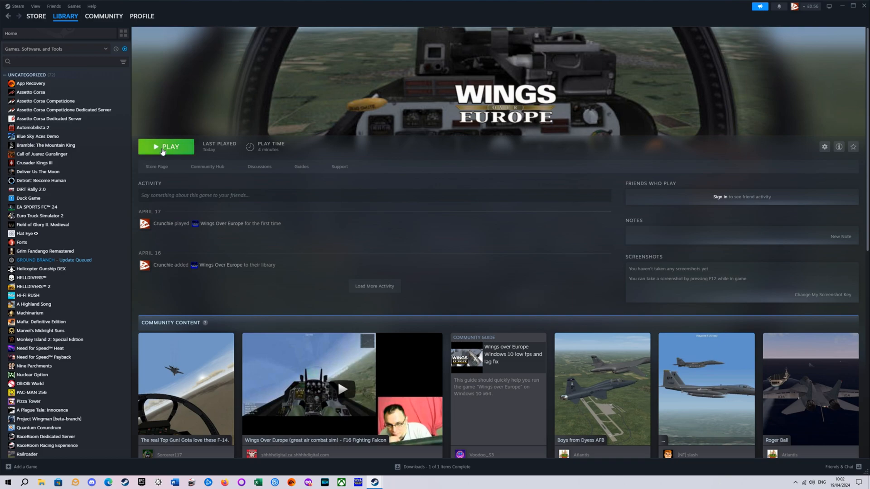
{"action": "mouse_move", "coordinate": [837, 11]}
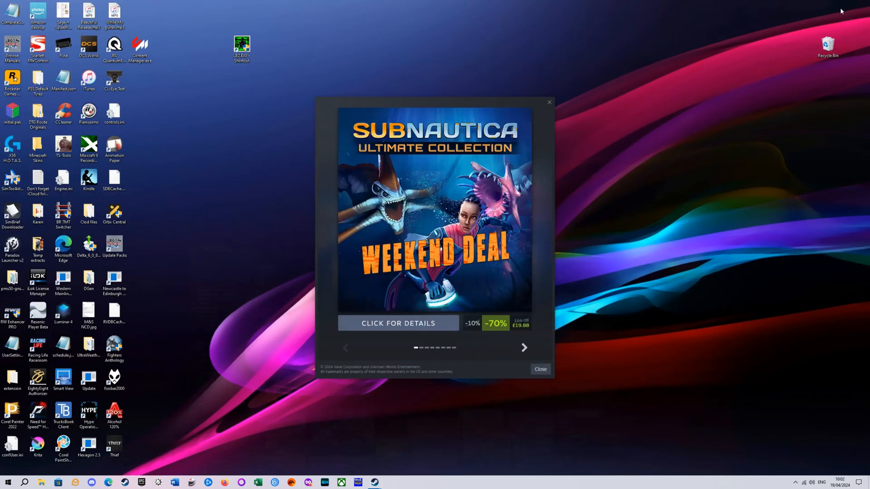
{"action": "left_click", "coordinate": [522, 348]}
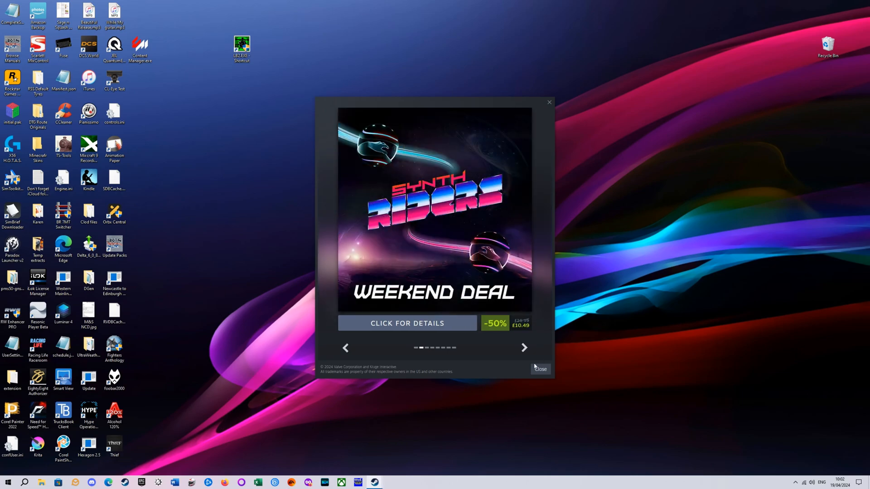
{"action": "left_click", "coordinate": [539, 369]}
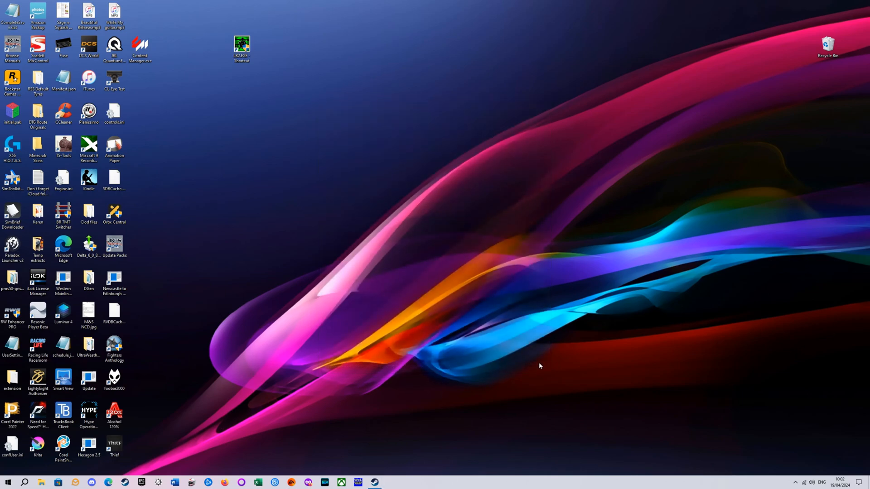
{"action": "left_click", "coordinate": [40, 483]}
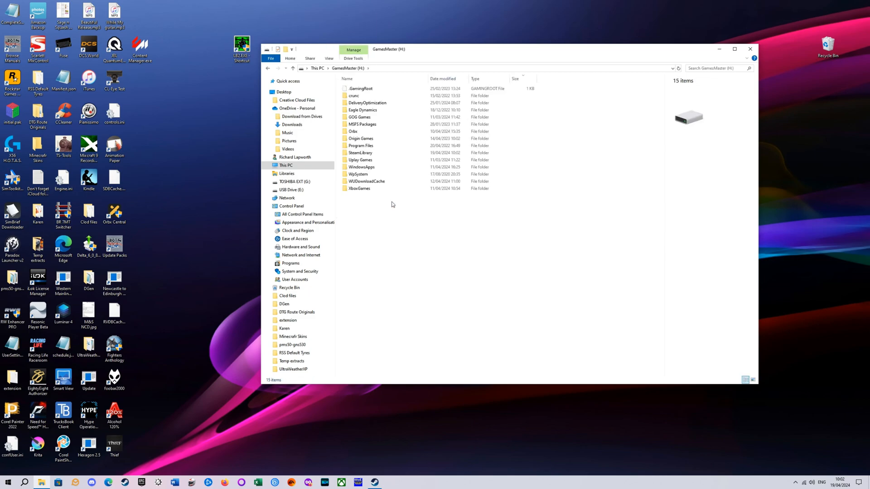
{"action": "mouse_move", "coordinate": [393, 209]}
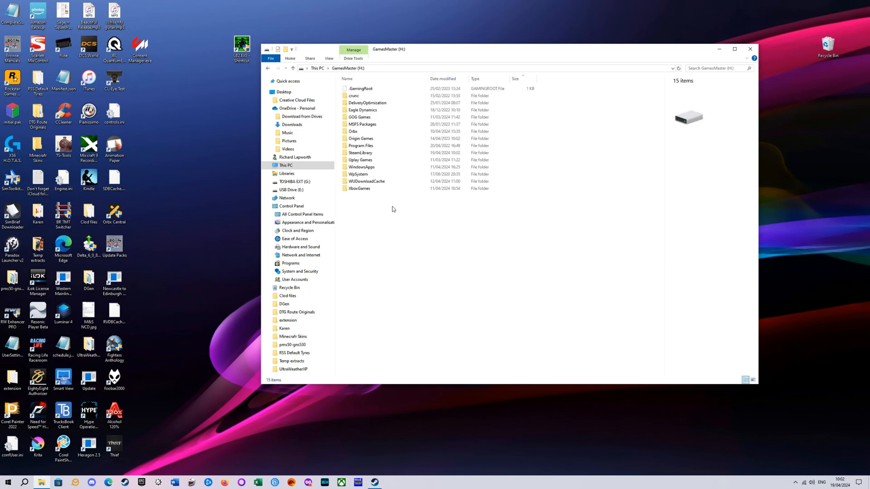
- Browse to H:\SteamLibrary\steamapps\common\Wings Over Europe and right-click WOE.exe
{"action": "left_click", "coordinate": [361, 153]}
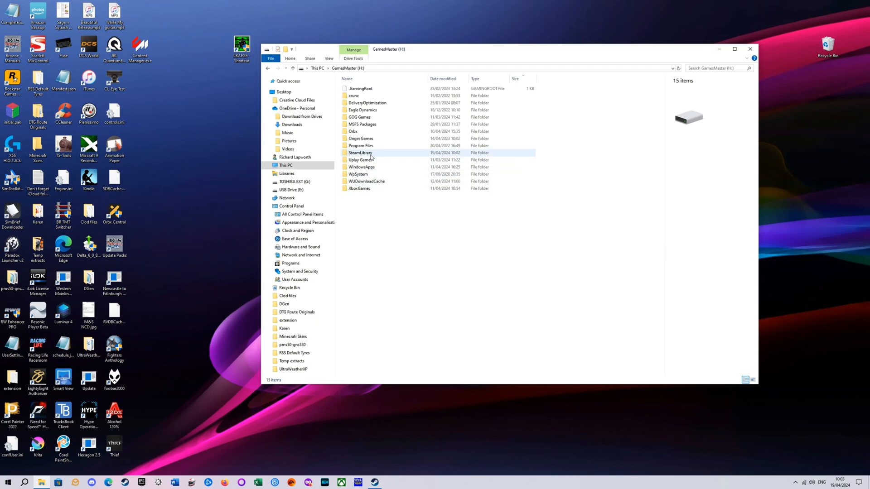
{"action": "double_click", "coordinate": [360, 153]}
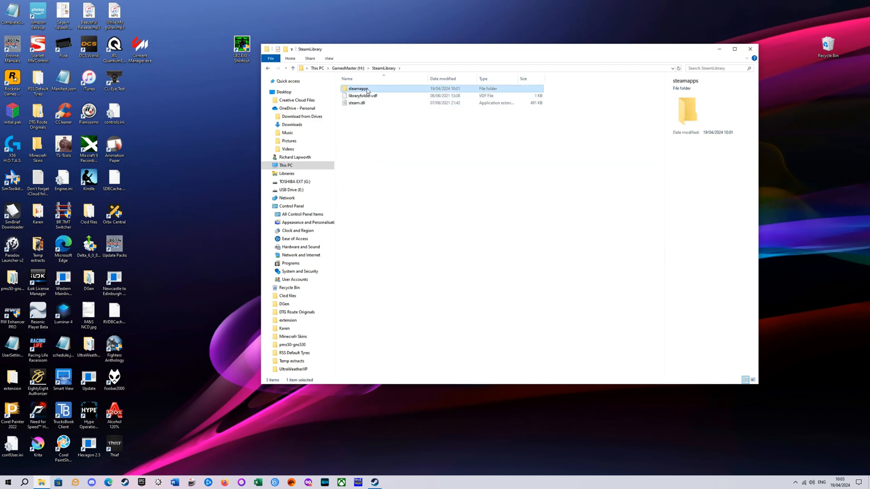
{"action": "double_click", "coordinate": [357, 88]}
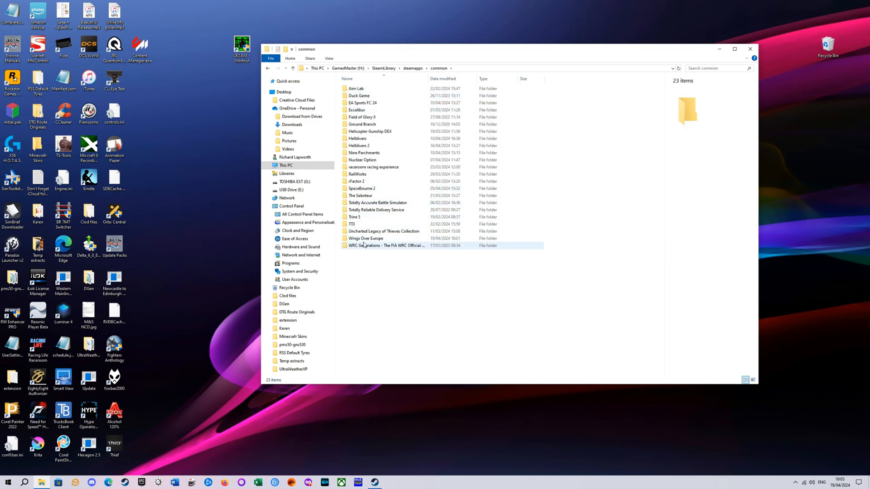
{"action": "double_click", "coordinate": [365, 238]}
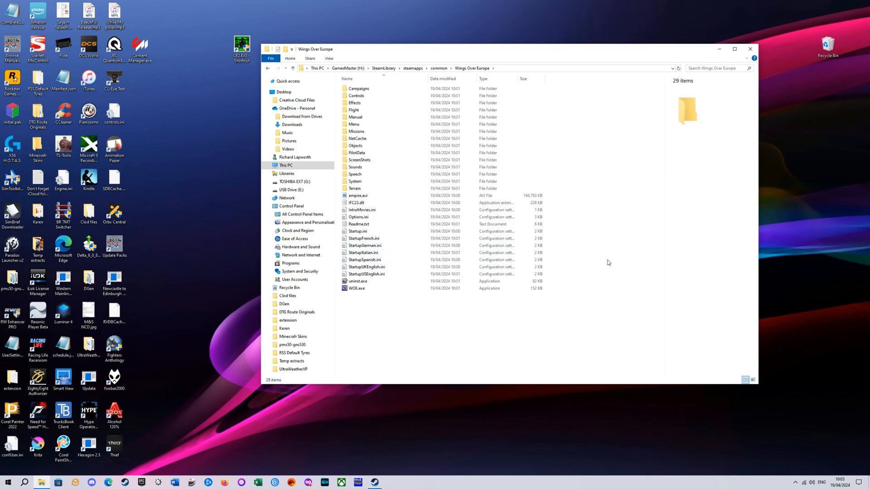
{"action": "mouse_move", "coordinate": [527, 326]}
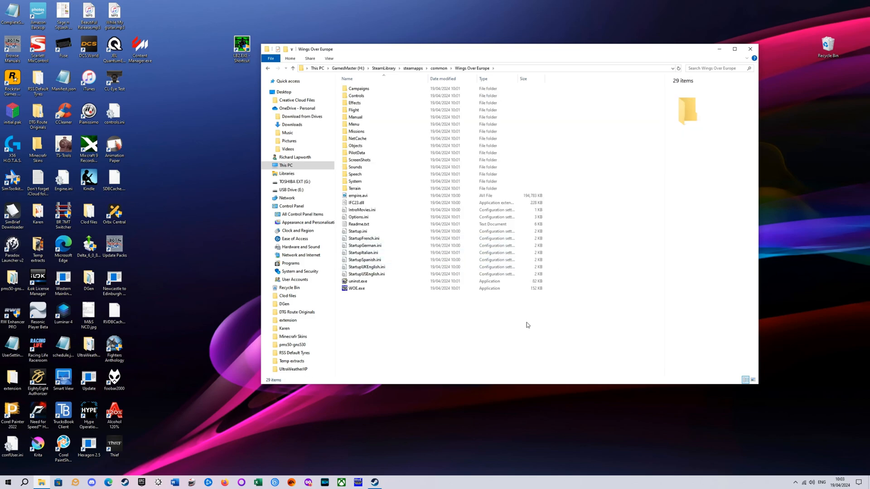
{"action": "mouse_move", "coordinate": [472, 358]}
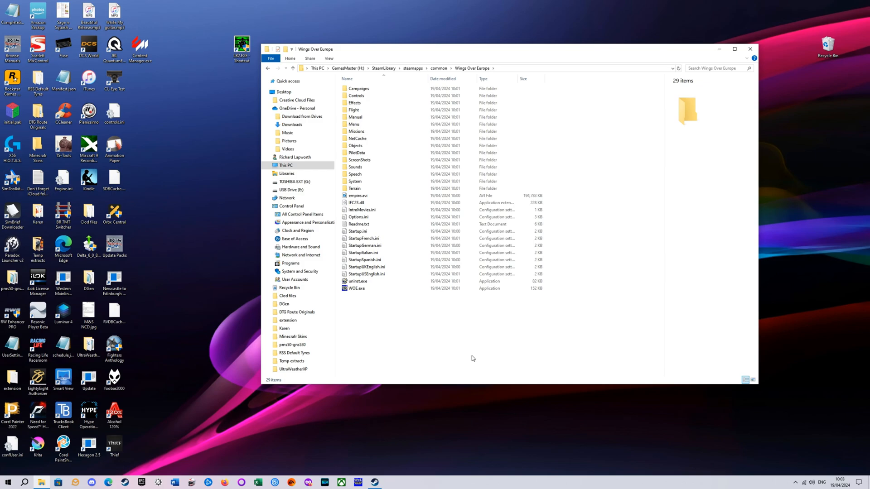
{"action": "mouse_move", "coordinate": [365, 295]}
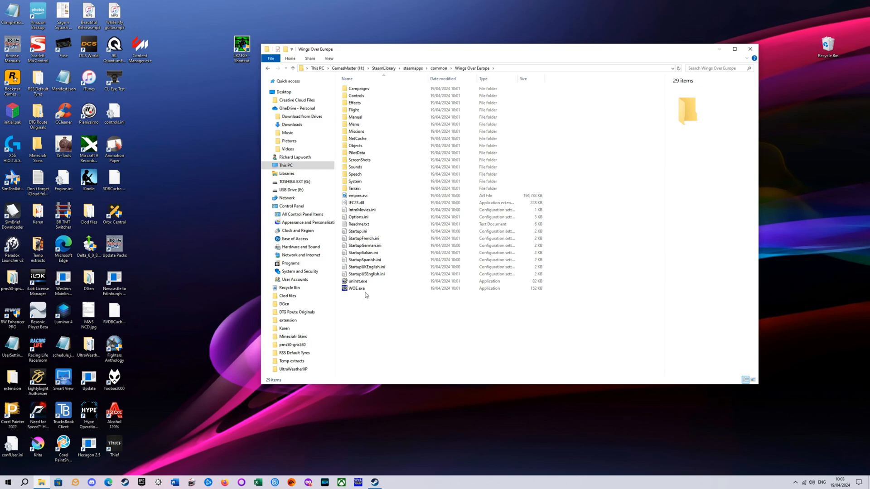
{"action": "left_click", "coordinate": [358, 289]}
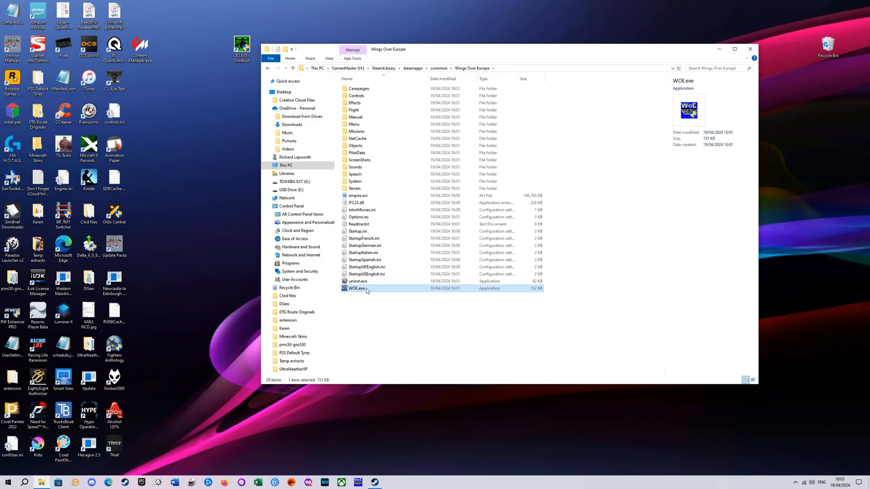
{"action": "right_click", "coordinate": [358, 289]}
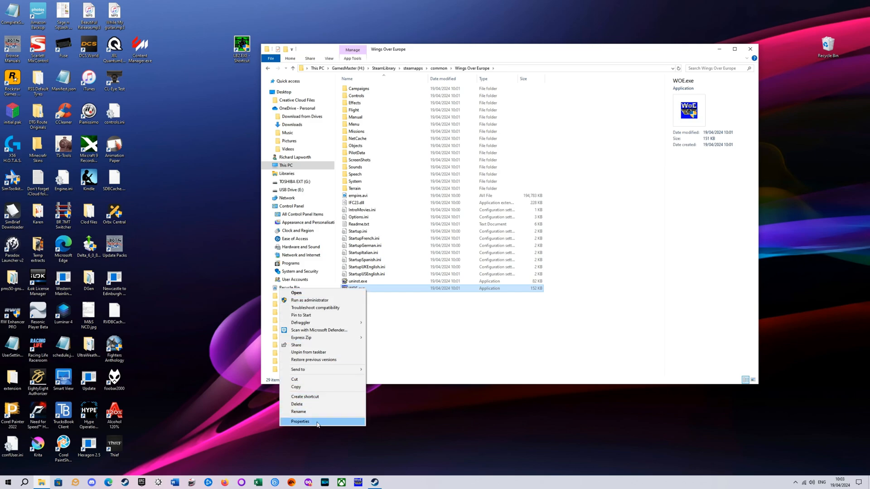
- Set WOE.exe to run in Windows 7 compatibility mode as administrator
{"action": "left_click", "coordinate": [300, 422]}
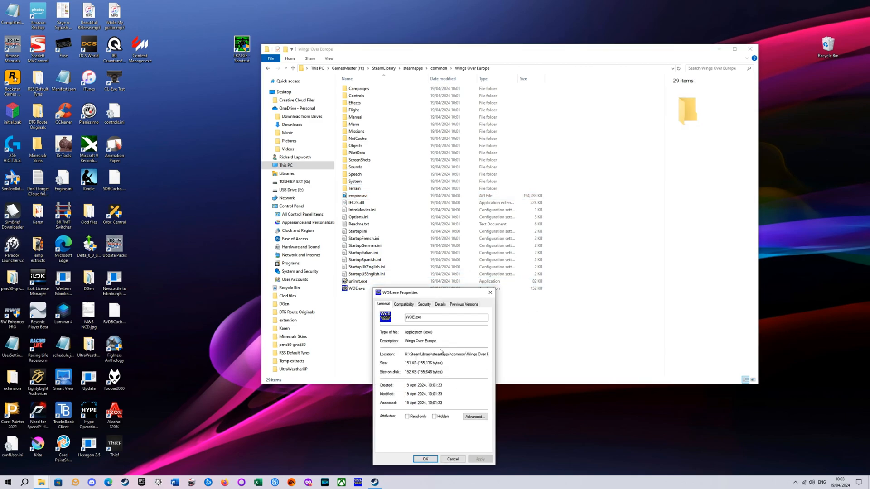
{"action": "left_click", "coordinate": [403, 304]}
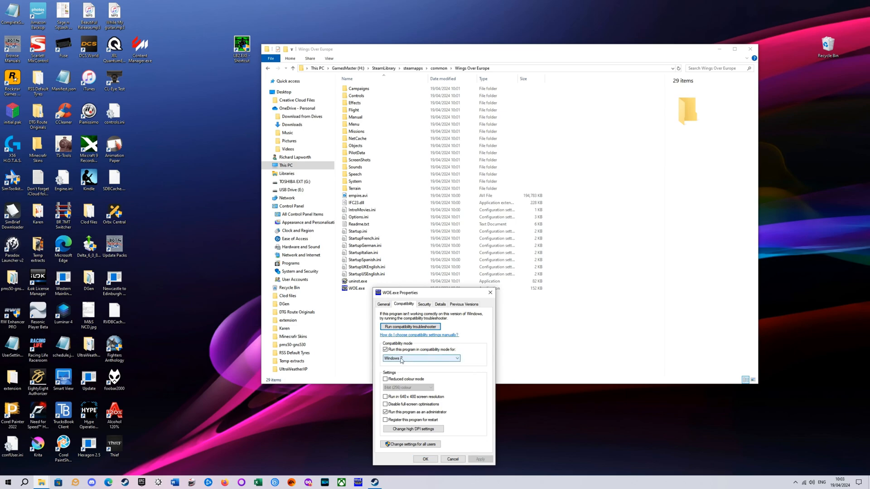
{"action": "left_click", "coordinate": [421, 358]}
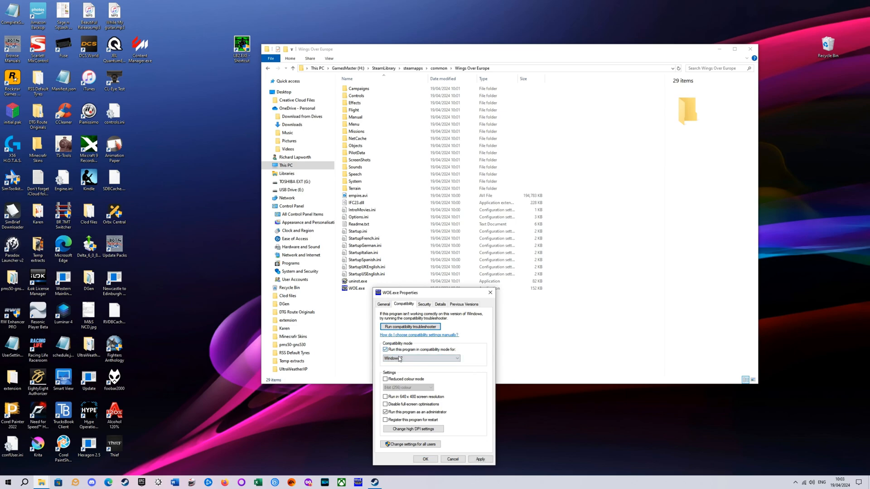
{"action": "left_click", "coordinate": [421, 358]}
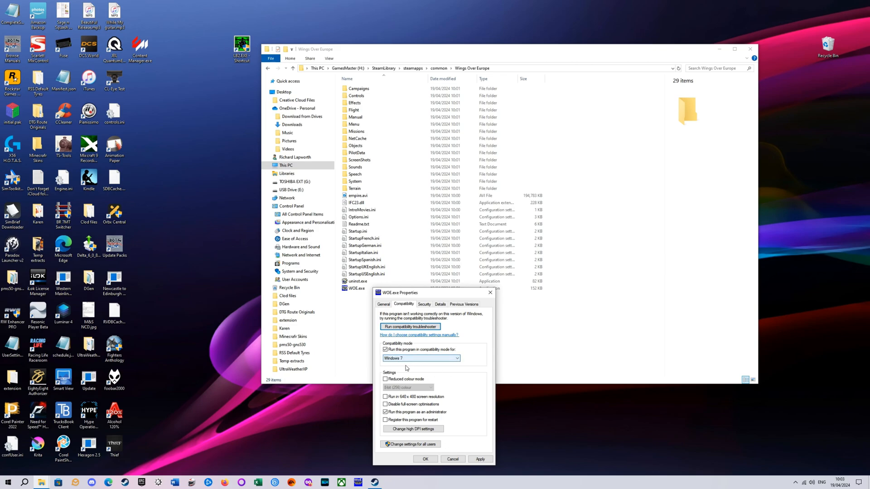
{"action": "left_click", "coordinate": [479, 459]}
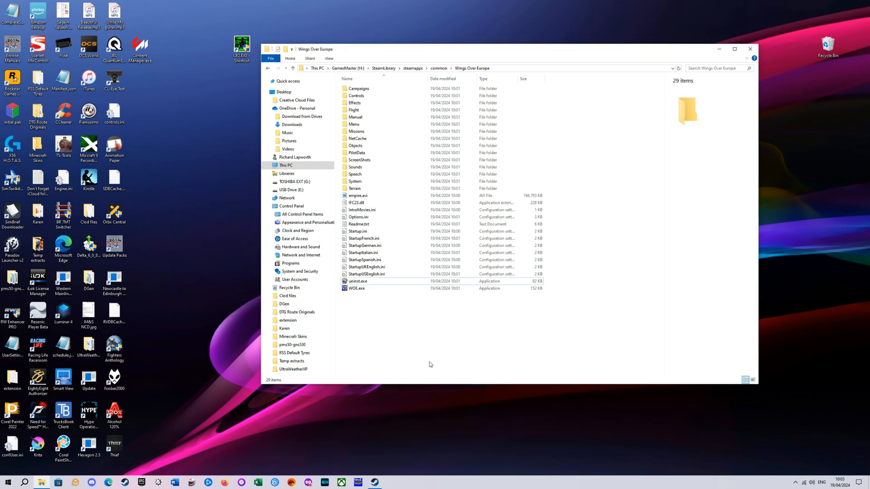
{"action": "mouse_move", "coordinate": [375, 309]}
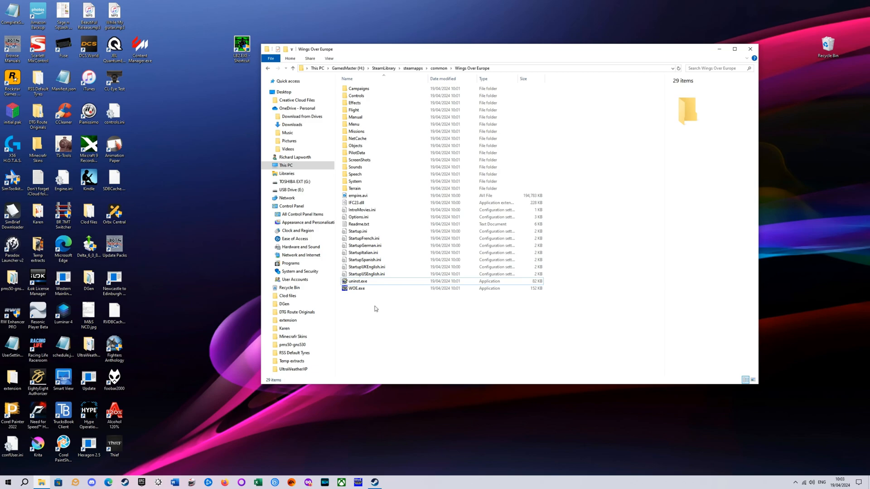
- Start Wings Over Europe from WOE.exe and wait for its main menu
{"action": "left_click", "coordinate": [357, 288]}
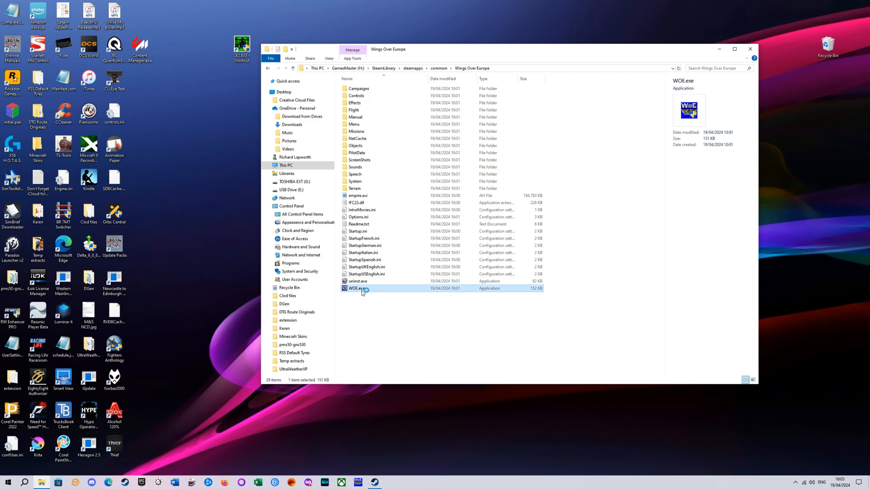
{"action": "double_click", "coordinate": [356, 289]}
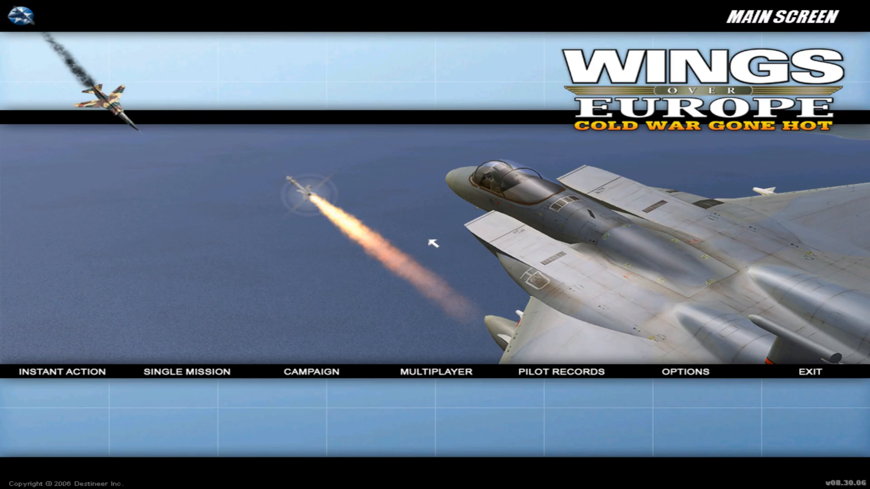
{"action": "mouse_move", "coordinate": [440, 257]}
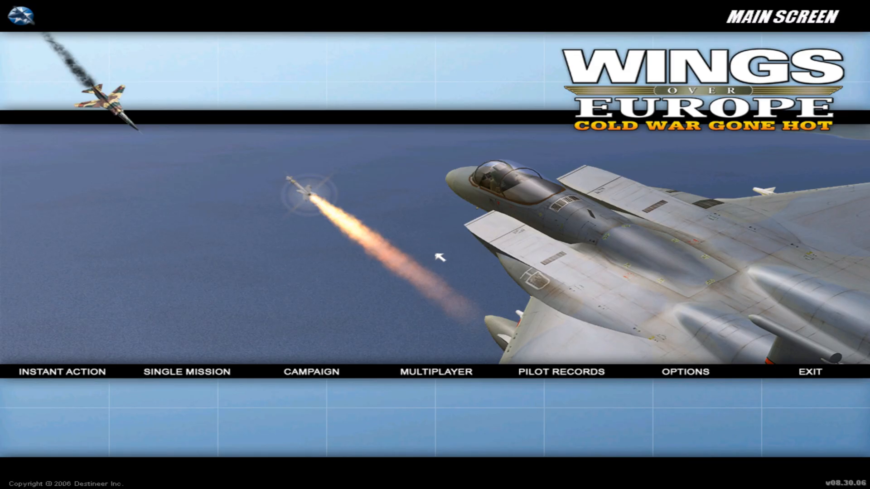
{"action": "mouse_move", "coordinate": [705, 394]}
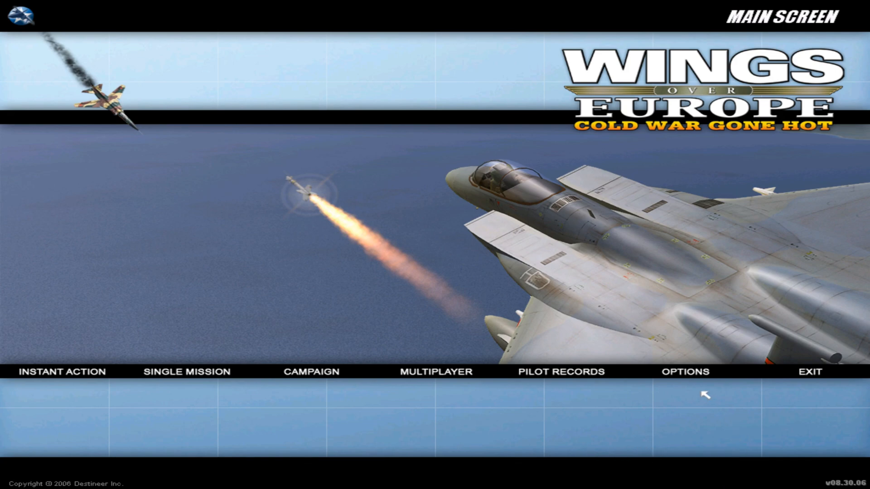
{"action": "mouse_move", "coordinate": [685, 372]}
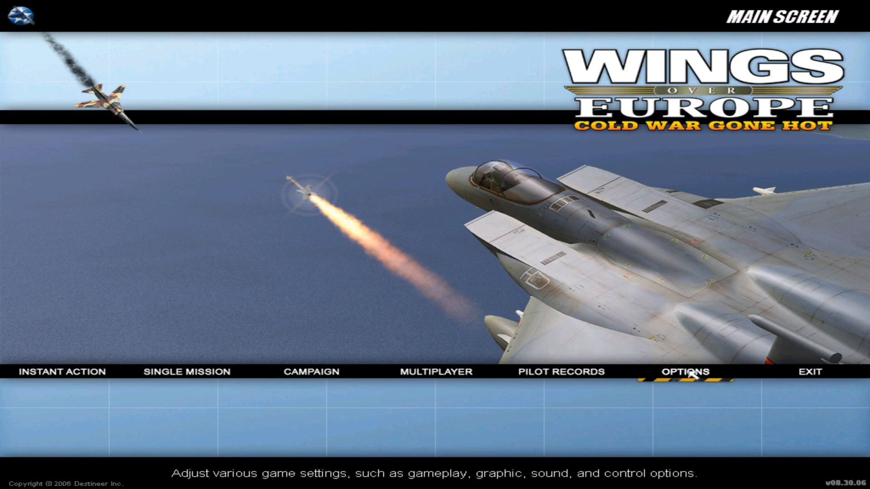
- Set graphics to 800 × 600, lens flare on external views only, Medium detail
{"action": "left_click", "coordinate": [687, 372]}
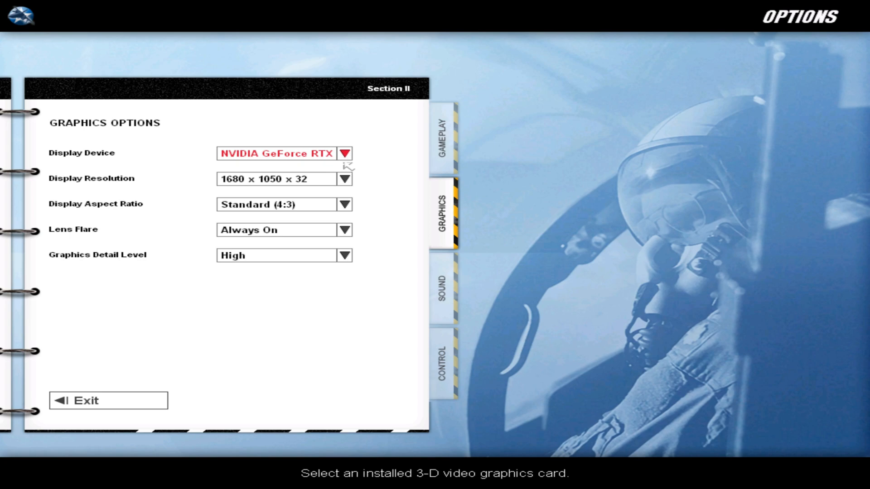
{"action": "left_click", "coordinate": [284, 178]}
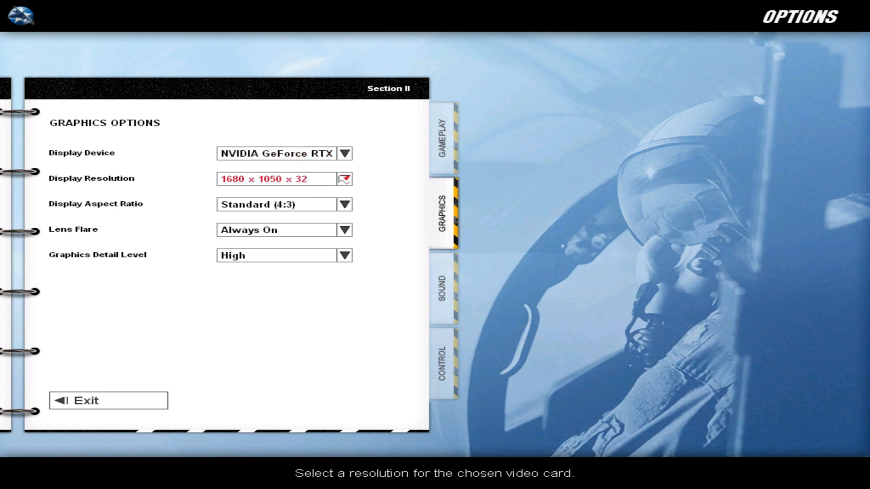
{"action": "left_click", "coordinate": [344, 179]}
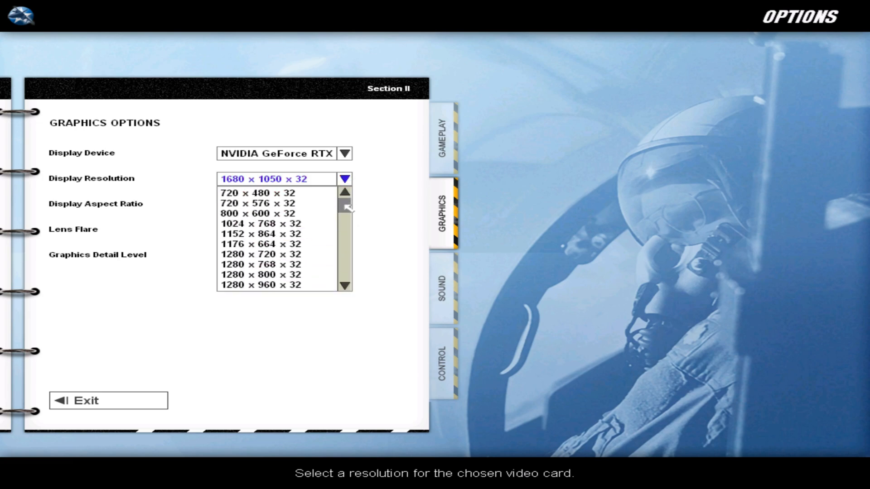
{"action": "left_click", "coordinate": [259, 214]}
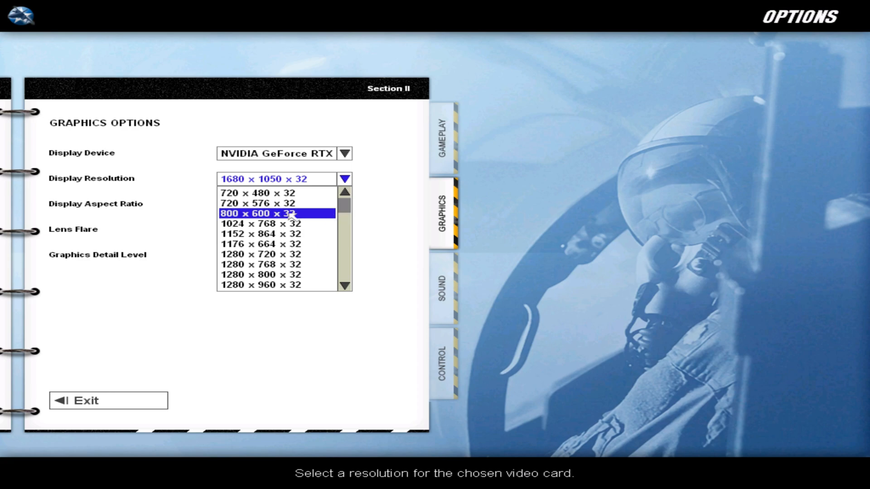
{"action": "left_click", "coordinate": [261, 213]}
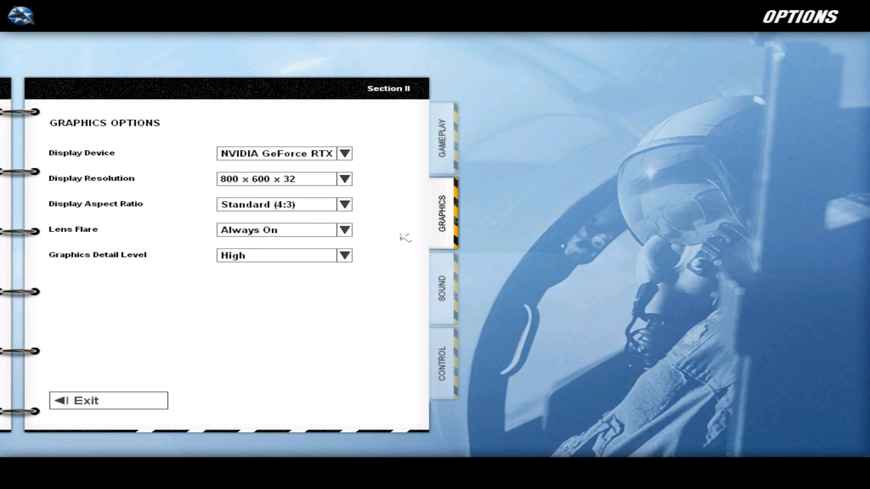
{"action": "left_click", "coordinate": [344, 230]}
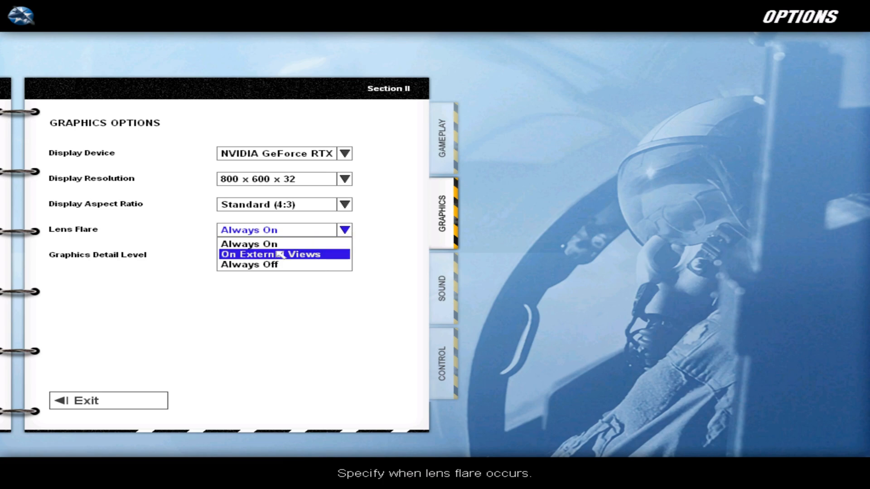
{"action": "left_click", "coordinate": [268, 253]}
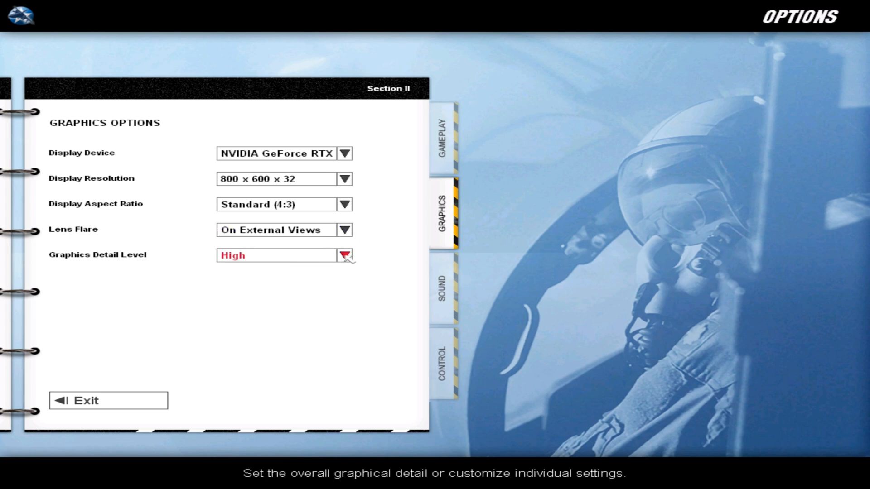
{"action": "left_click", "coordinate": [344, 255]}
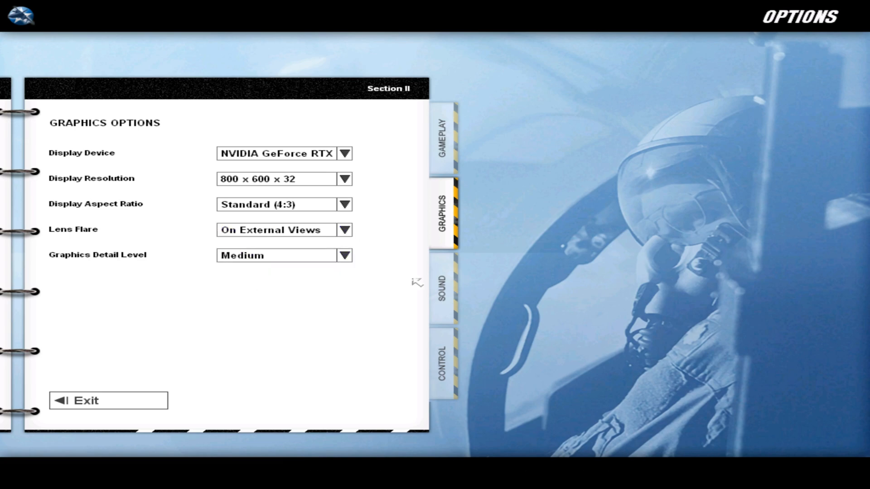
- Set the Gameplay mission start position so missions begin in the air
{"action": "left_click", "coordinate": [441, 131]}
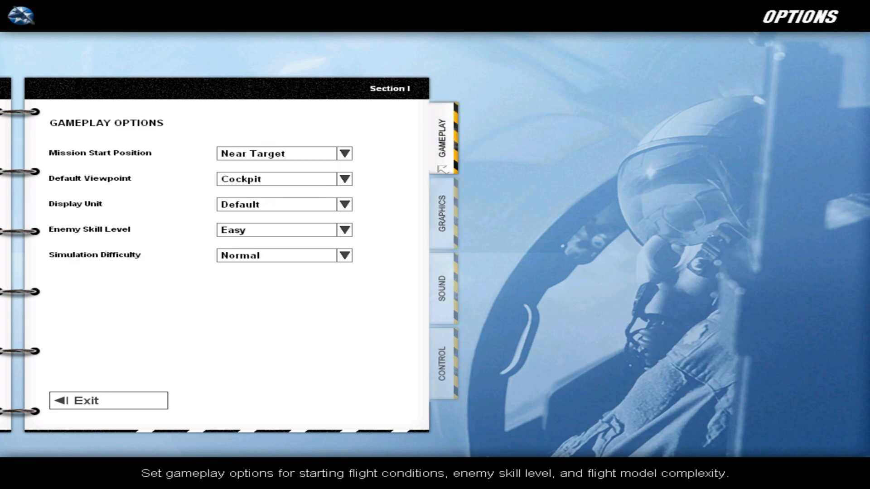
{"action": "mouse_move", "coordinate": [256, 334]}
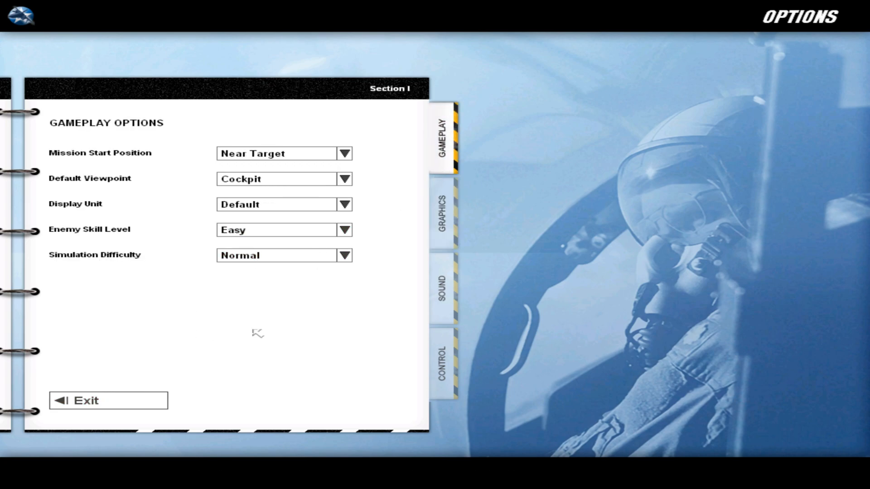
{"action": "left_click", "coordinate": [343, 154]}
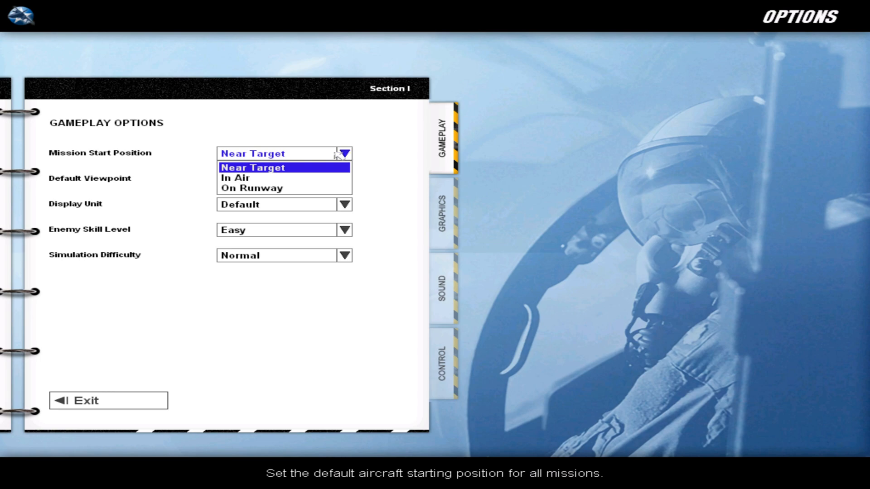
{"action": "left_click", "coordinate": [252, 188]}
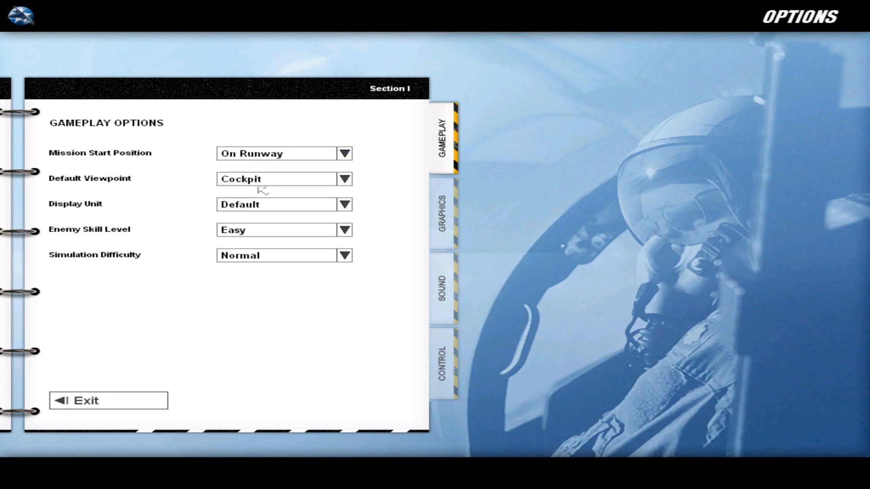
{"action": "left_click", "coordinate": [343, 153]}
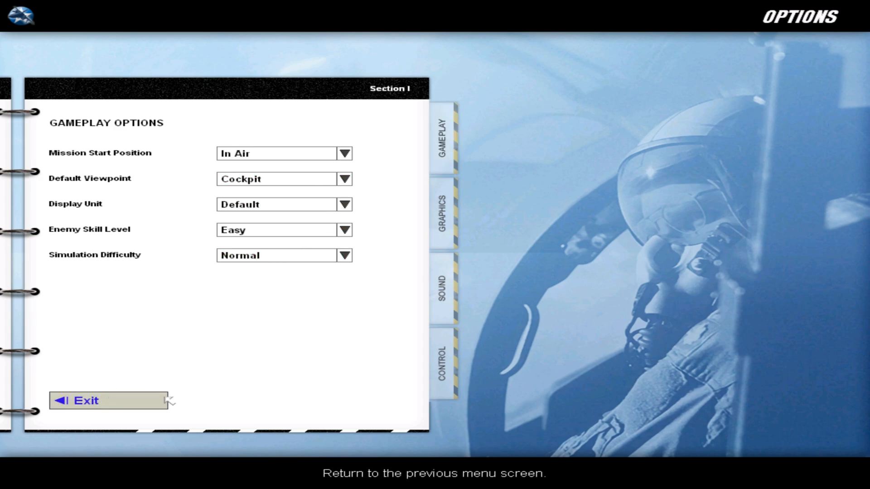
- Create a single F-15A fighter sweep, review its briefing, and view the loadout
{"action": "left_click", "coordinate": [83, 400]}
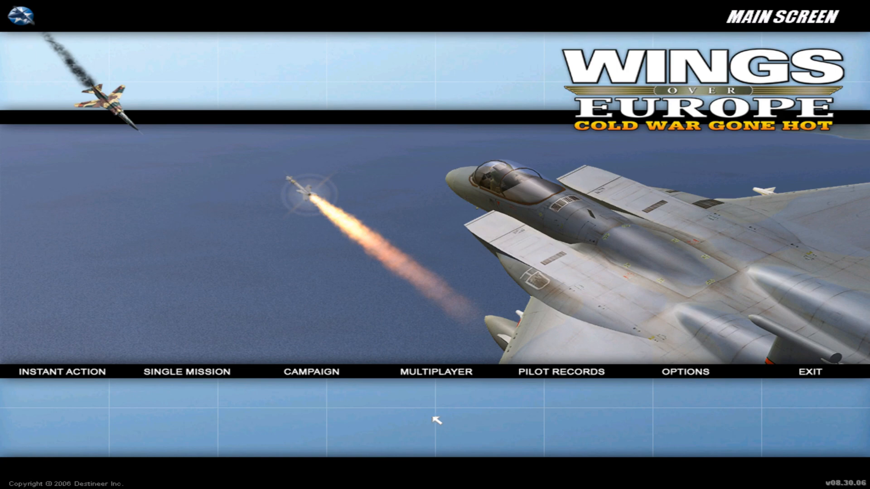
{"action": "left_click", "coordinate": [186, 372]}
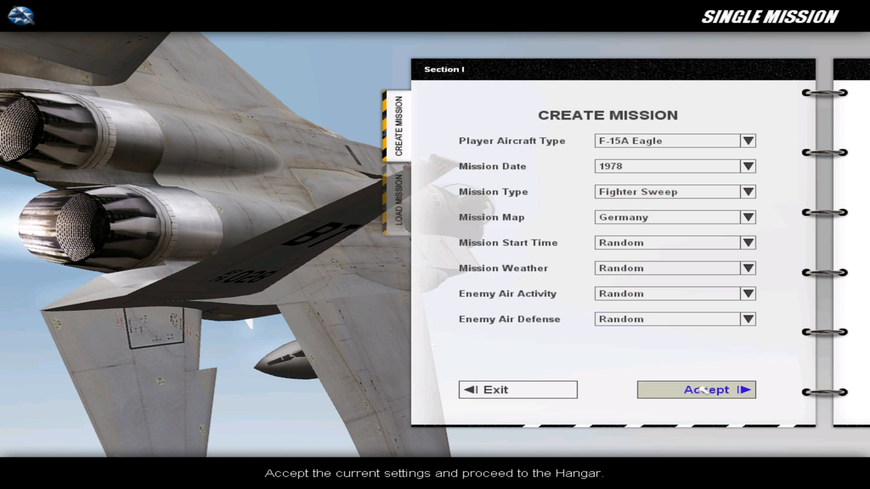
{"action": "left_click", "coordinate": [697, 390]}
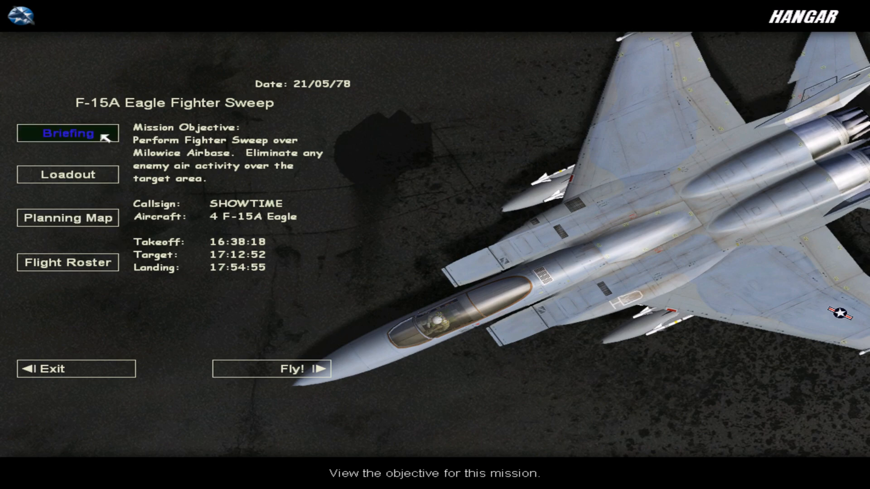
{"action": "left_click", "coordinate": [67, 134]}
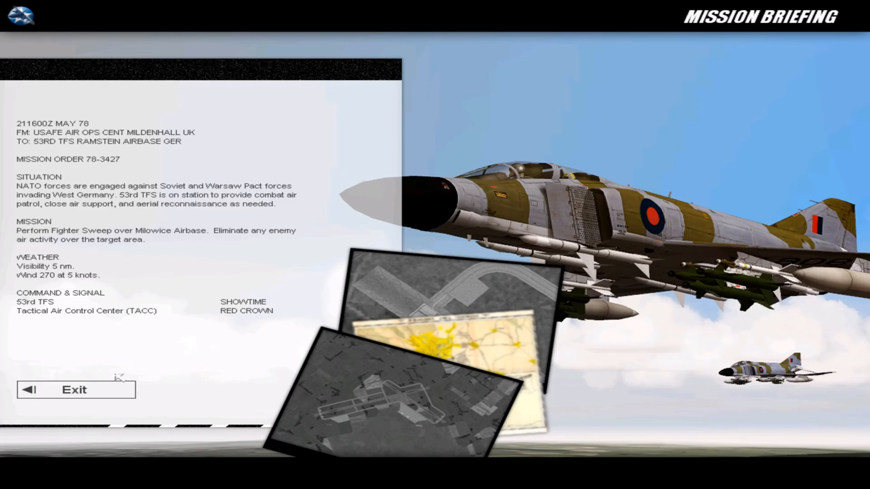
{"action": "left_click", "coordinate": [74, 390]}
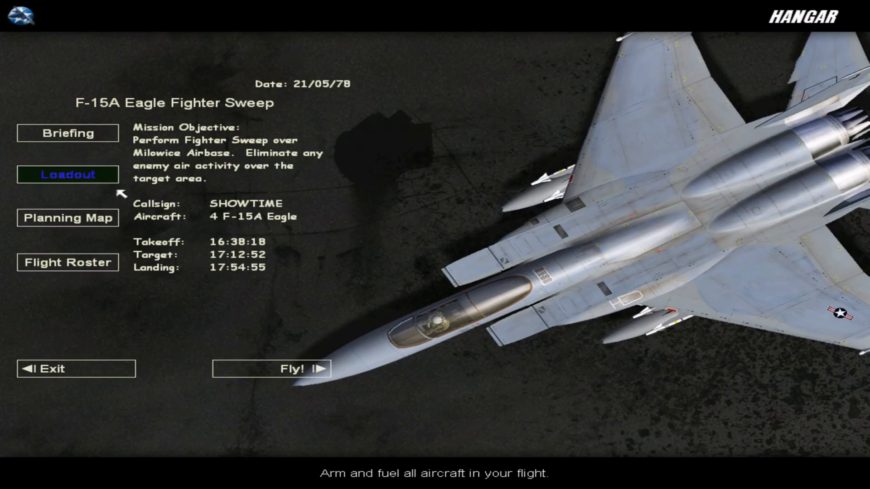
{"action": "left_click", "coordinate": [67, 174]}
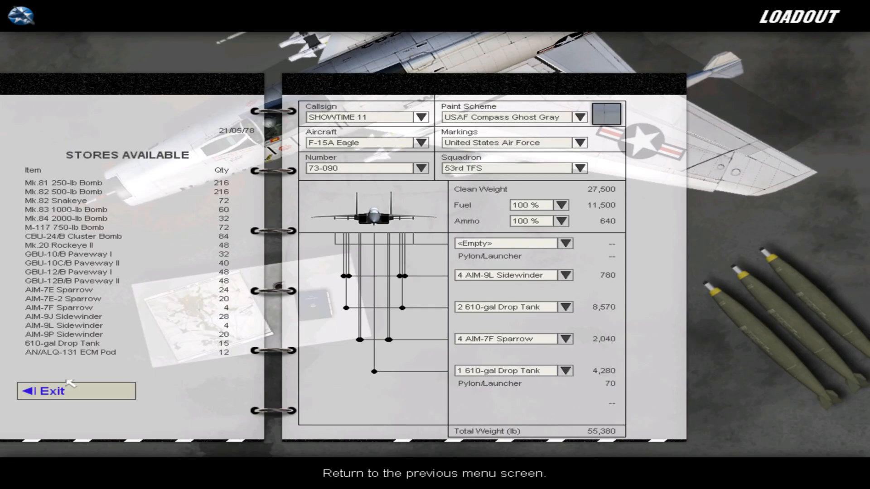
{"action": "left_click", "coordinate": [76, 392]}
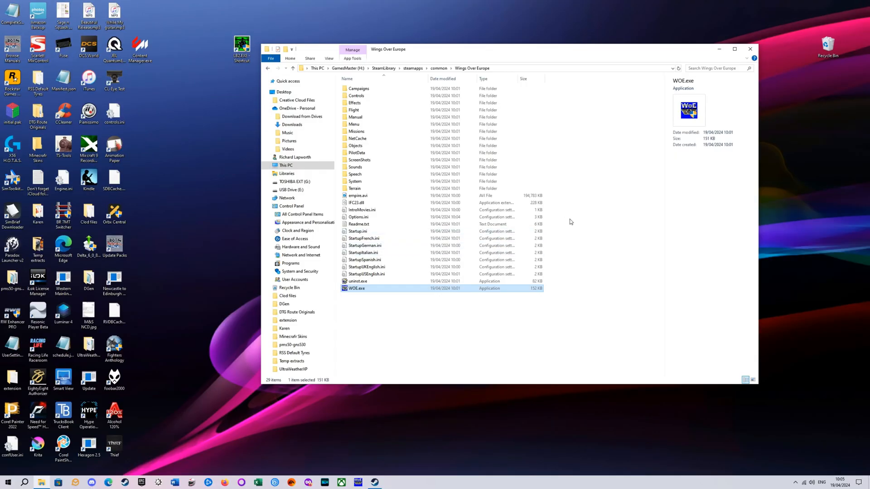
{"action": "mouse_move", "coordinate": [729, 64]}
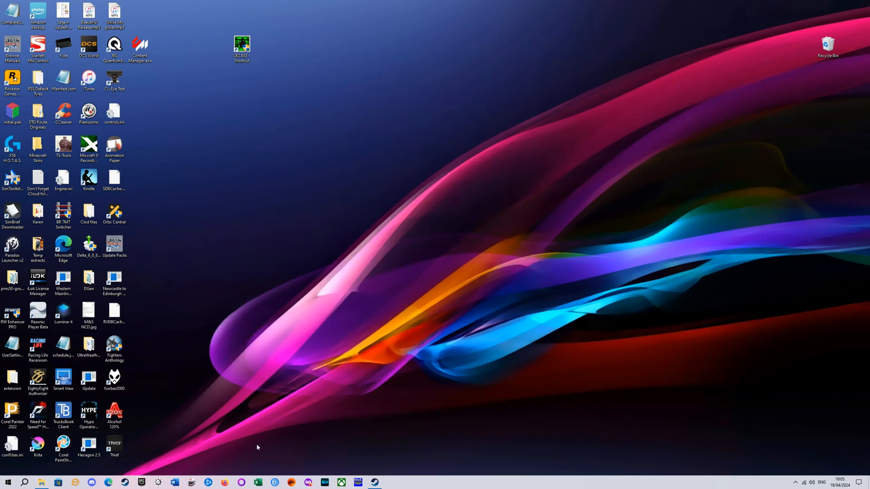
{"action": "mouse_move", "coordinate": [326, 398]}
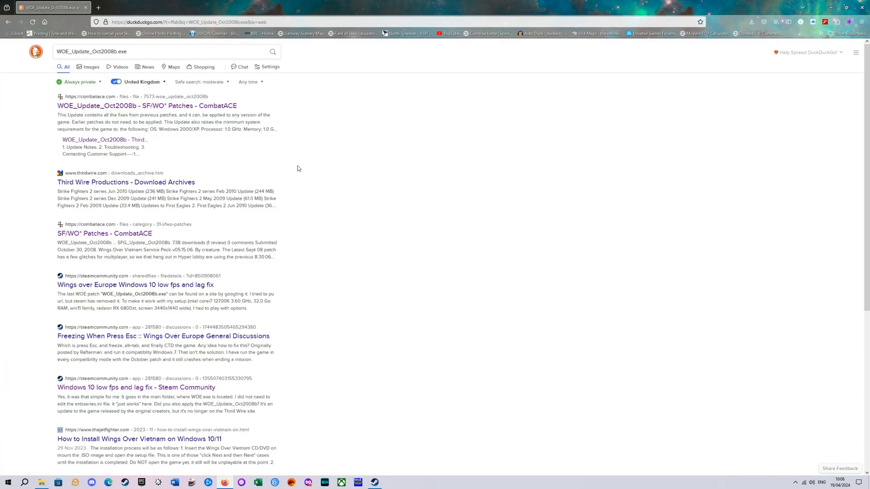
- Open the CombatACE page for WOE_Update_Oct2008b and scroll down it
{"action": "left_click", "coordinate": [146, 106]}
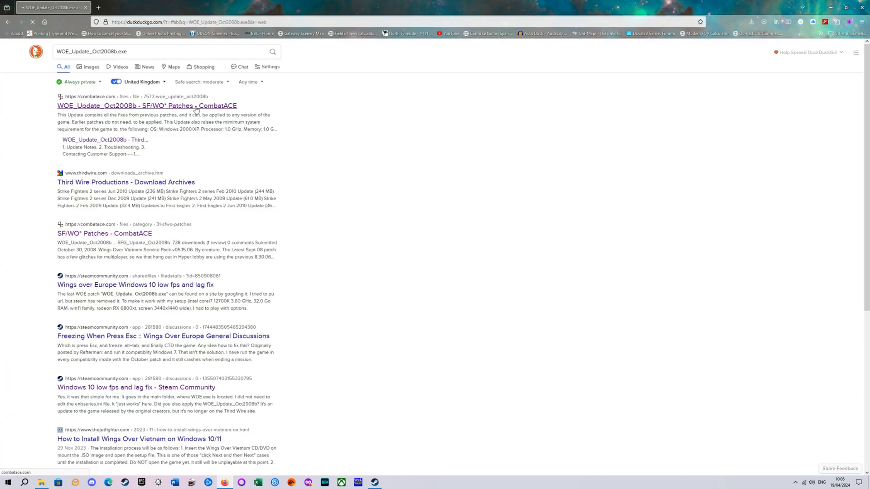
{"action": "left_click", "coordinate": [146, 105]}
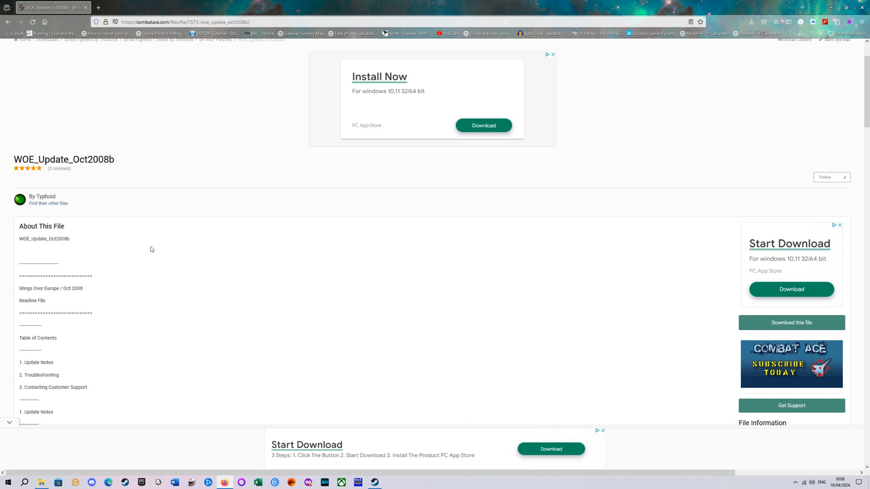
{"action": "mouse_move", "coordinate": [251, 267]}
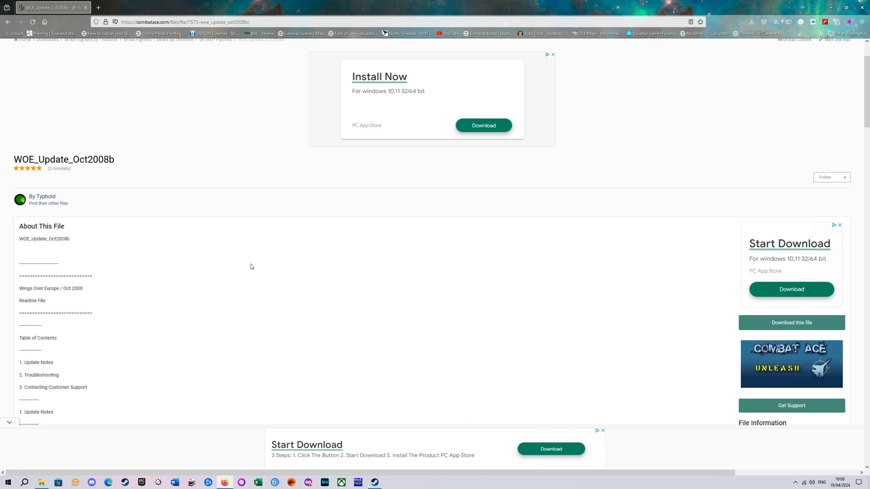
{"action": "scroll", "scroll_direction": "down", "scroll_amount": 3}
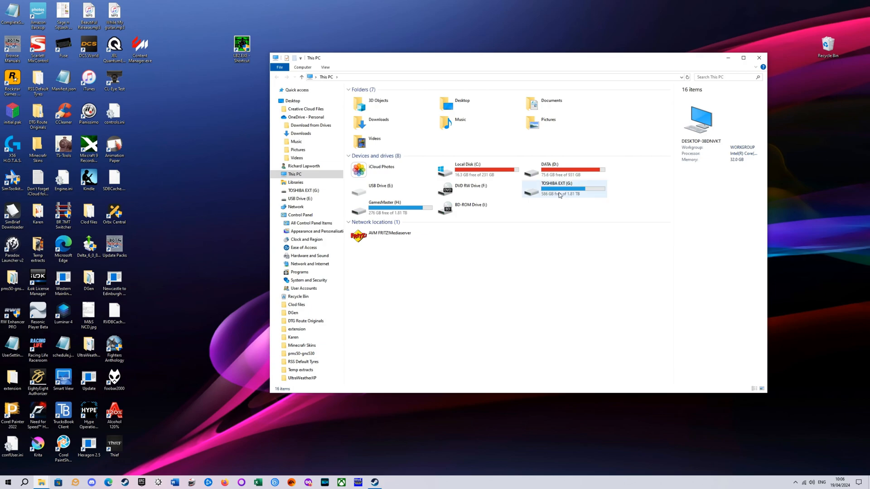
- Open Downloads on TOSHIBA EXT (G:) and select wings-over-europe-v083006-patch.exe
{"action": "double_click", "coordinate": [556, 183]}
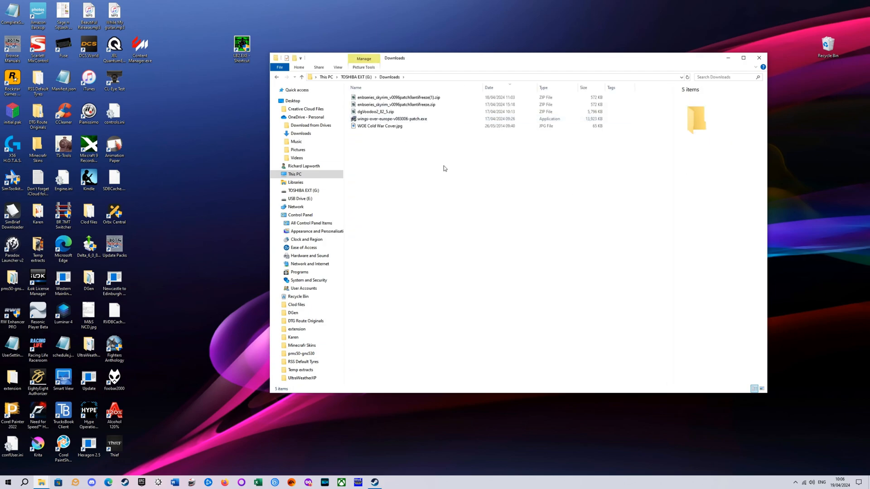
{"action": "left_click", "coordinate": [391, 119]}
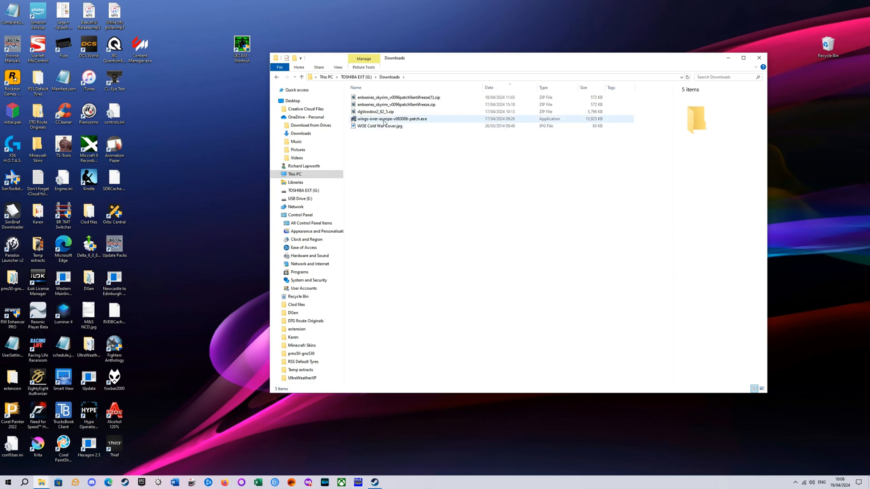
{"action": "mouse_move", "coordinate": [391, 119]}
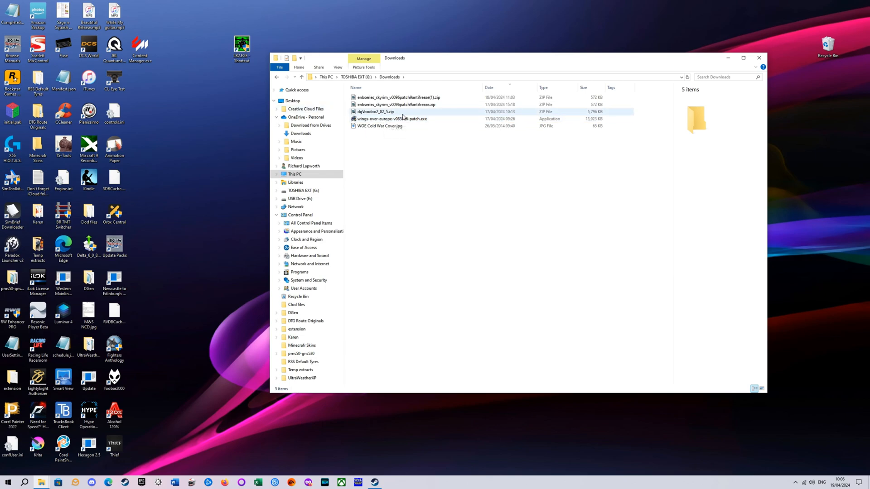
{"action": "mouse_move", "coordinate": [377, 112]}
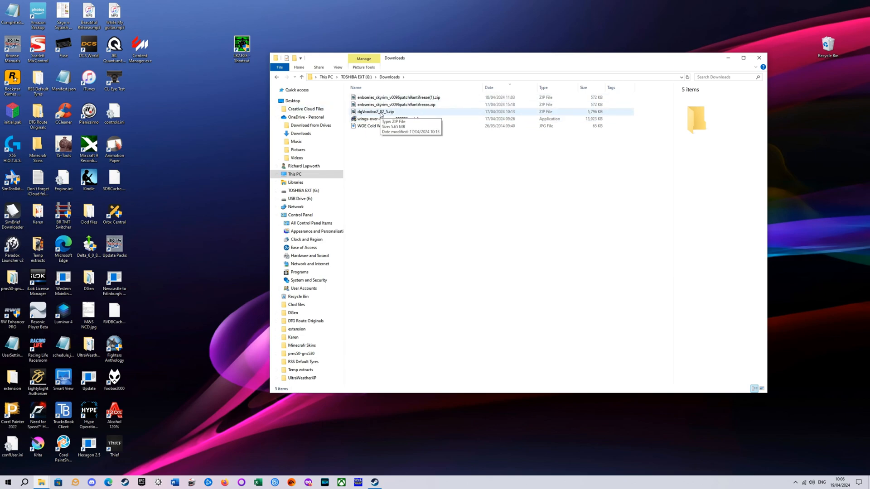
{"action": "mouse_move", "coordinate": [385, 115]}
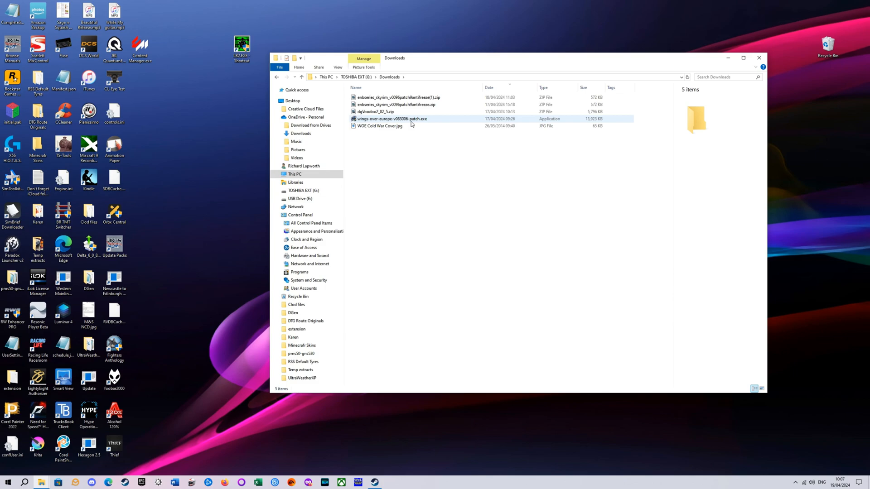
{"action": "left_click", "coordinate": [391, 119]}
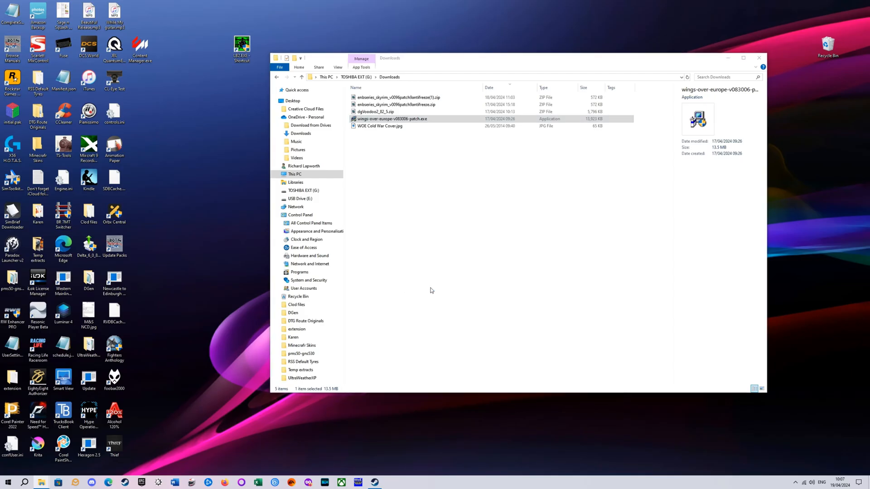
- Install patch v08.30.06 into H:\SteamLibrary\steamapps\common\Wings Over Europe and finish the wizard
{"action": "double_click", "coordinate": [392, 118]}
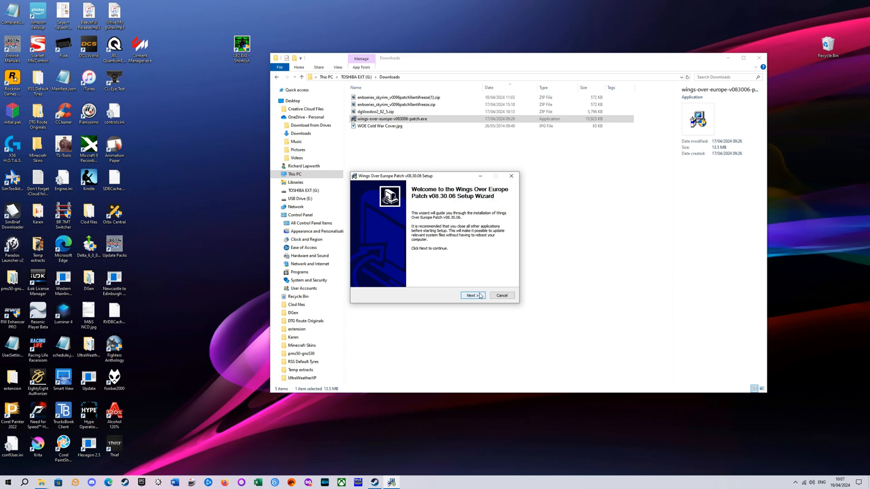
{"action": "left_click", "coordinate": [472, 295]}
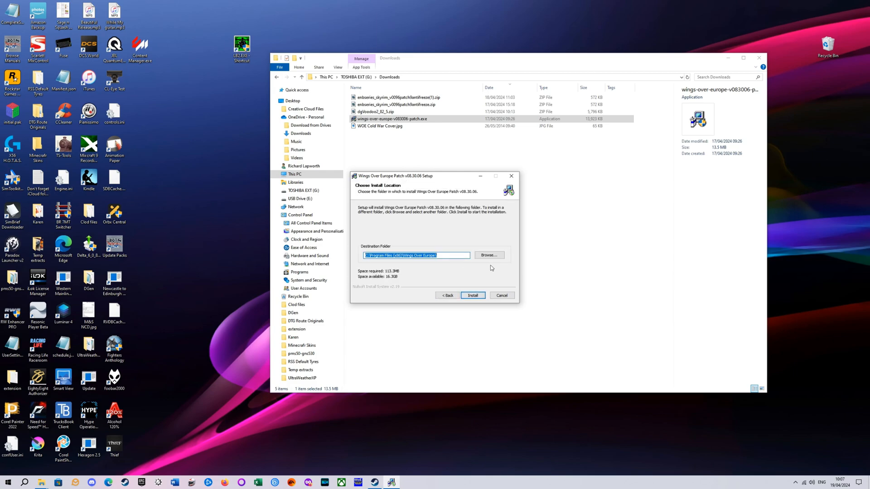
{"action": "left_click", "coordinate": [488, 254]}
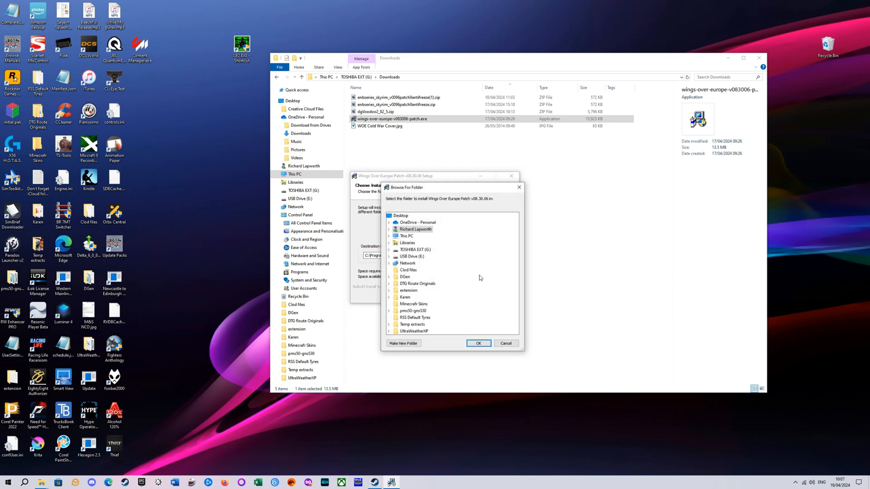
{"action": "left_click", "coordinate": [415, 229]}
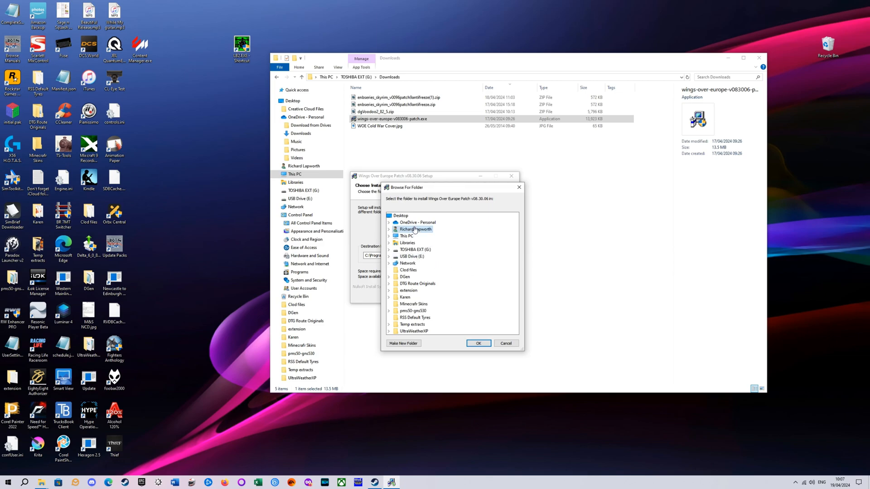
{"action": "left_click", "coordinate": [406, 235]}
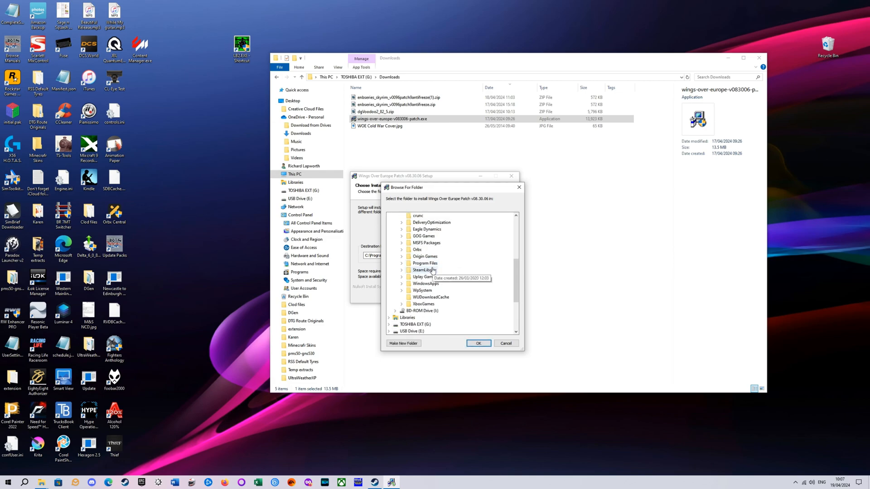
{"action": "left_click", "coordinate": [401, 304]}
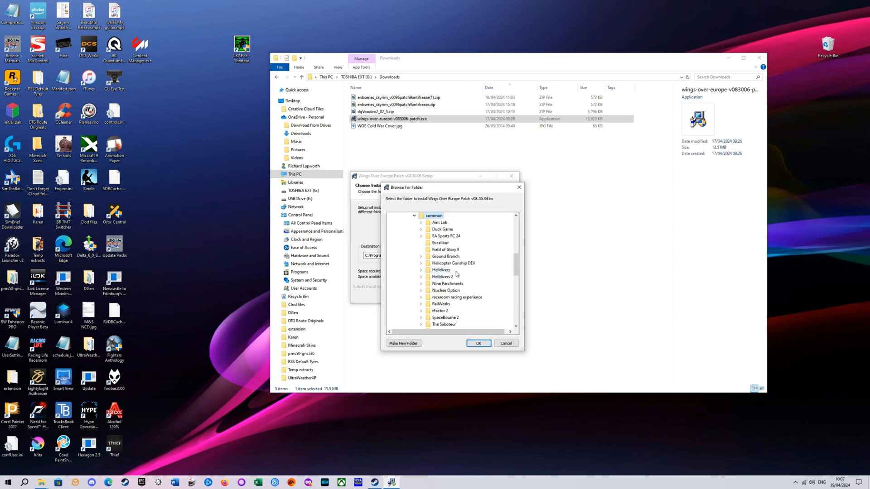
{"action": "scroll", "scroll_direction": "down", "scroll_amount": 3}
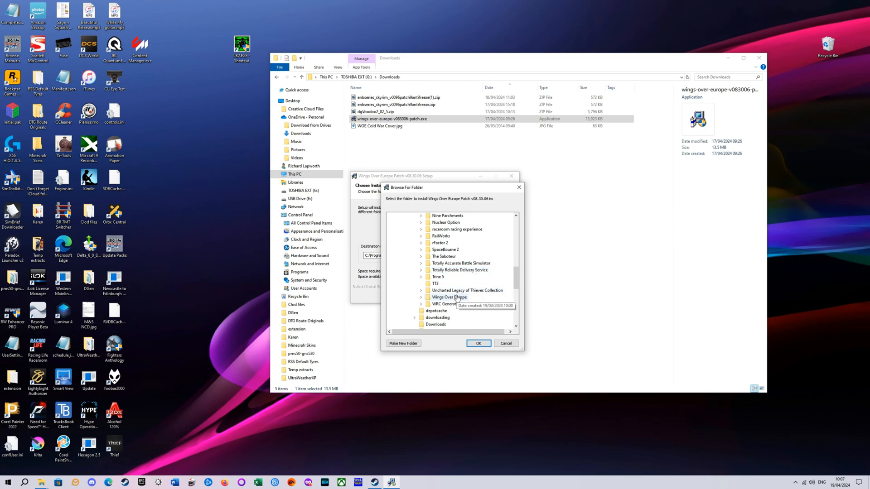
{"action": "left_click", "coordinate": [478, 343]}
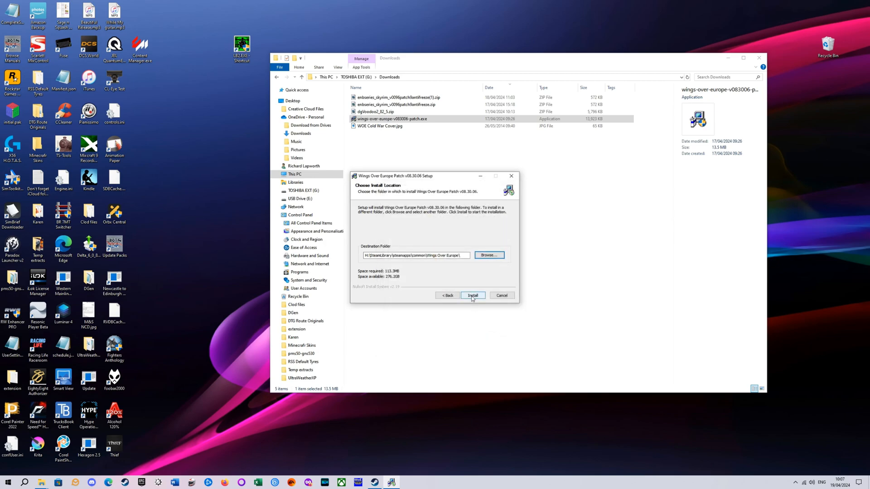
{"action": "left_click", "coordinate": [472, 295]}
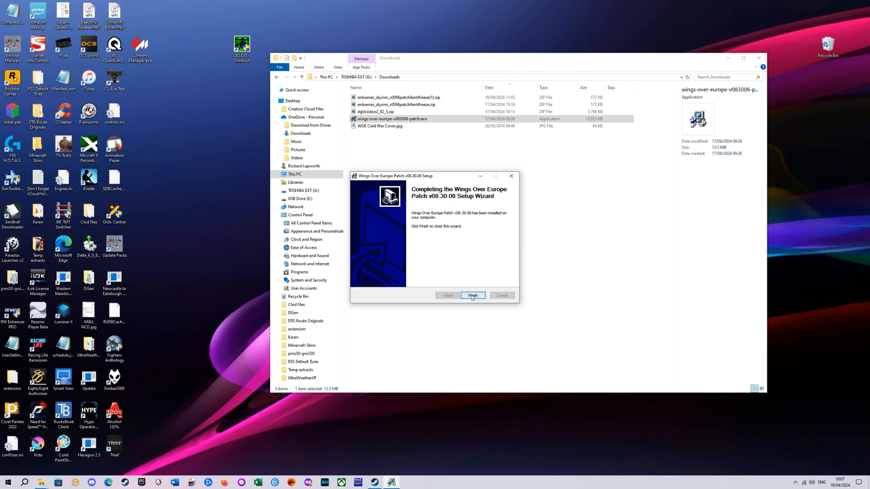
{"action": "left_click", "coordinate": [472, 295]}
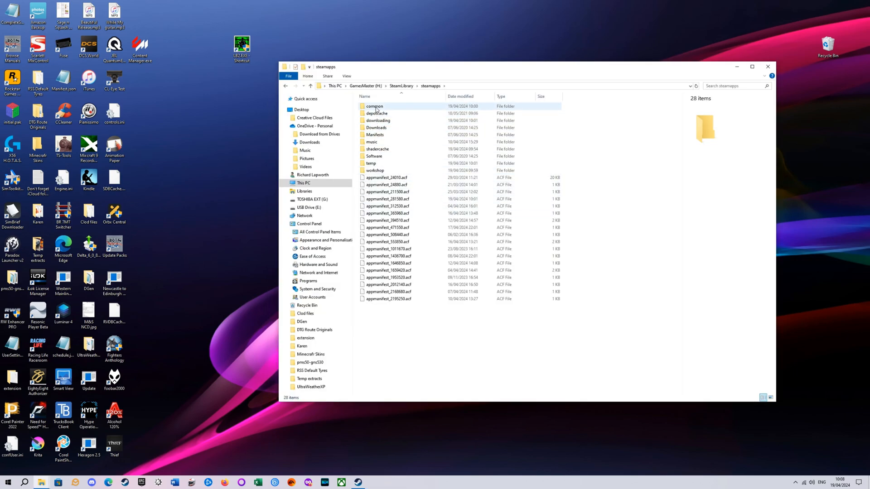
- Open common, then Wings Over Europe, view update.log and select WOE.exe
{"action": "double_click", "coordinate": [375, 106]}
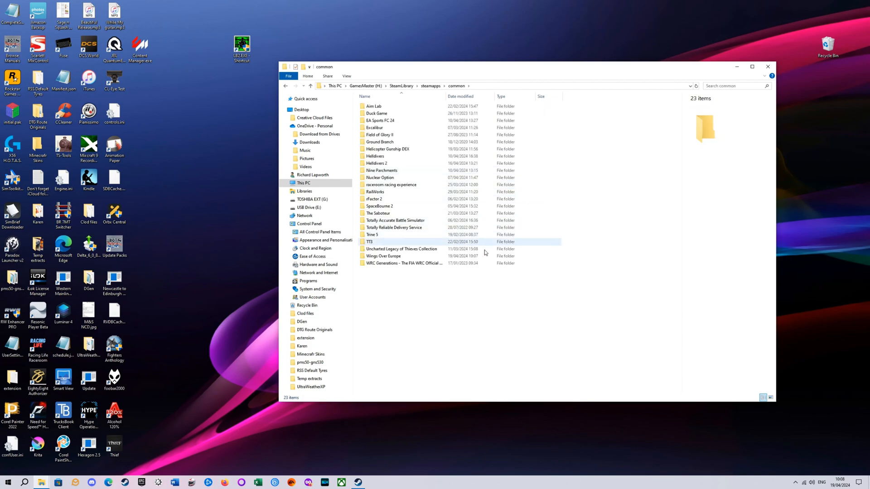
{"action": "left_click", "coordinate": [383, 256]}
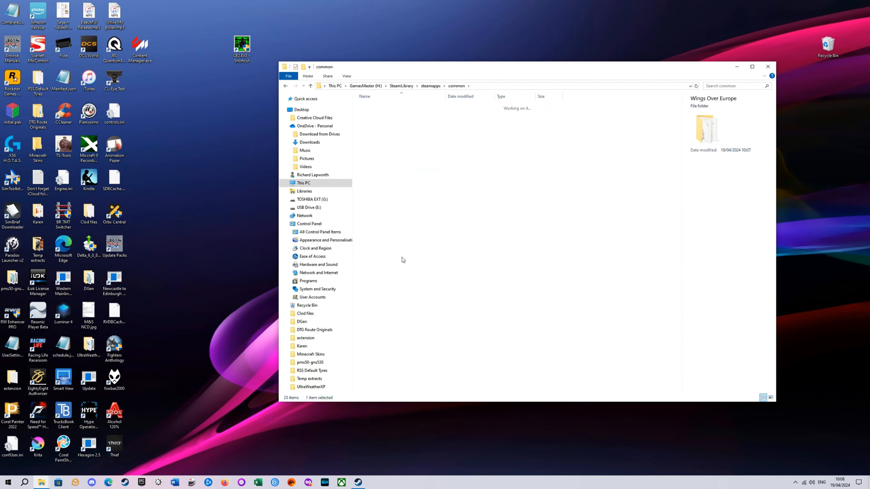
{"action": "double_click", "coordinate": [705, 128]}
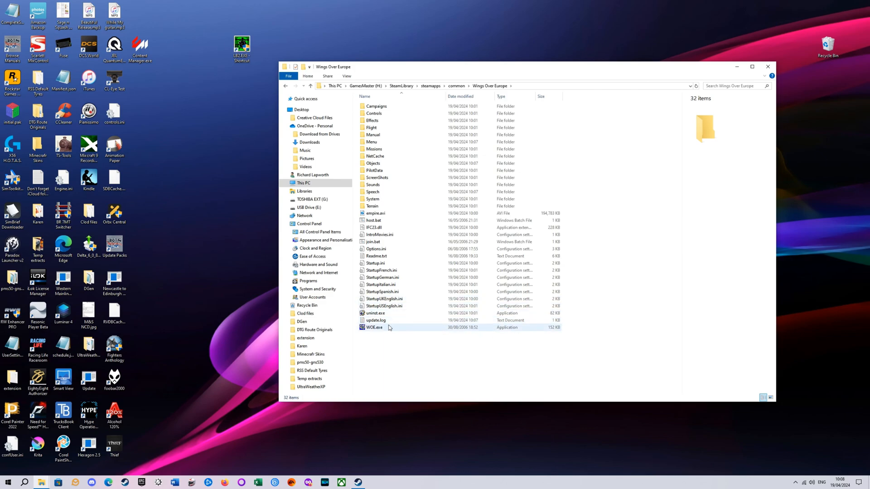
{"action": "left_click", "coordinate": [375, 321]}
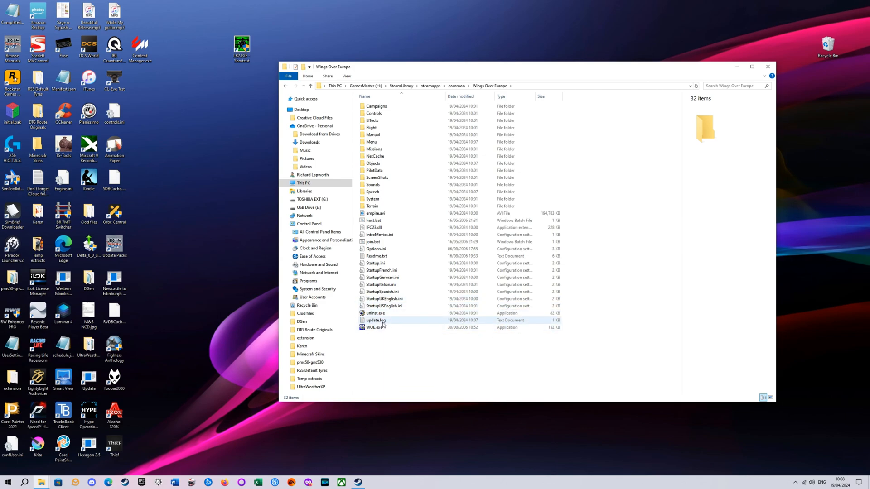
{"action": "left_click", "coordinate": [376, 320]}
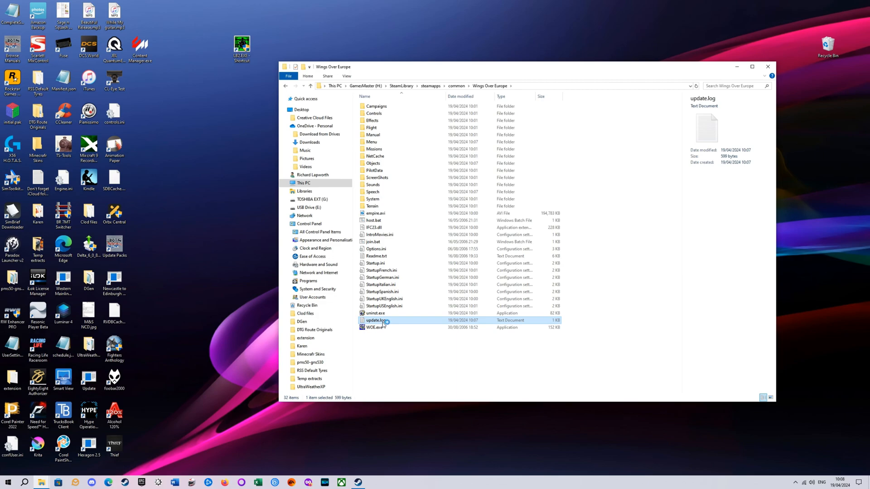
{"action": "double_click", "coordinate": [376, 321]}
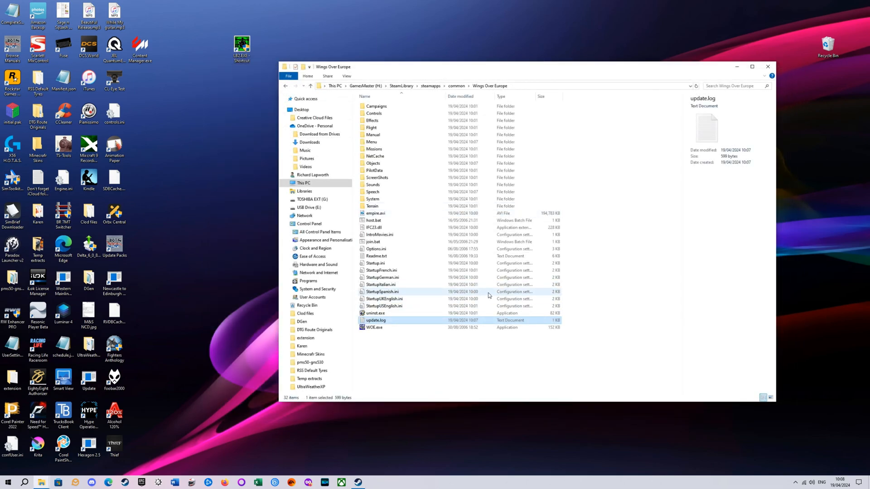
{"action": "left_click", "coordinate": [374, 328]}
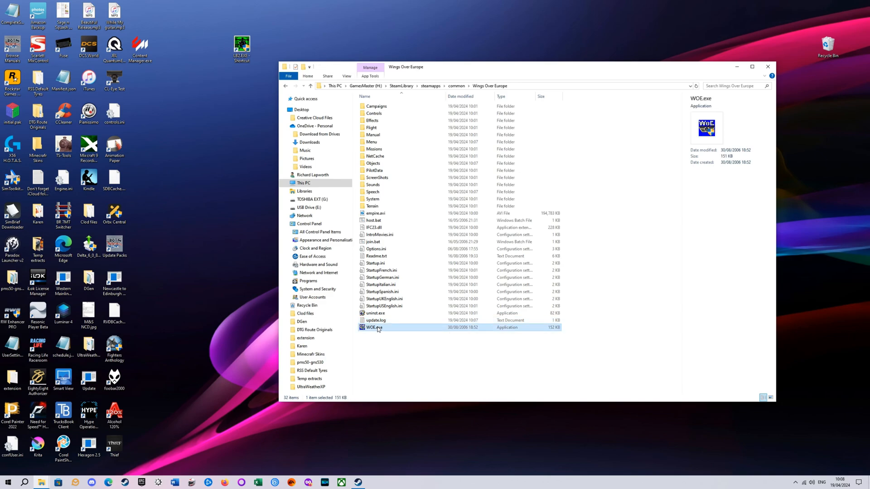
- Launch the patched WOE.exe and allow it to run
{"action": "double_click", "coordinate": [374, 327]}
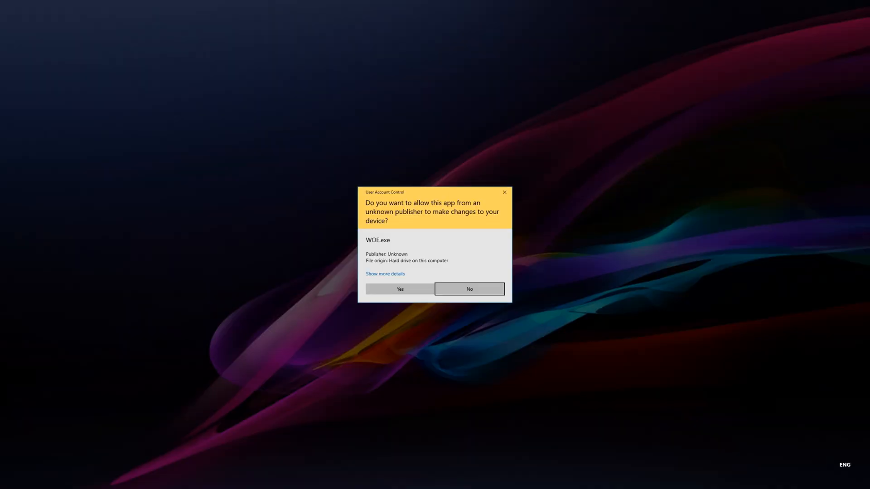
{"action": "mouse_move", "coordinate": [400, 289]}
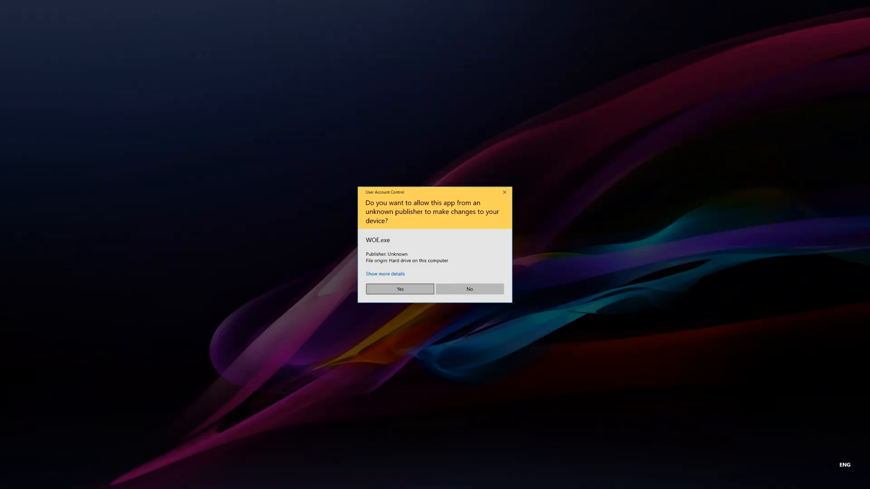
{"action": "left_click", "coordinate": [400, 289]}
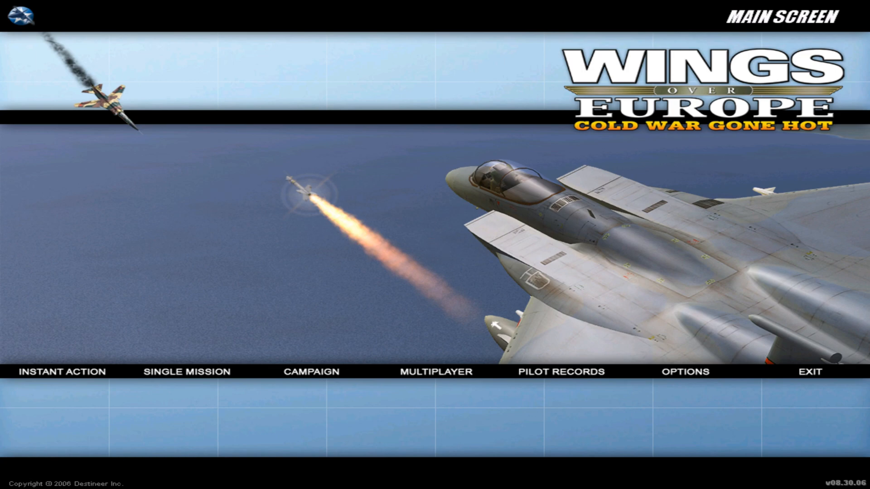
{"action": "mouse_move", "coordinate": [685, 371]}
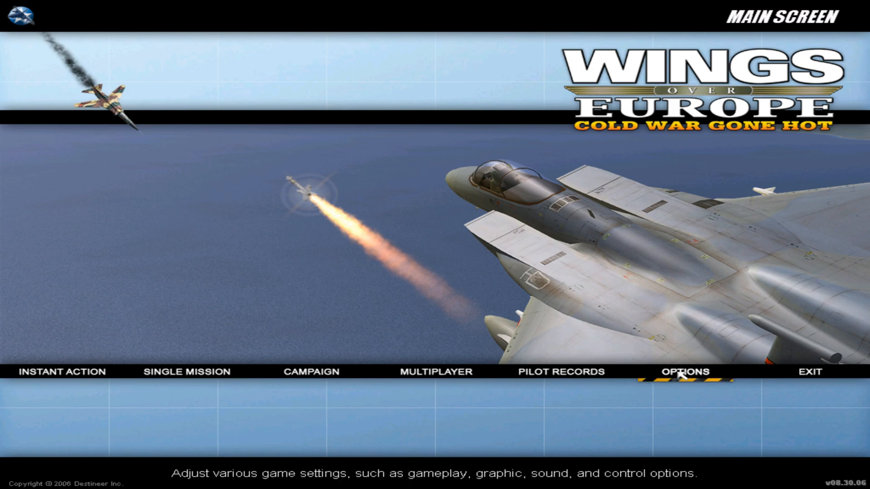
{"action": "left_click", "coordinate": [686, 372]}
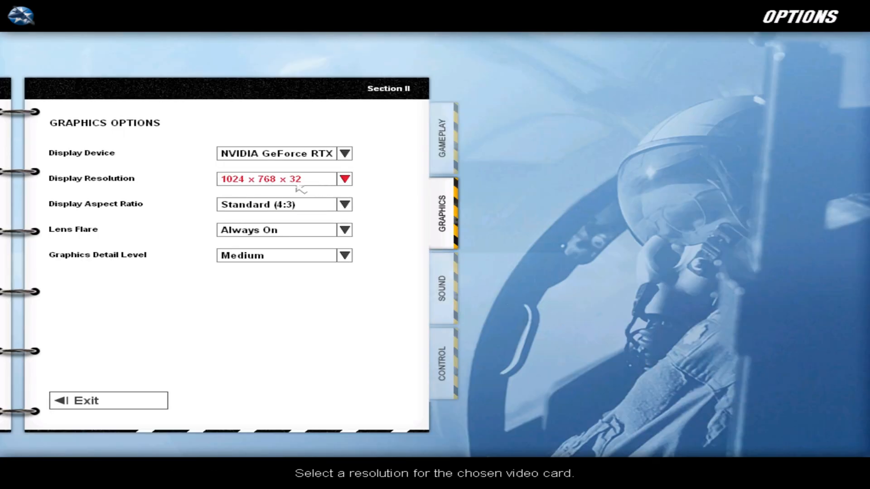
- Set 2560x1440x32 resolution, lens flare on external views, widescreen 16:9, then exit options
{"action": "left_click", "coordinate": [345, 178]}
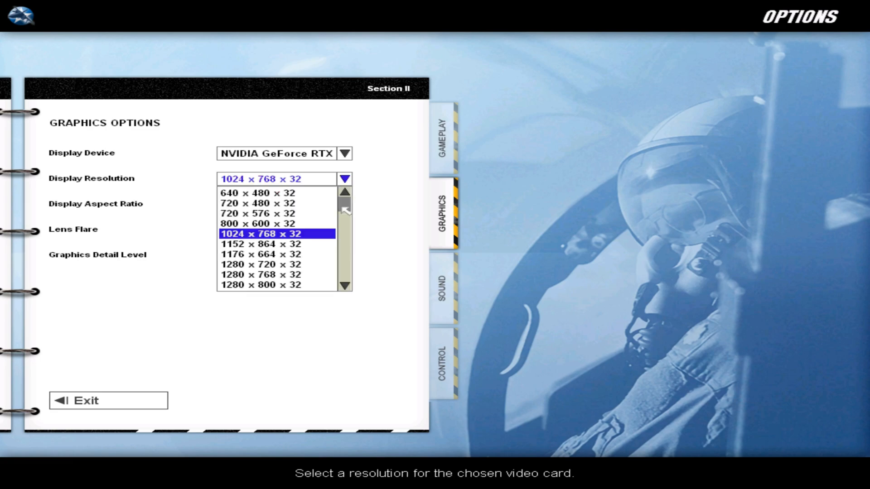
{"action": "left_click", "coordinate": [345, 286]}
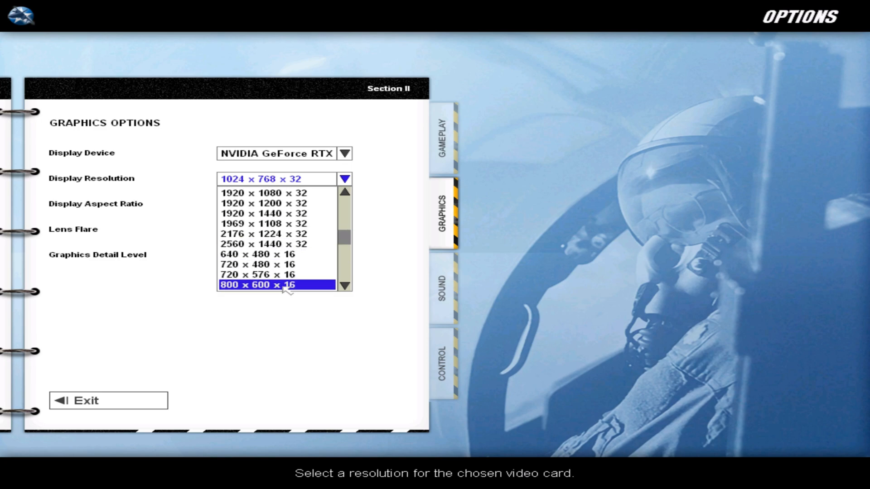
{"action": "mouse_move", "coordinate": [271, 244]}
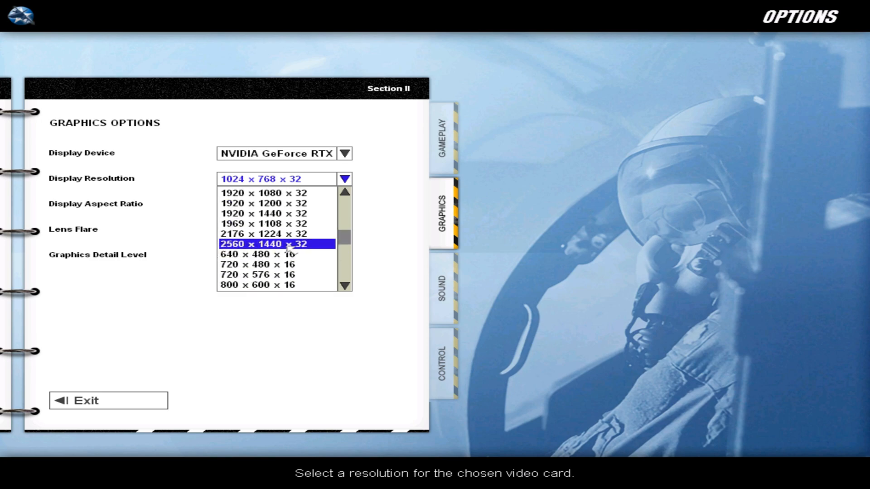
{"action": "left_click", "coordinate": [271, 244]}
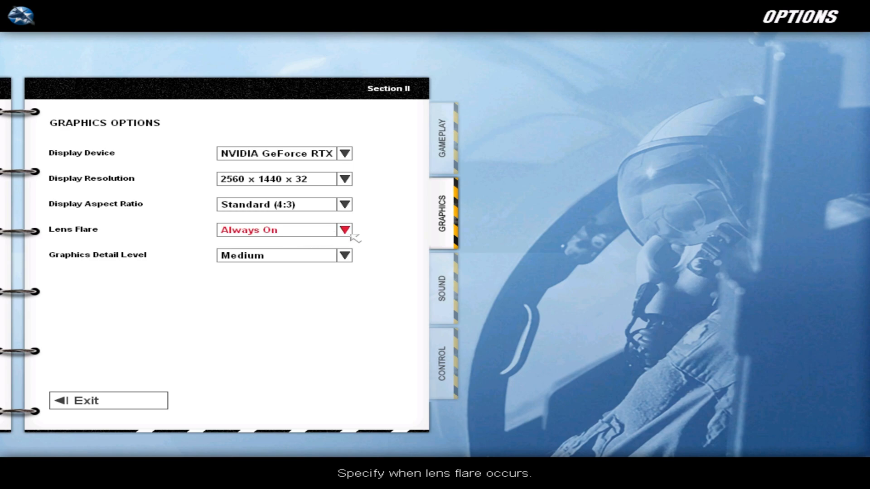
{"action": "left_click", "coordinate": [344, 230]}
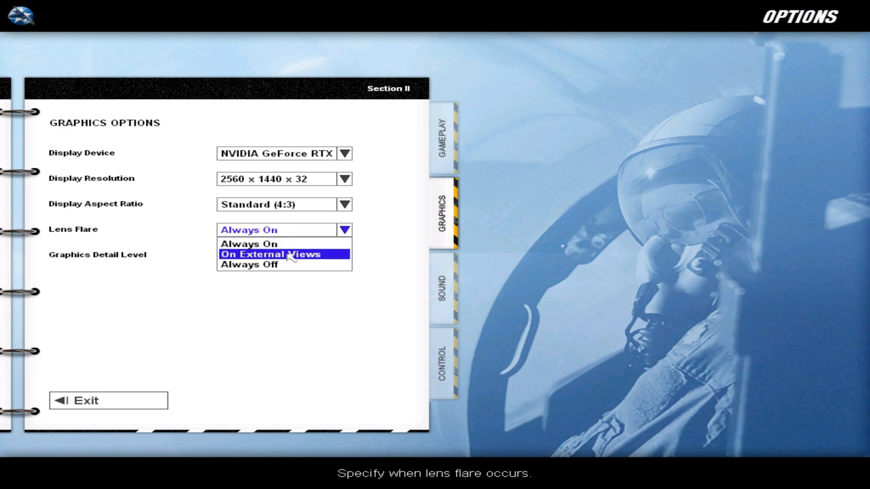
{"action": "left_click", "coordinate": [280, 255]}
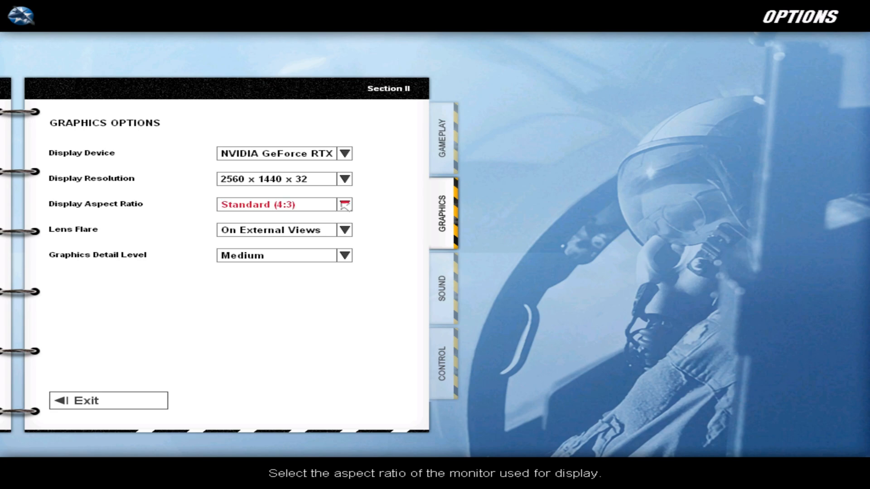
{"action": "left_click", "coordinate": [344, 204]}
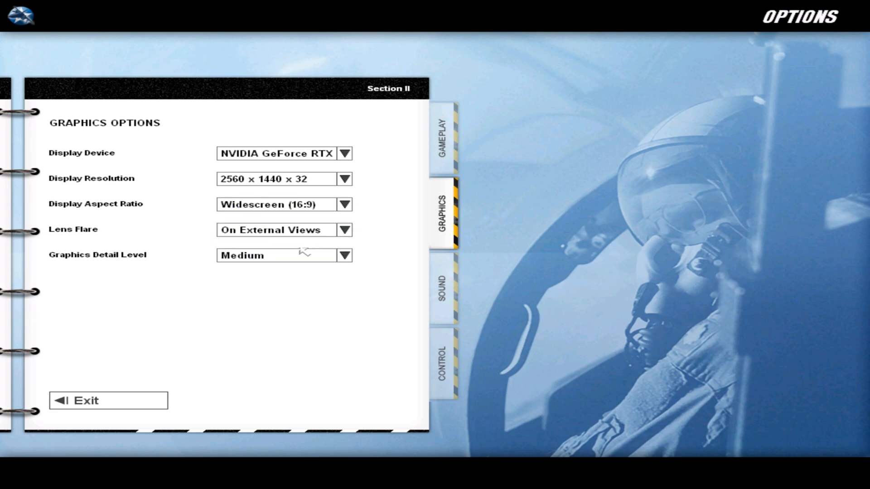
{"action": "left_click", "coordinate": [83, 401]}
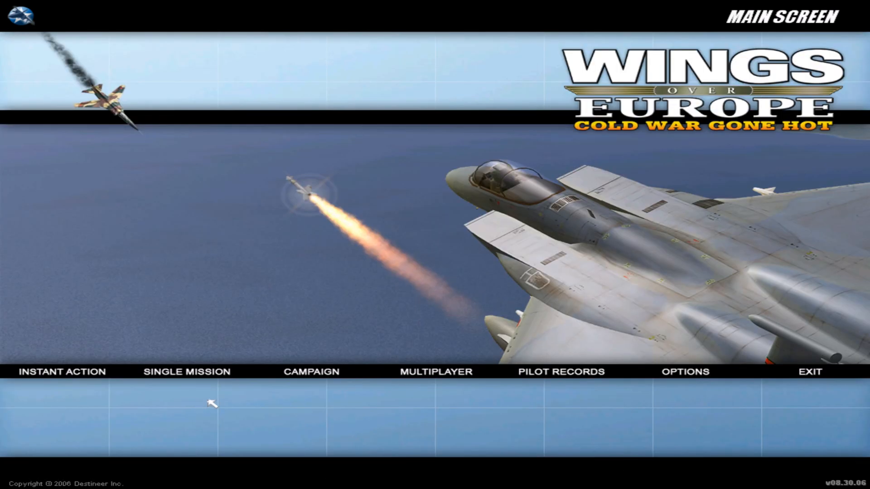
- Accept the F-15A Eagle Fighter Sweep single mission and fly it from the hangar
{"action": "left_click", "coordinate": [186, 372]}
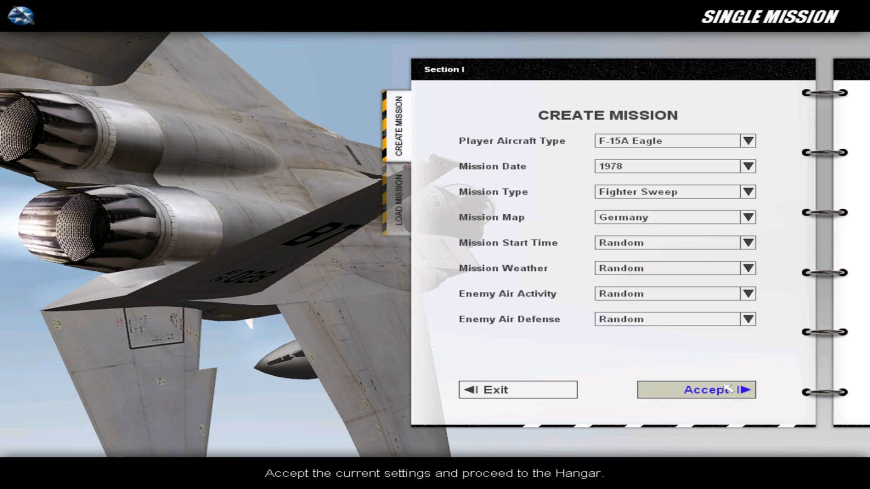
{"action": "left_click", "coordinate": [696, 389]}
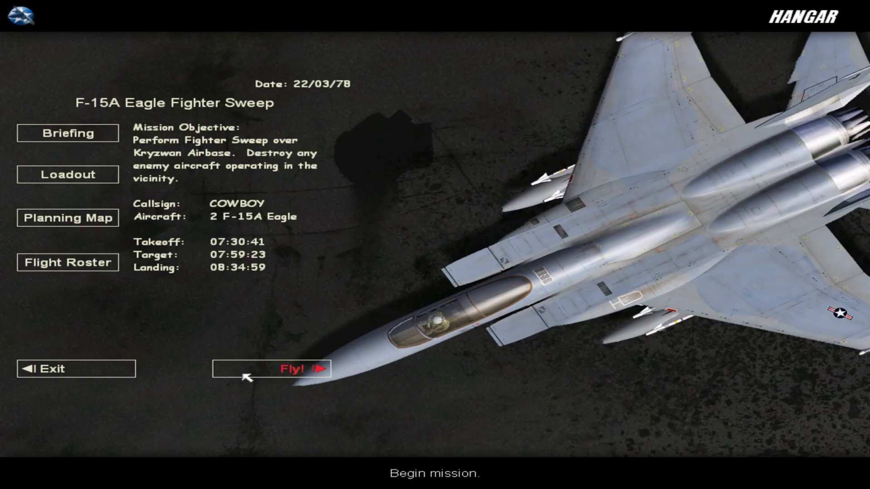
{"action": "left_click", "coordinate": [296, 369]}
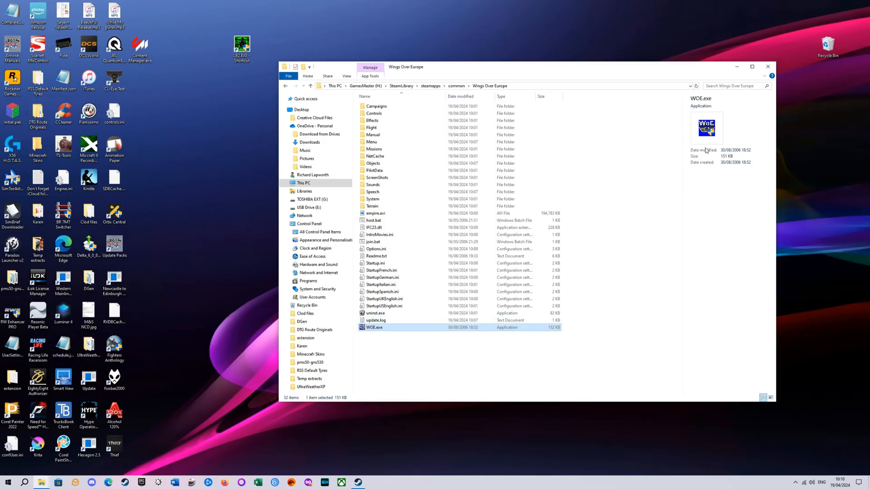
- Open the AntiFREEZE Patch 9 ENBSeries v0.096 result from the 'WOE enbpatch.ini' search
{"action": "left_click", "coordinate": [768, 67]}
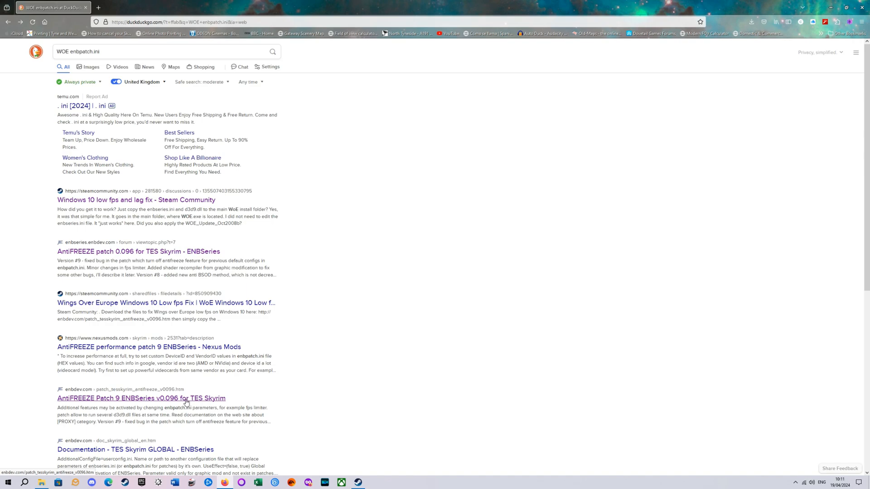
{"action": "left_click", "coordinate": [141, 399]}
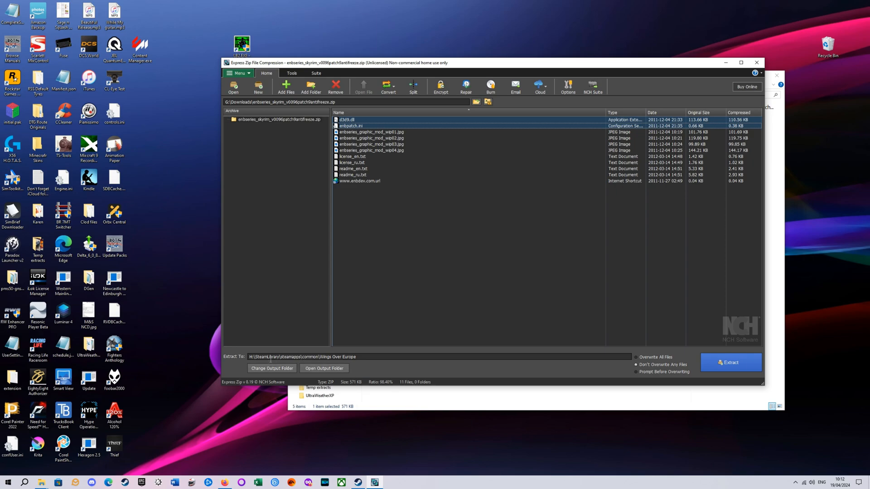
{"action": "mouse_move", "coordinate": [613, 363]}
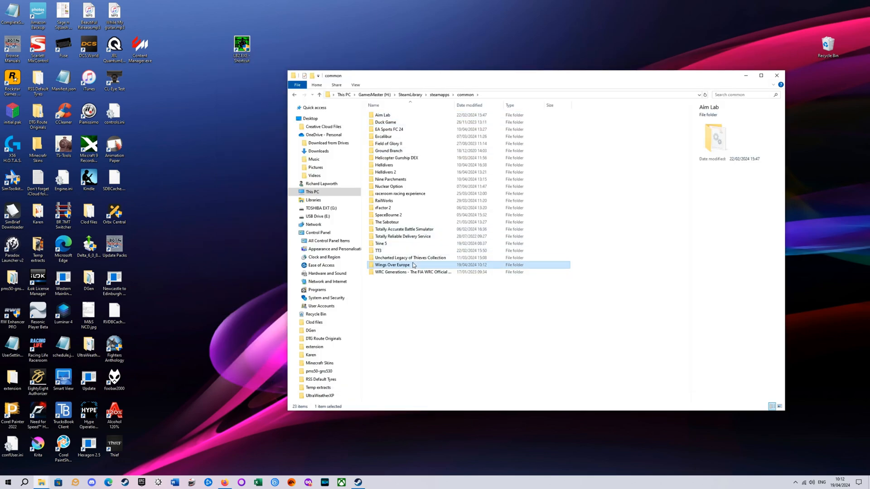
- Open the Wings Over Europe folder and select the extracted enbpatch.ini
{"action": "double_click", "coordinate": [391, 265]}
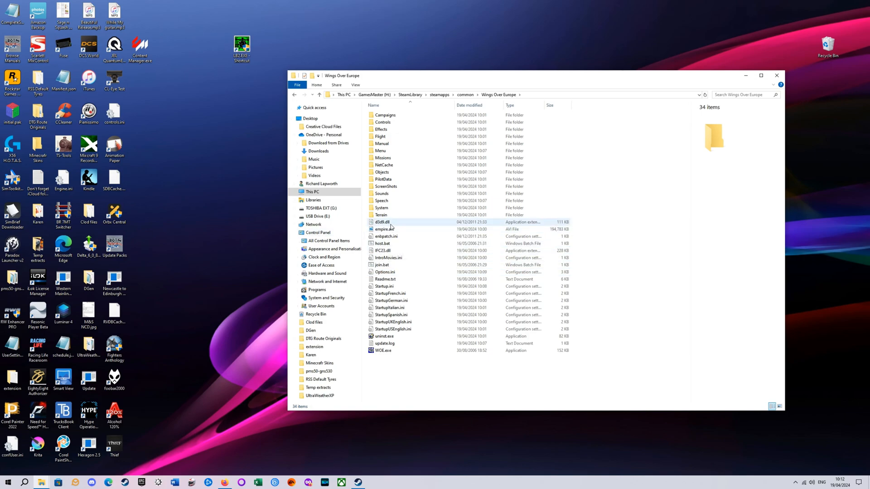
{"action": "left_click", "coordinate": [387, 237]}
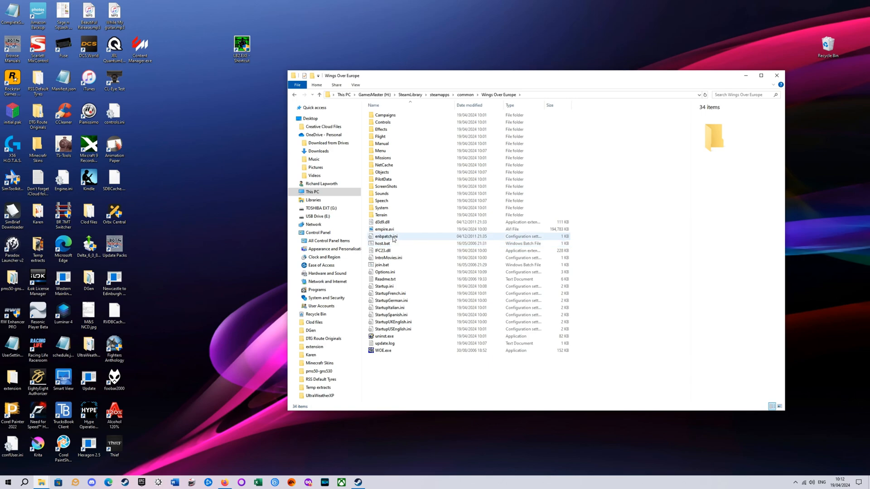
{"action": "right_click", "coordinate": [385, 237]}
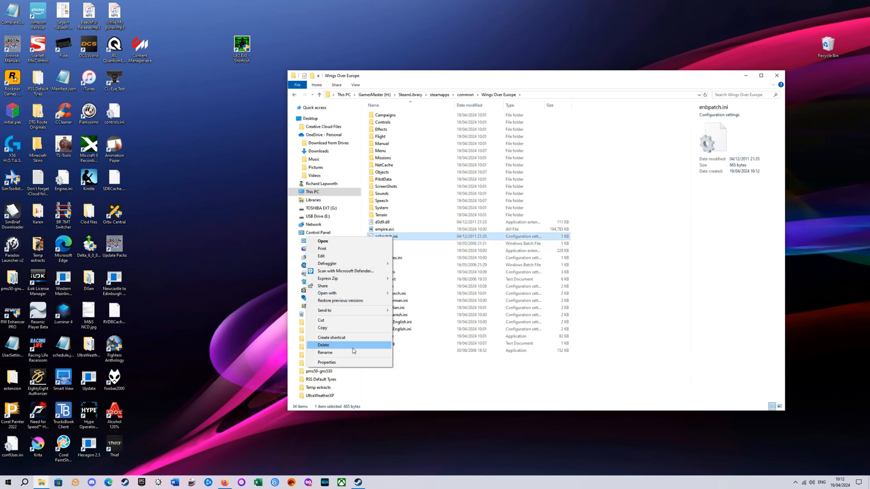
{"action": "mouse_move", "coordinate": [340, 300]}
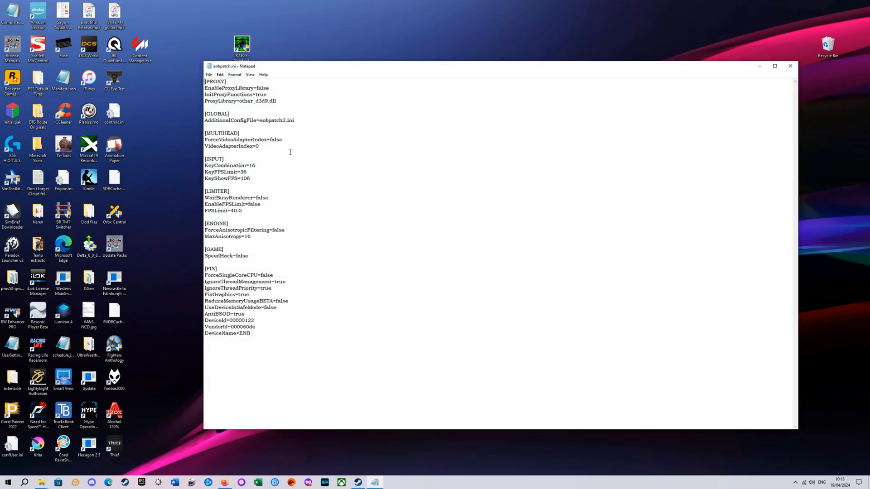
{"action": "mouse_move", "coordinate": [264, 213]}
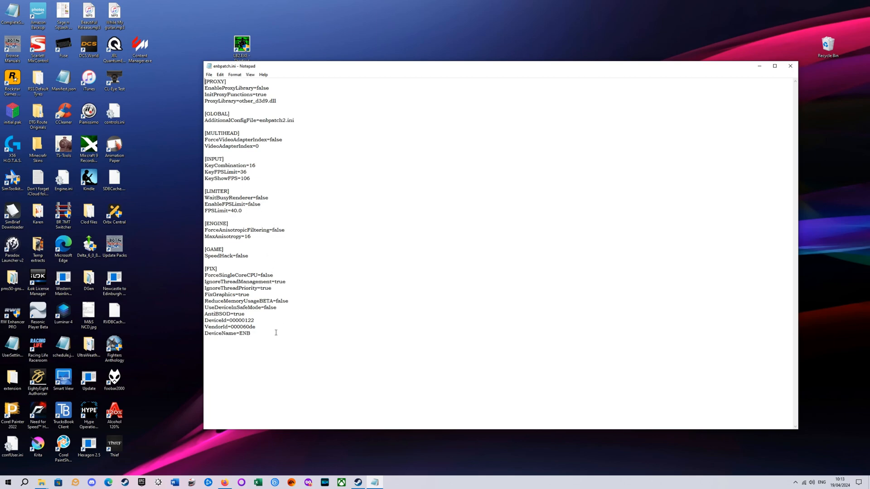
{"action": "mouse_move", "coordinate": [790, 66]}
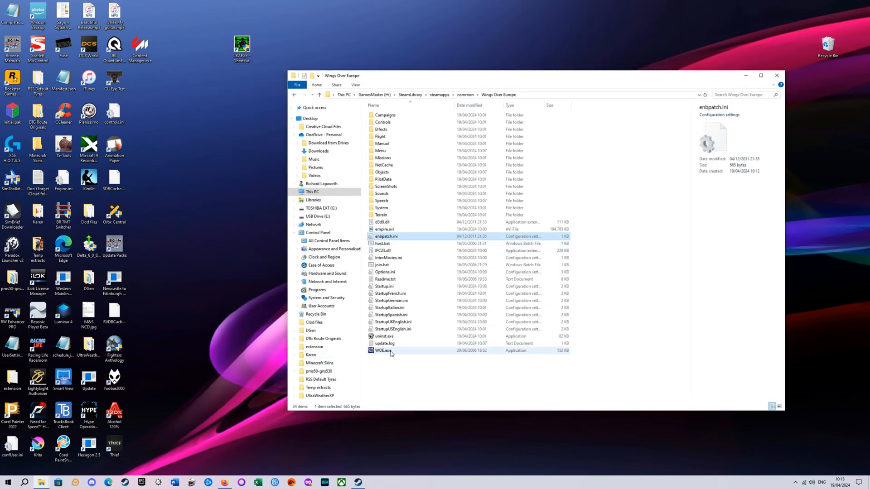
- Relaunch WOE.exe, allow UAC, confirm ENB as display device, and exit options
{"action": "double_click", "coordinate": [383, 351]}
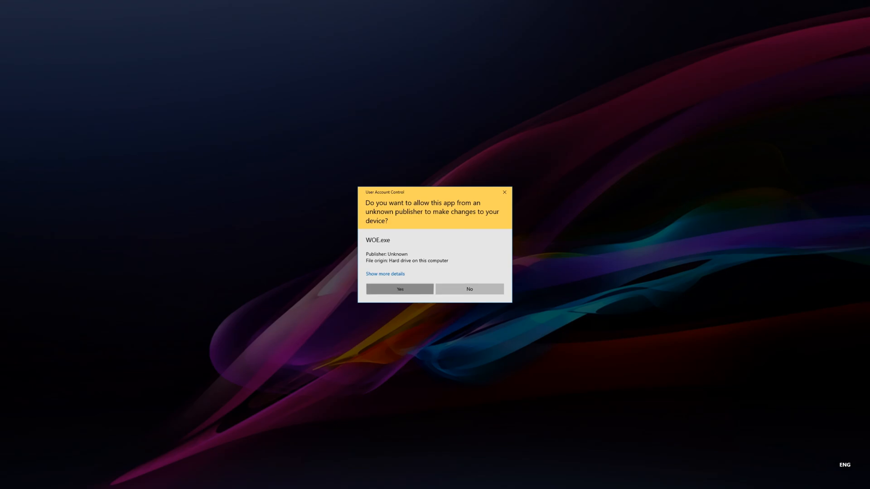
{"action": "left_click", "coordinate": [398, 290]}
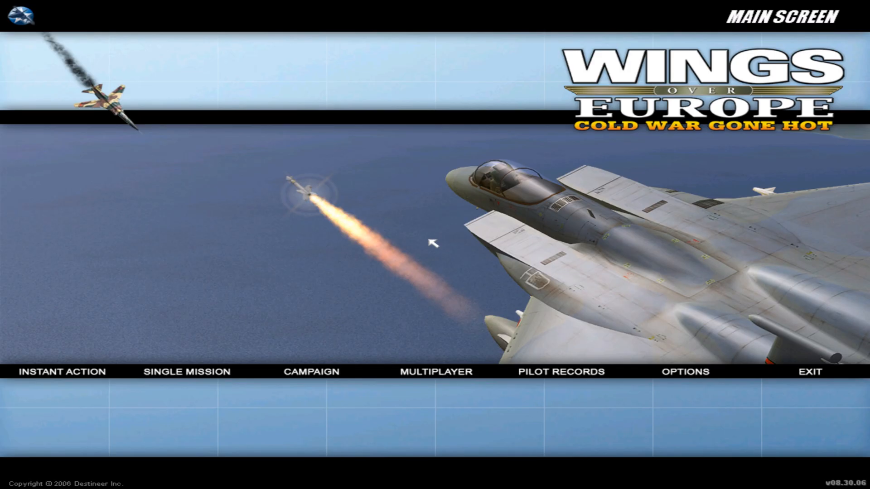
{"action": "mouse_move", "coordinate": [686, 372]}
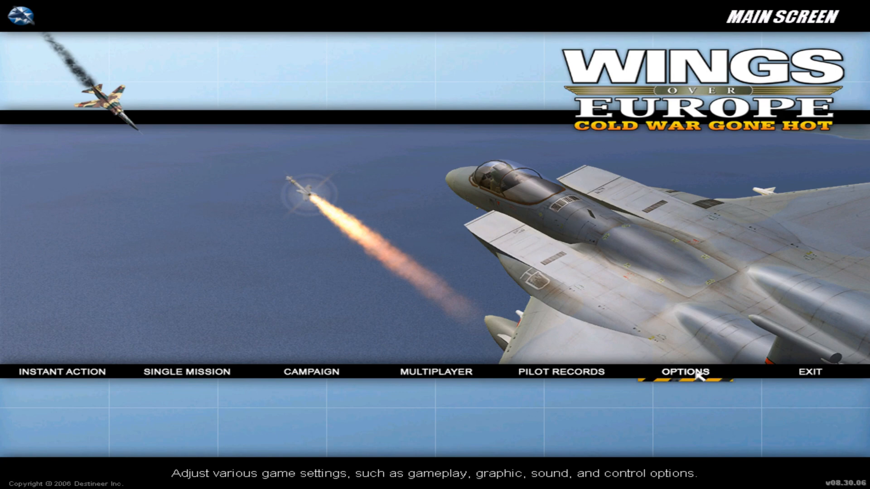
{"action": "left_click", "coordinate": [688, 372]}
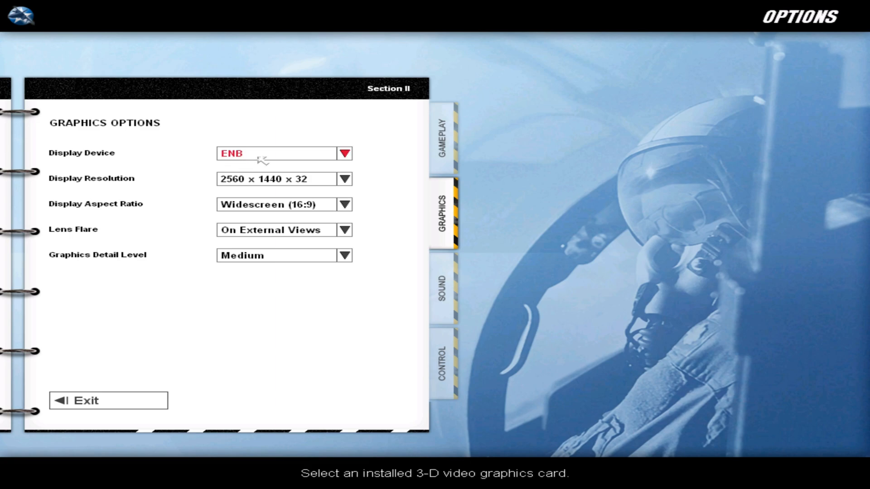
{"action": "mouse_move", "coordinate": [329, 163]}
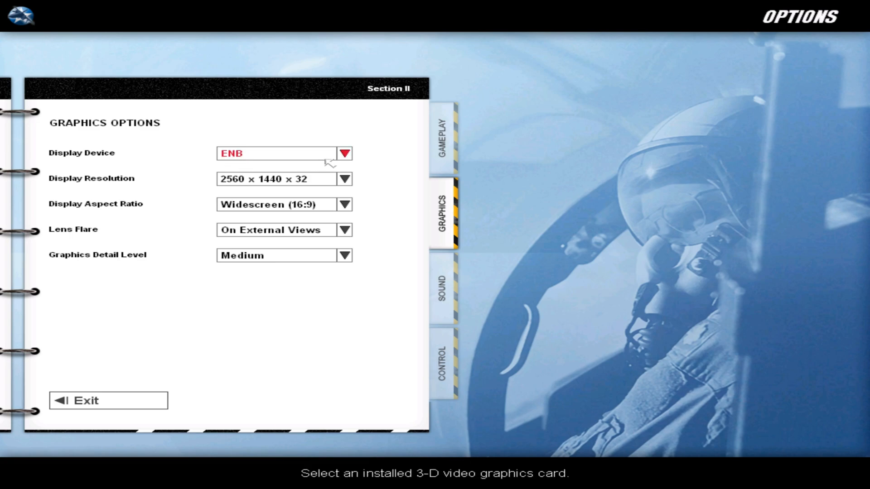
{"action": "mouse_move", "coordinate": [160, 389]}
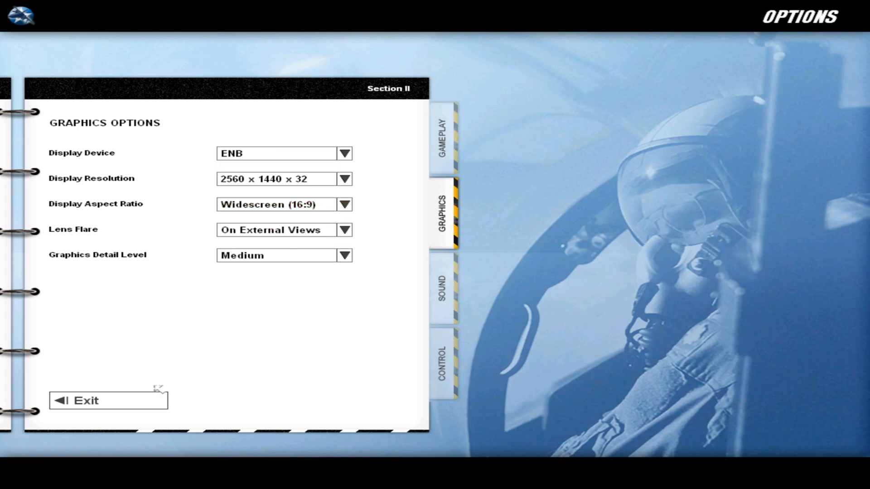
{"action": "left_click", "coordinate": [84, 400]}
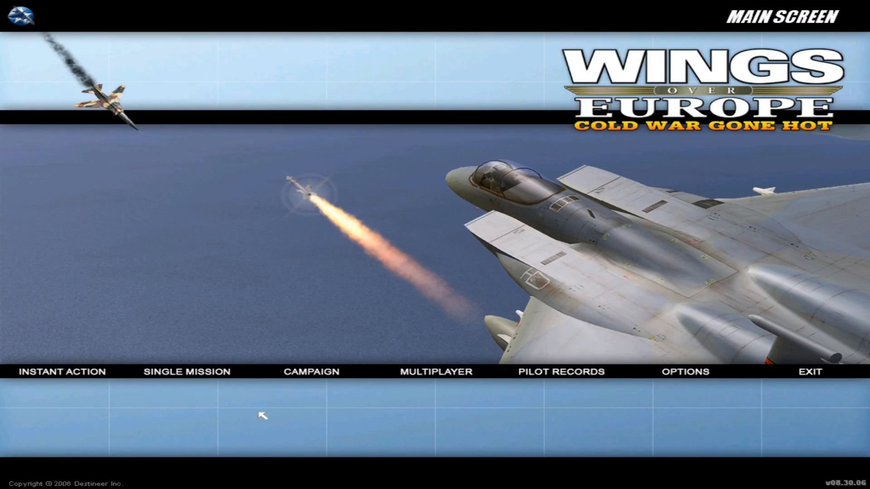
{"action": "mouse_move", "coordinate": [685, 371]}
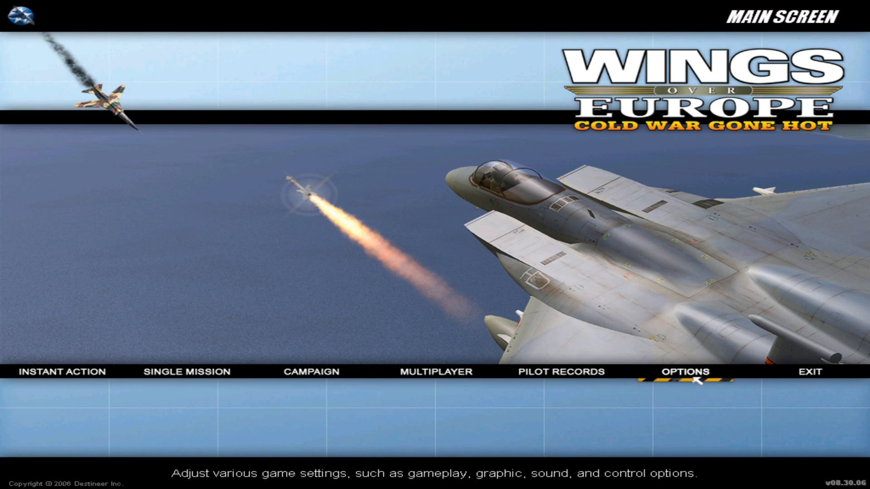
{"action": "left_click", "coordinate": [687, 371]}
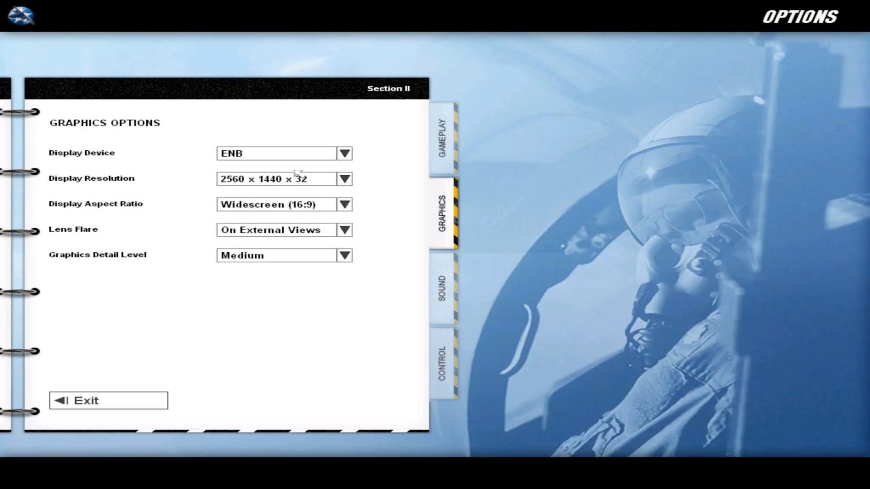
{"action": "left_click", "coordinate": [442, 289]}
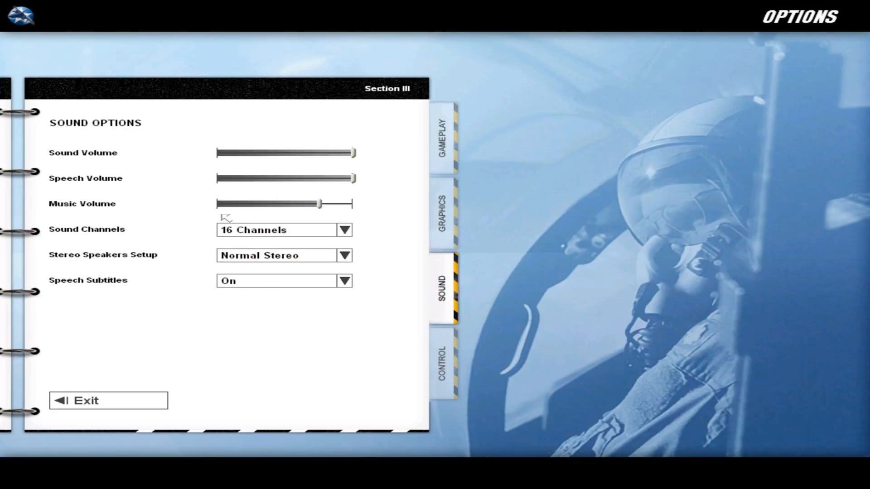
{"action": "left_click_drag", "start_coordinate": [319, 203], "coordinate": [228, 203]}
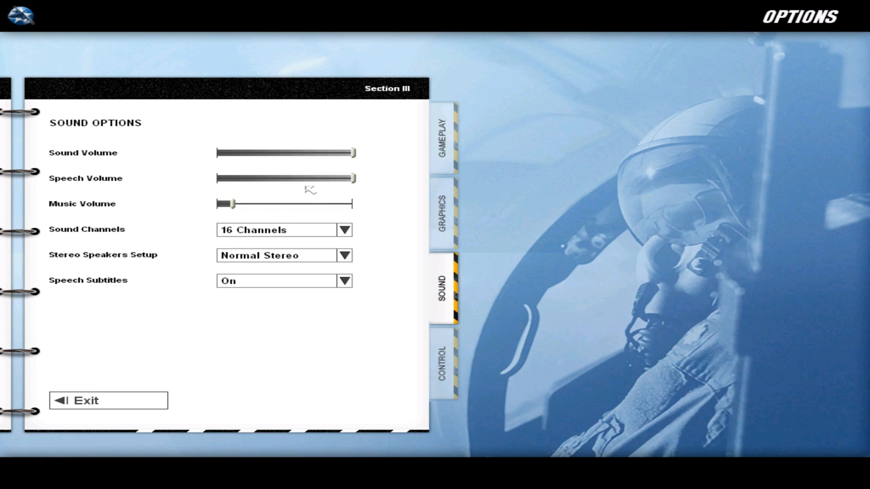
{"action": "left_click_drag", "start_coordinate": [350, 178], "coordinate": [311, 178]}
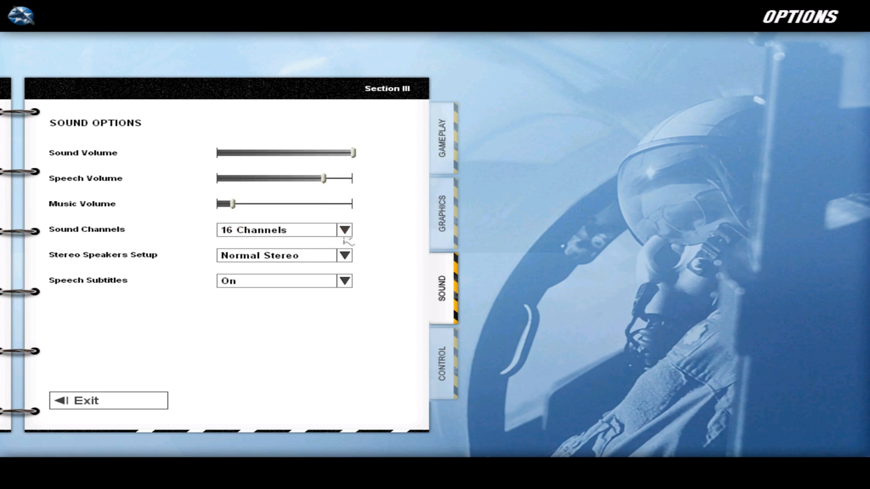
{"action": "left_click", "coordinate": [344, 229]}
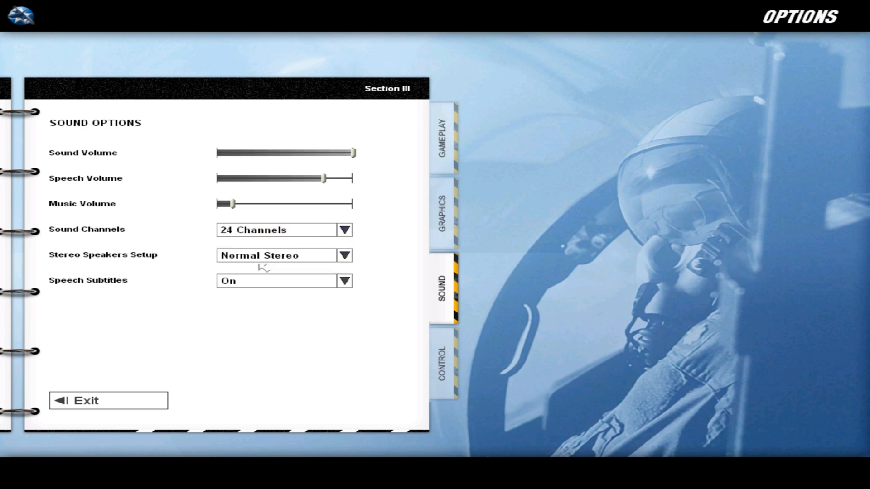
{"action": "left_click", "coordinate": [86, 401]}
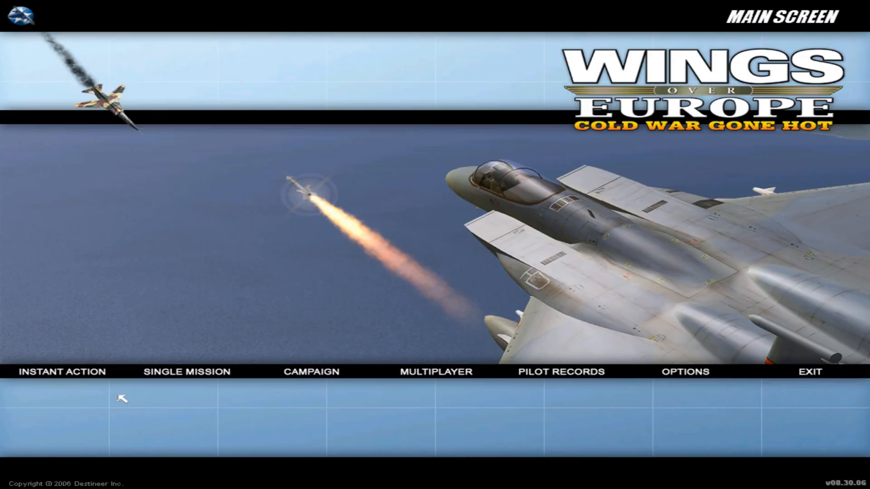
{"action": "mouse_move", "coordinate": [186, 372]}
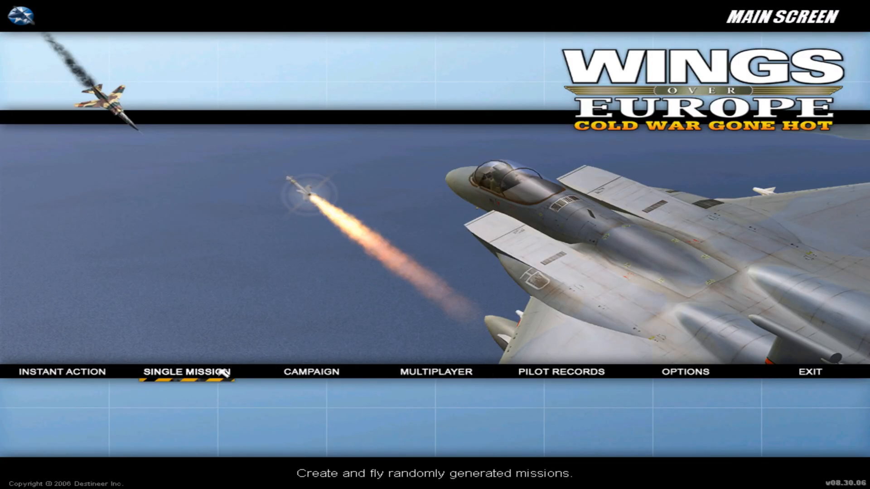
{"action": "mouse_move", "coordinate": [684, 372]}
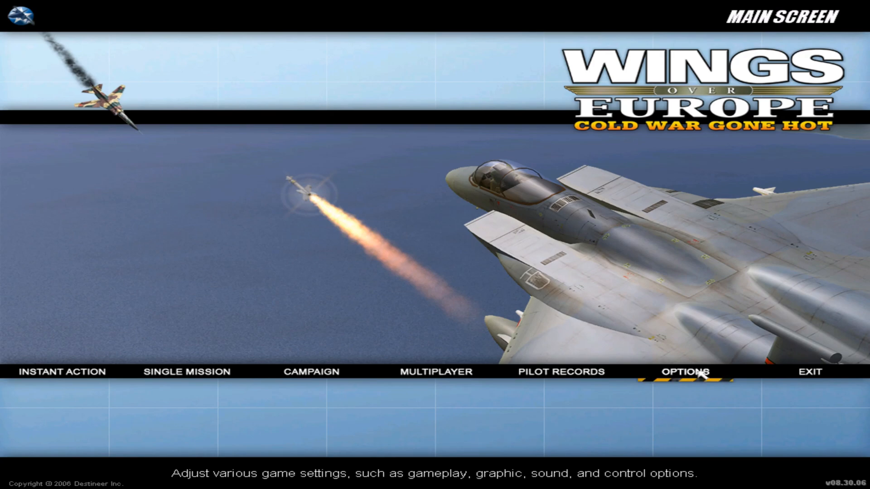
- Set the overall Graphics Detail Level to High
{"action": "left_click", "coordinate": [687, 372]}
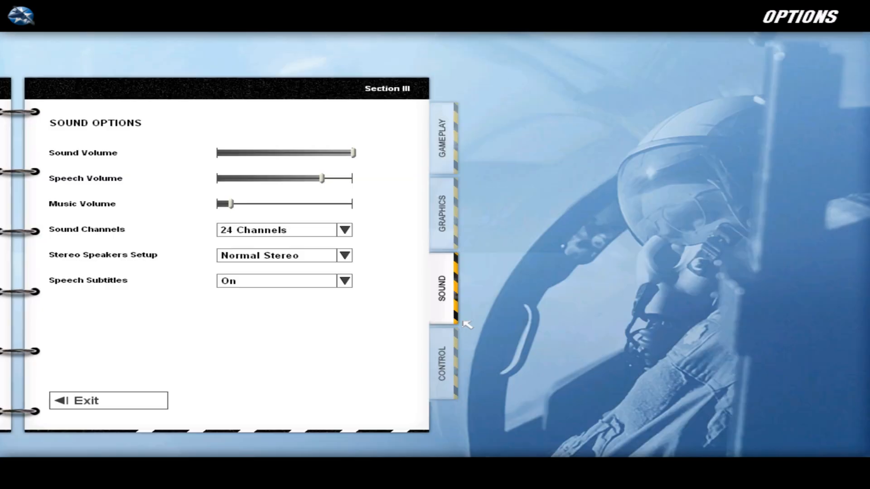
{"action": "left_click", "coordinate": [442, 214]}
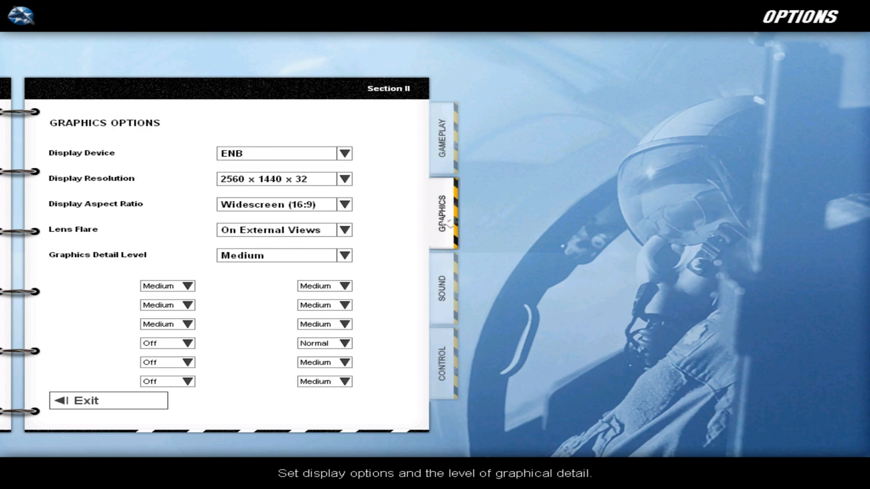
{"action": "left_click", "coordinate": [343, 255]}
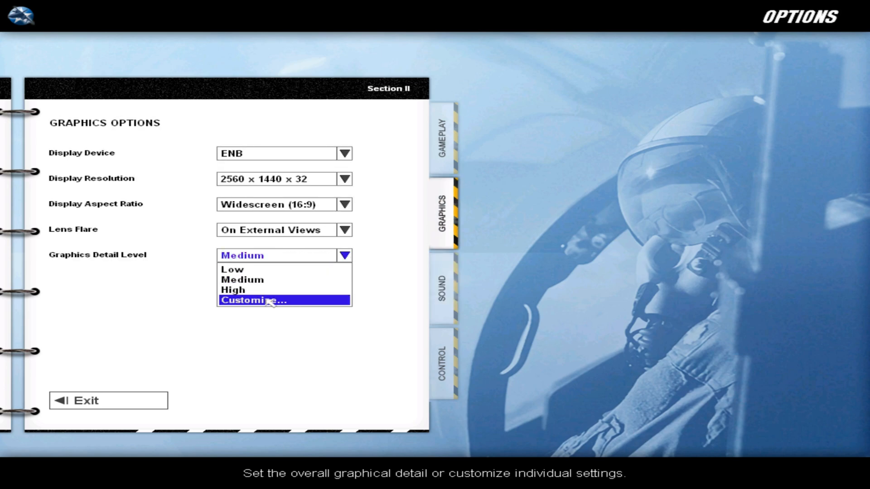
{"action": "left_click", "coordinate": [251, 300]}
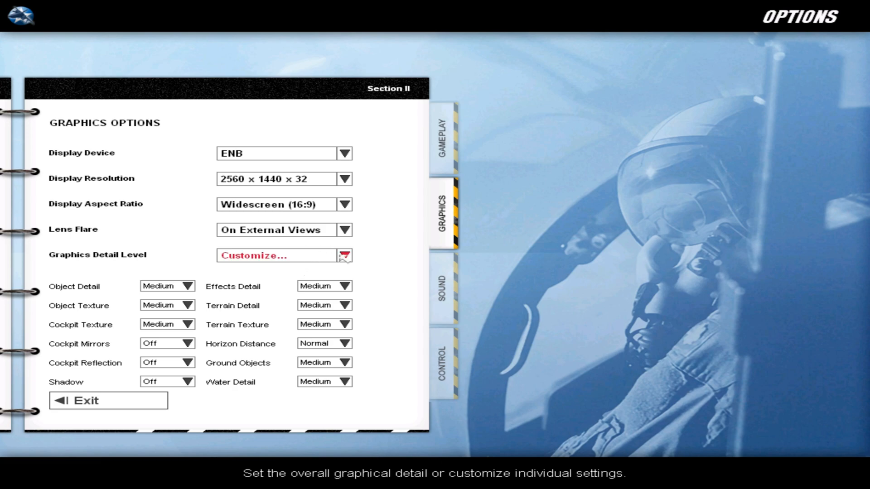
{"action": "left_click", "coordinate": [343, 255]}
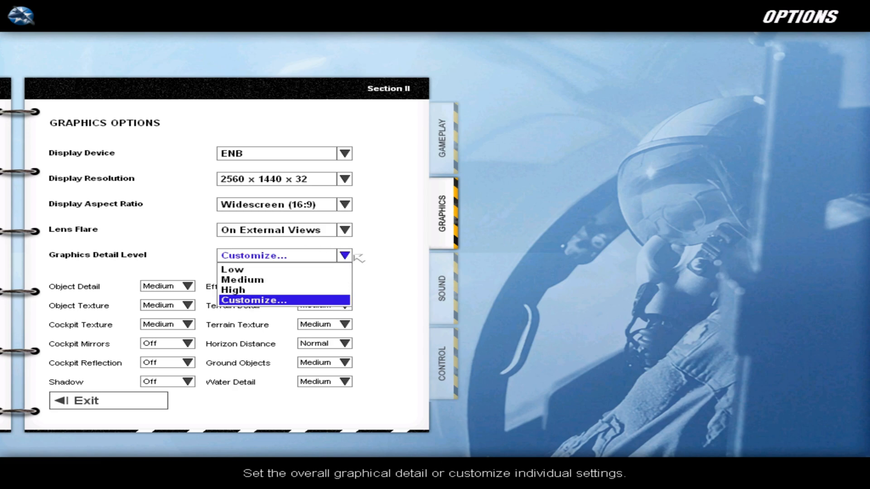
{"action": "left_click", "coordinate": [255, 300]}
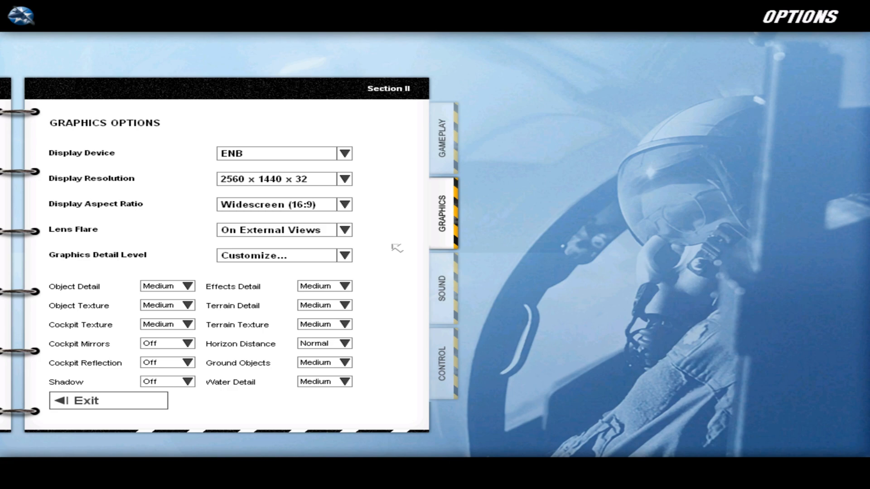
{"action": "left_click", "coordinate": [344, 255]}
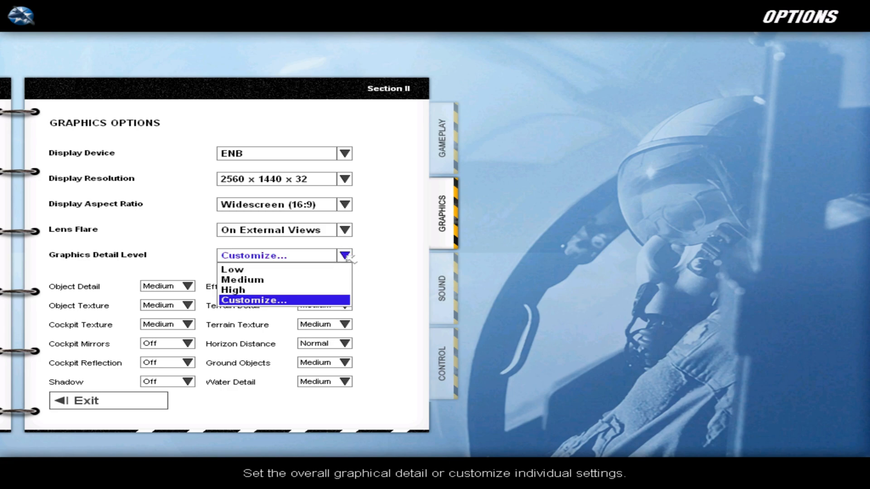
{"action": "left_click", "coordinate": [234, 291]}
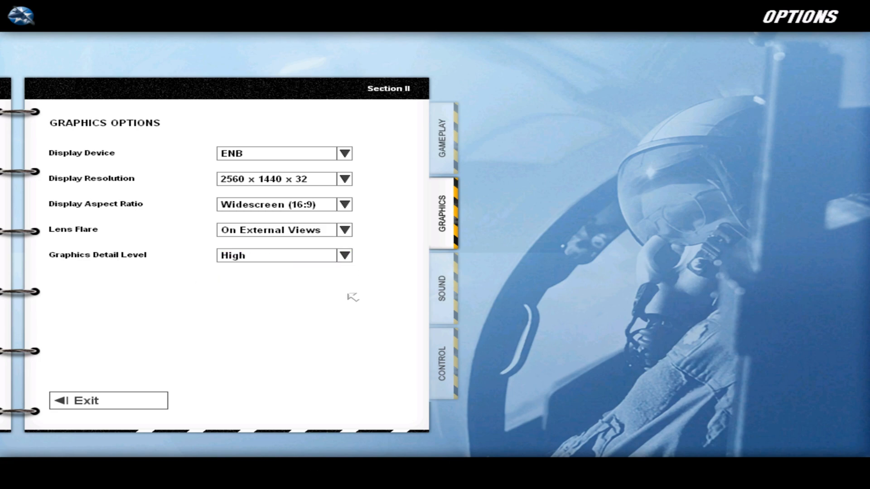
{"action": "mouse_move", "coordinate": [349, 281]}
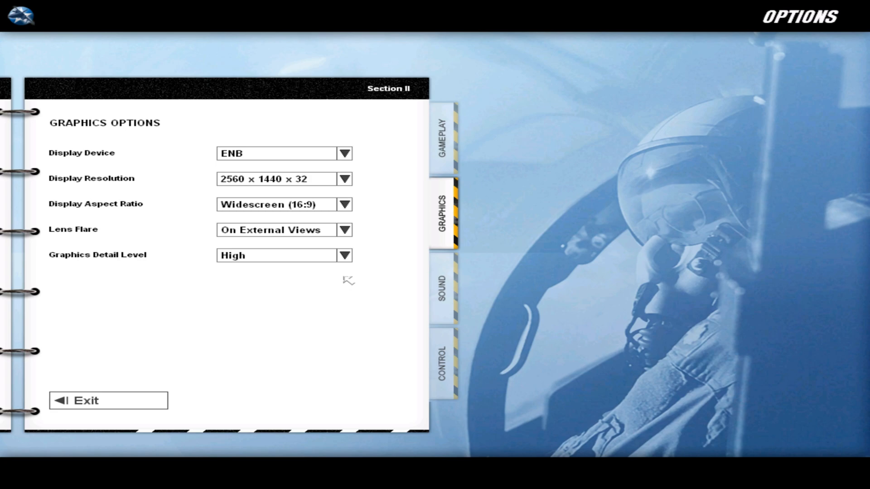
{"action": "mouse_move", "coordinate": [318, 286]}
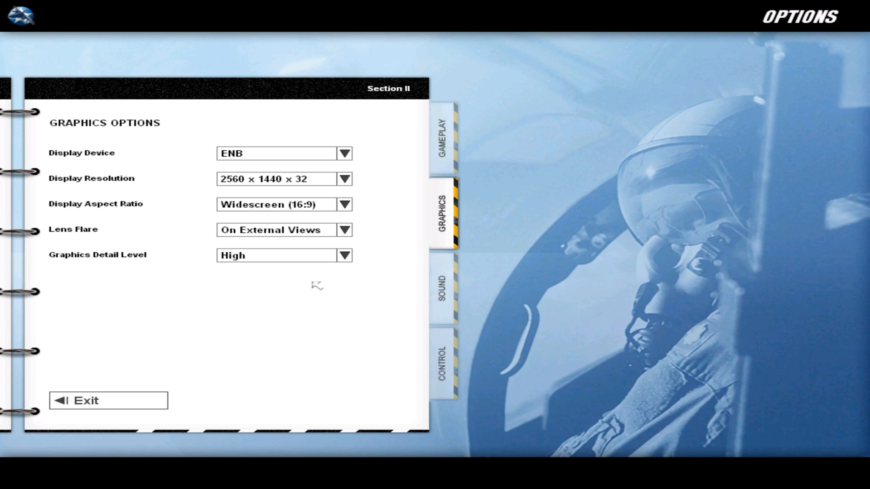
- Customize detail: shadows On, cockpit texture High, lens flare Always Off, then exit
{"action": "left_click", "coordinate": [344, 255]}
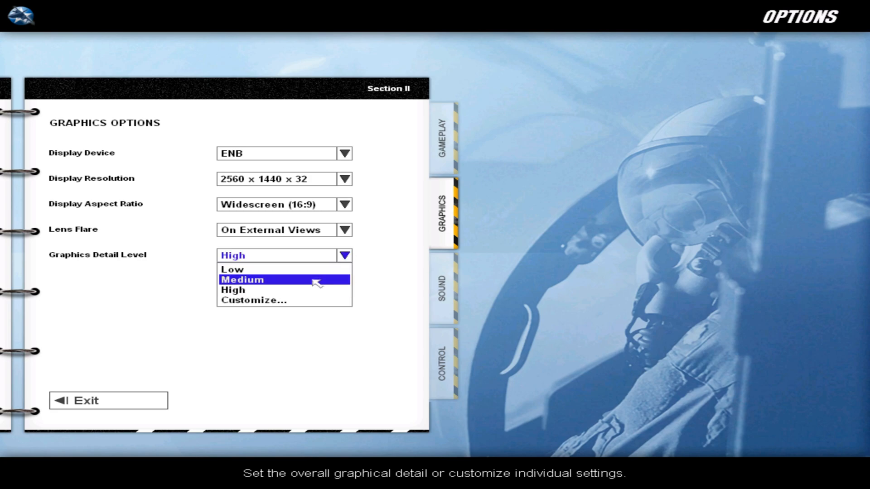
{"action": "left_click", "coordinate": [255, 300]}
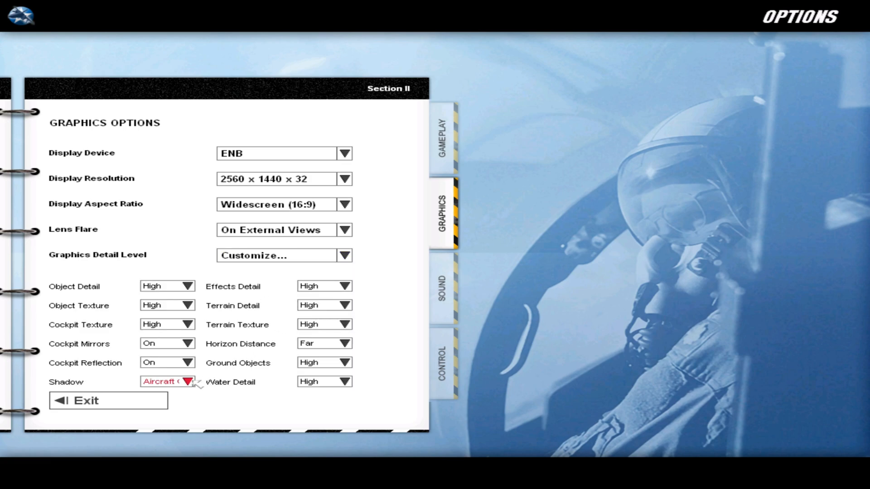
{"action": "left_click", "coordinate": [167, 382]}
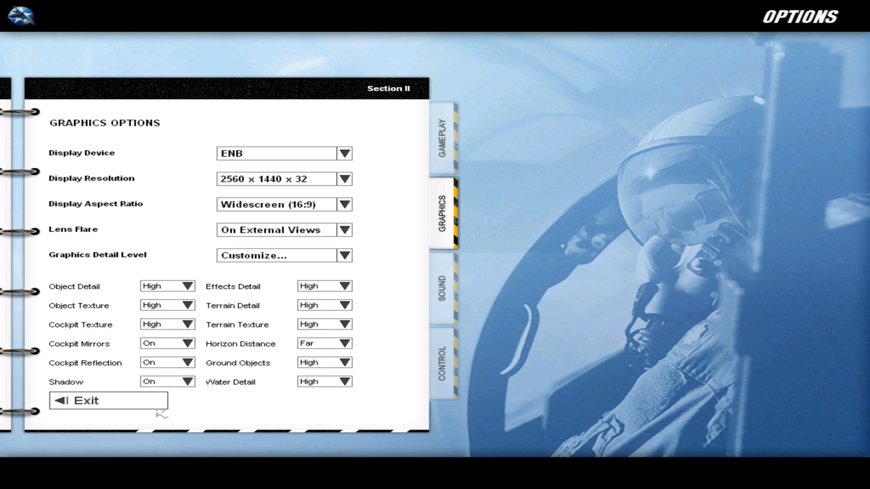
{"action": "left_click", "coordinate": [187, 325]}
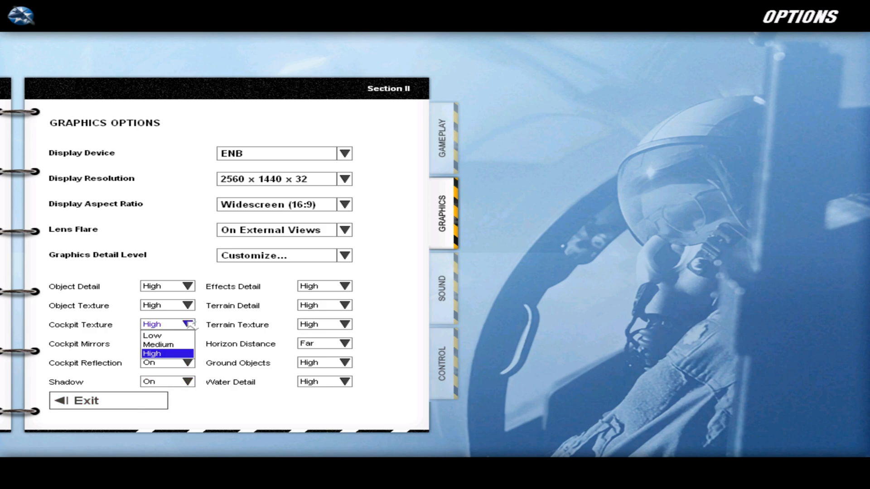
{"action": "left_click", "coordinate": [151, 354]}
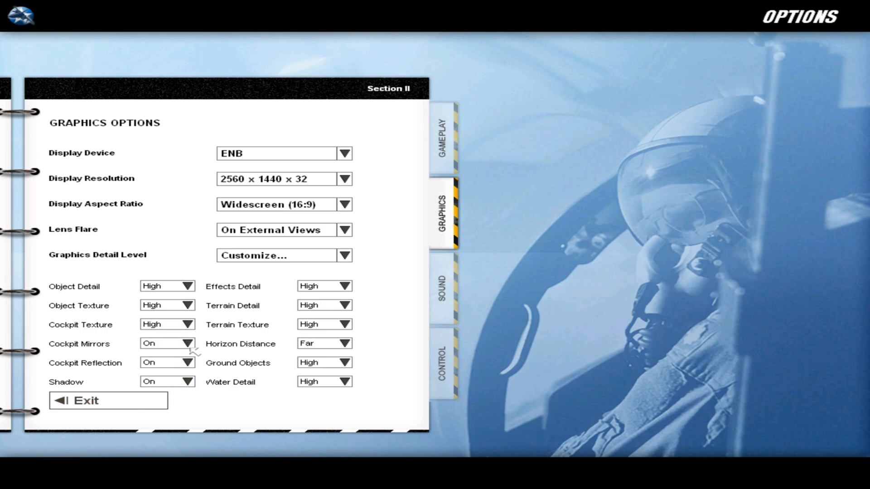
{"action": "mouse_move", "coordinate": [333, 359]}
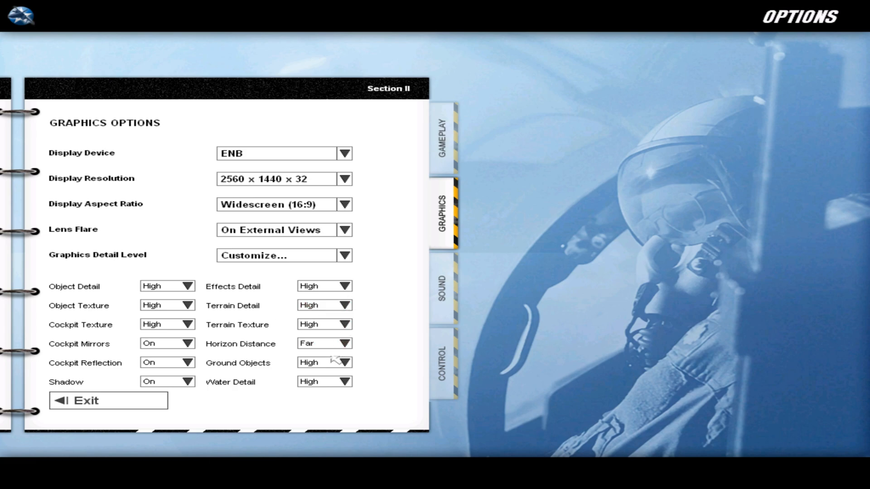
{"action": "mouse_move", "coordinate": [89, 401]}
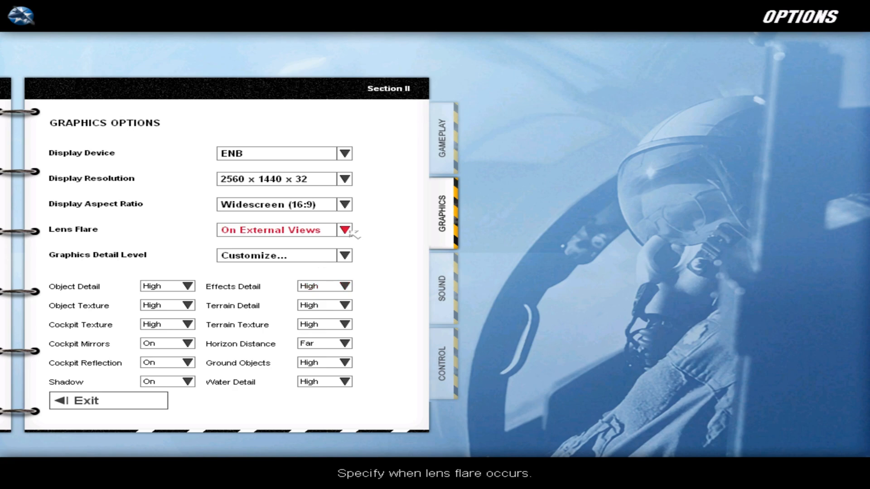
{"action": "left_click", "coordinate": [344, 229]}
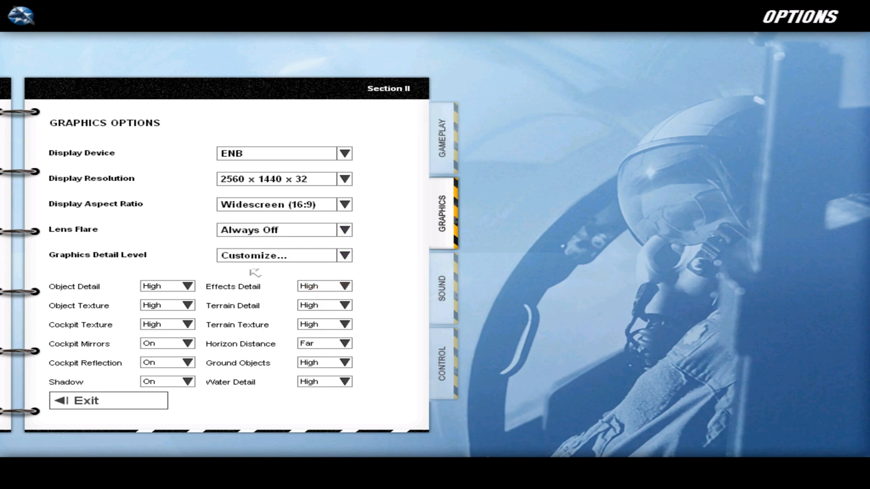
{"action": "left_click", "coordinate": [343, 256]}
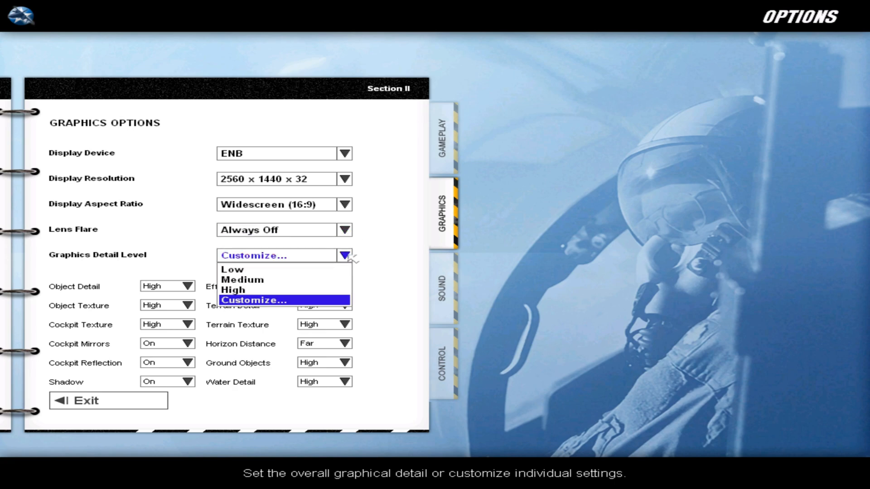
{"action": "left_click", "coordinate": [252, 300]}
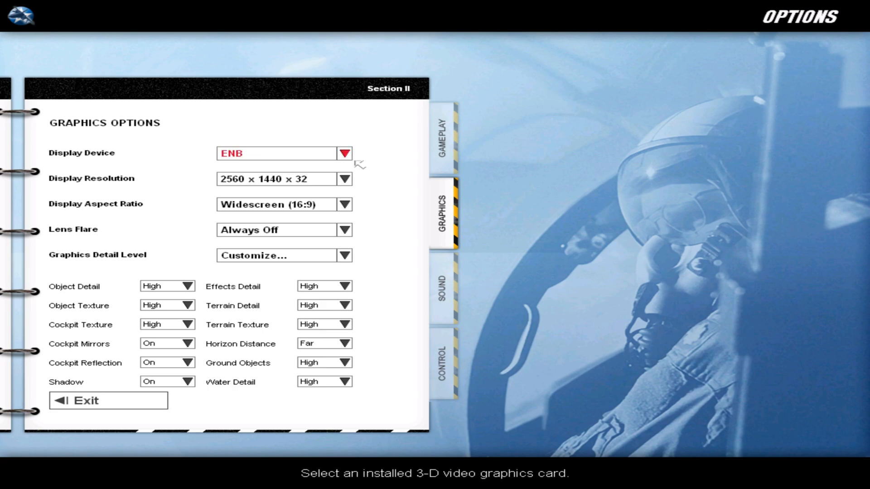
{"action": "mouse_move", "coordinate": [85, 401]}
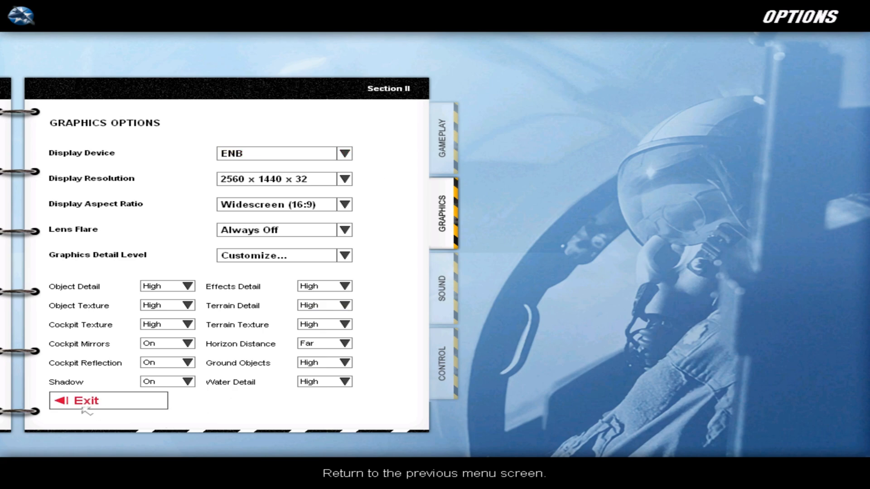
{"action": "left_click", "coordinate": [82, 400]}
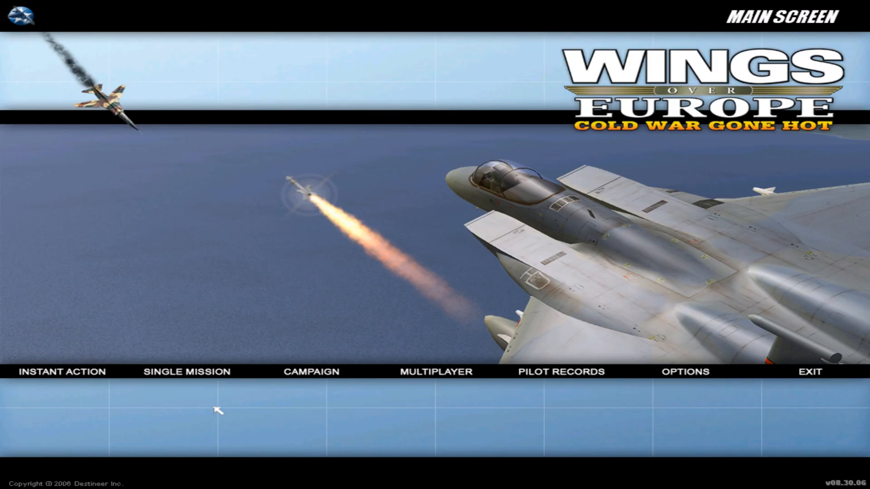
- Accept the A-10A Close Air Support mission over Germany and fly from the hangar
{"action": "left_click", "coordinate": [186, 372]}
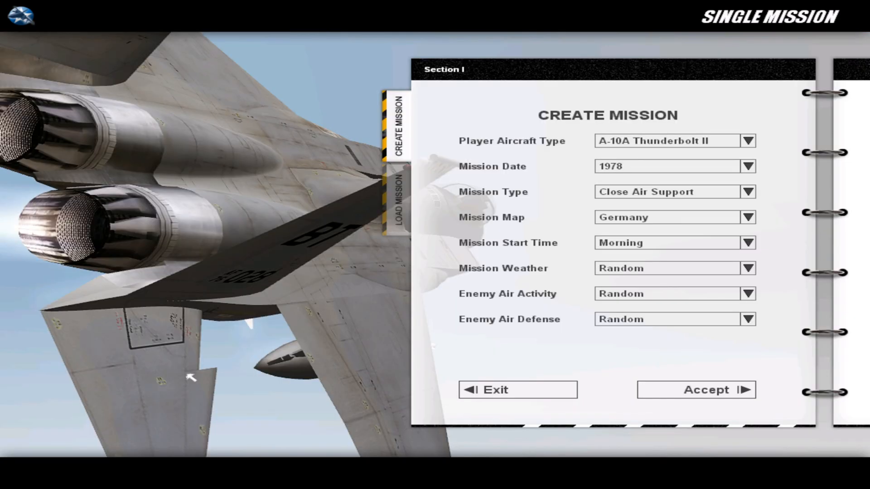
{"action": "mouse_move", "coordinate": [759, 205]}
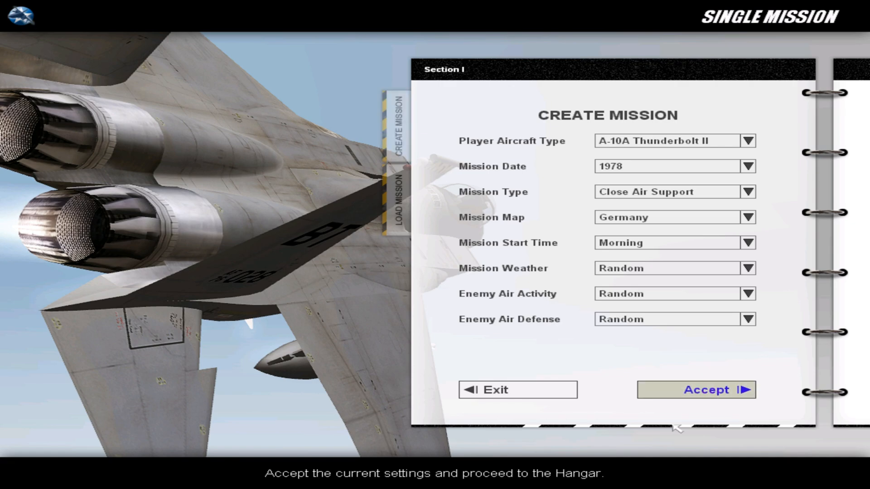
{"action": "left_click", "coordinate": [696, 390]}
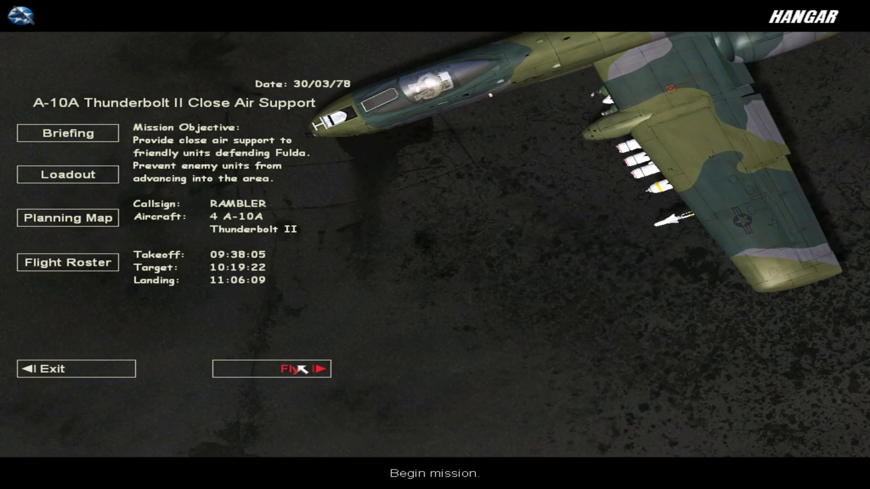
{"action": "left_click", "coordinate": [271, 369]}
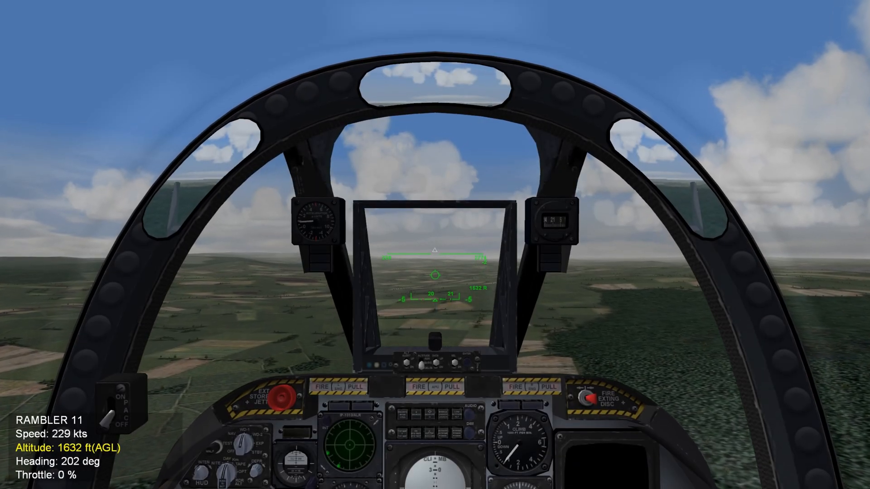